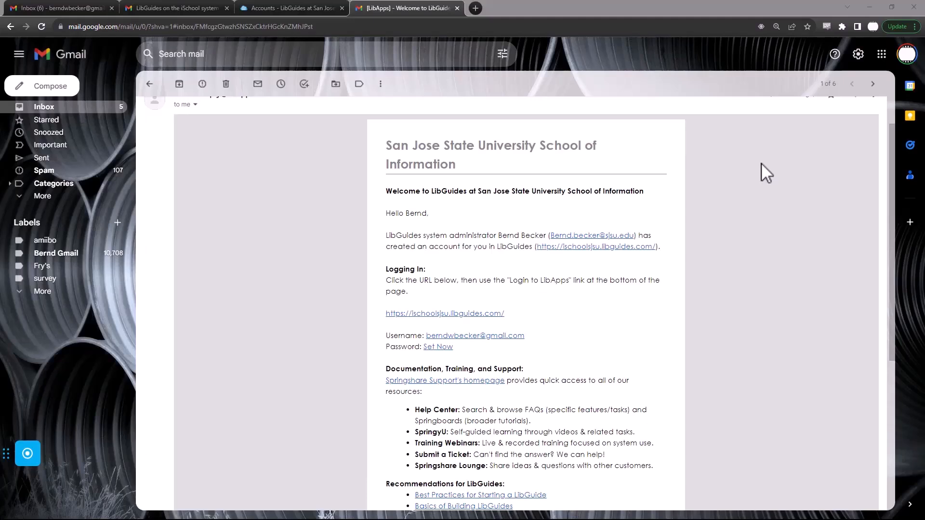
{"action": "mouse_move", "coordinate": [730, 232]}
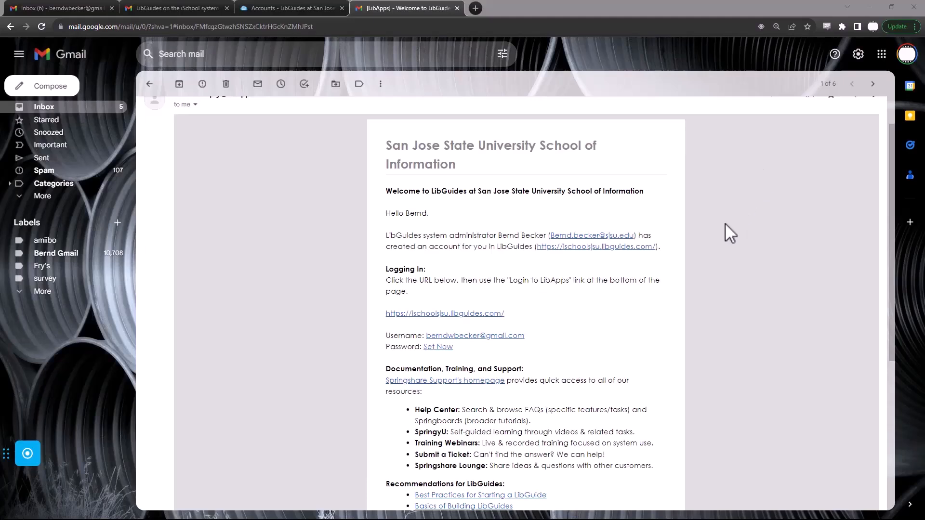
{"action": "mouse_move", "coordinate": [534, 349]}
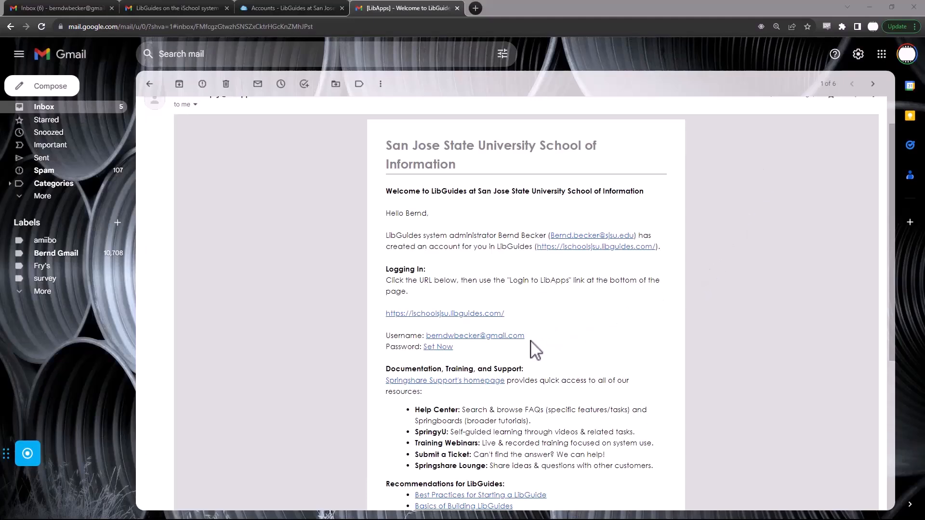
{"action": "mouse_move", "coordinate": [476, 367]}
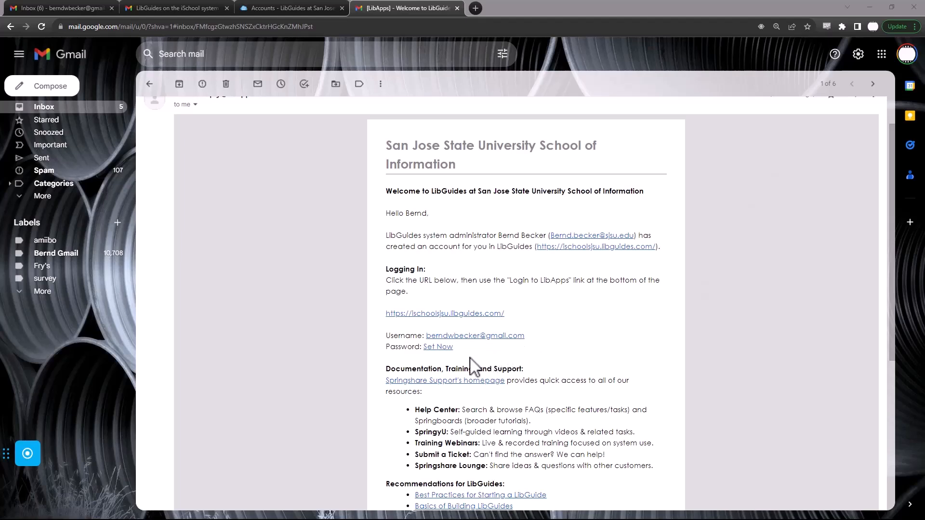
{"action": "mouse_move", "coordinate": [445, 319]}
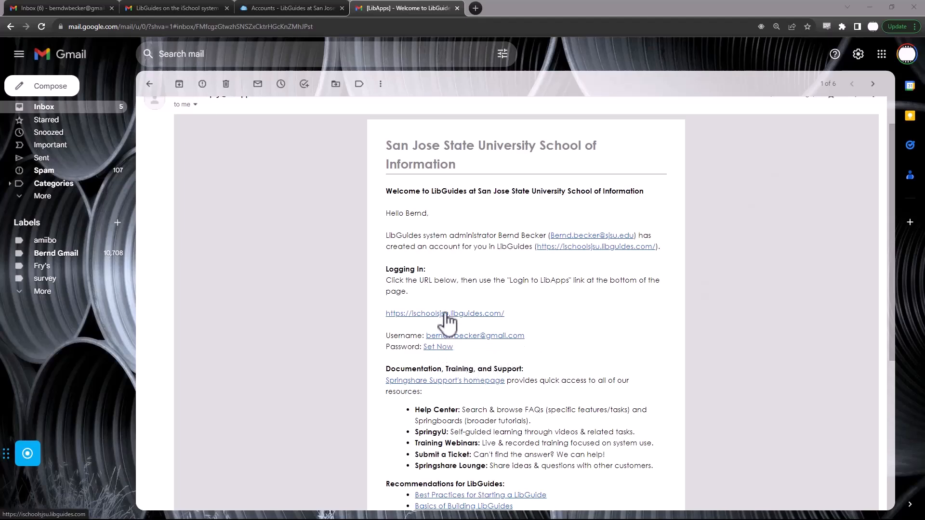
- From the welcome email, open the LibGuides site and the Set Now password page in new tabs
{"action": "left_click", "coordinate": [445, 313]}
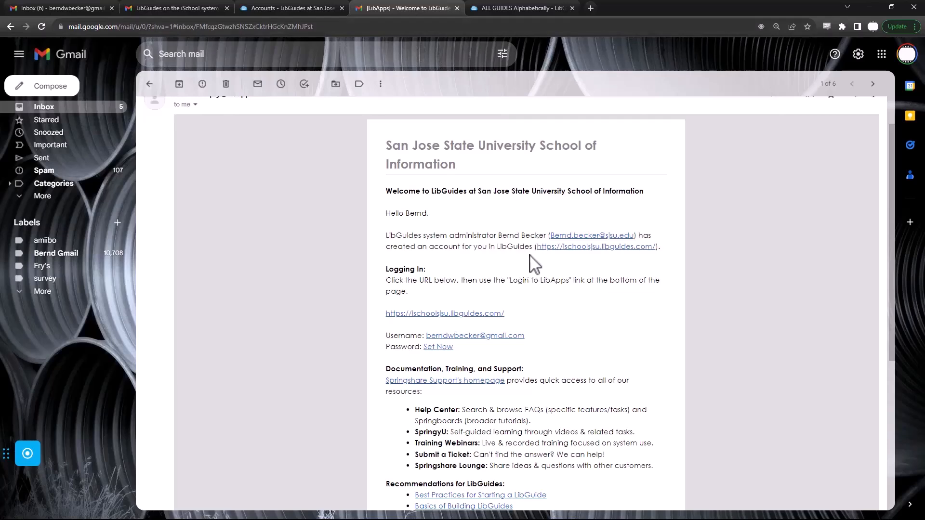
{"action": "mouse_move", "coordinate": [450, 354]}
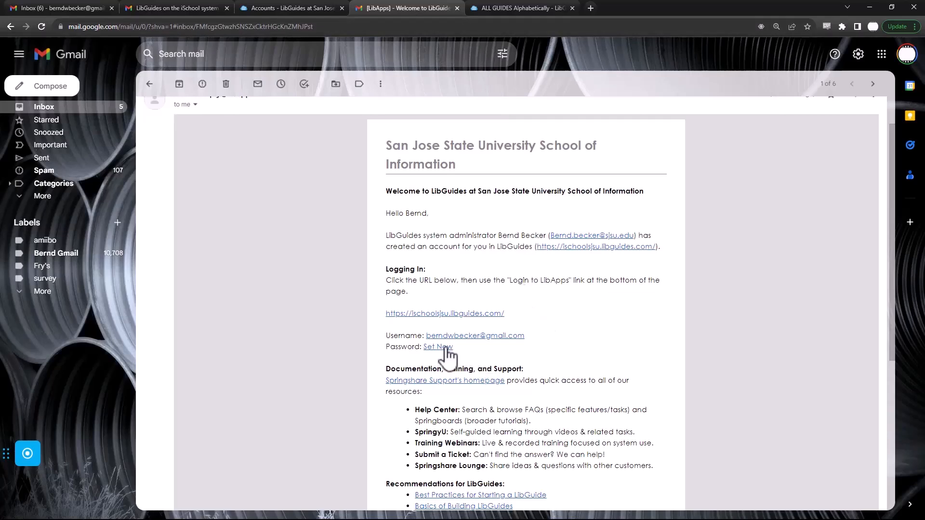
{"action": "left_click", "coordinate": [437, 347]}
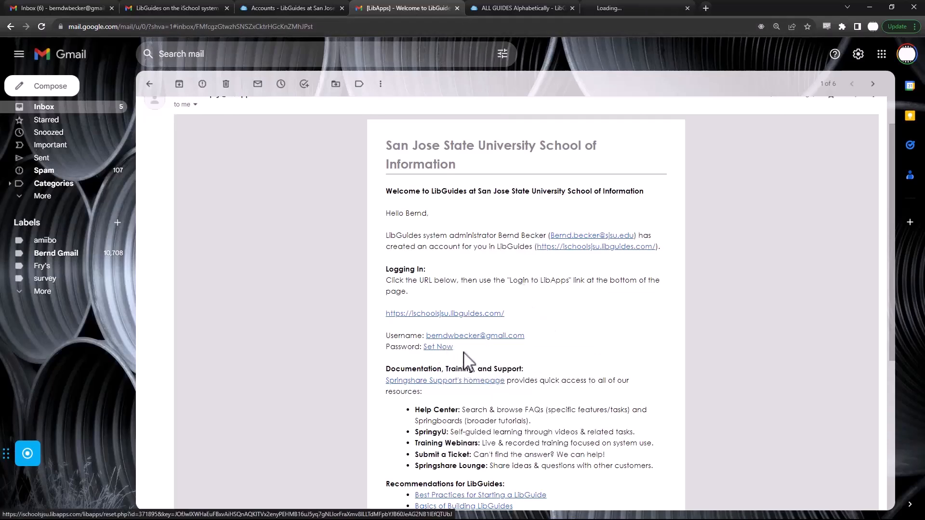
- Switch to the Set Password tab and focus the New Password field
{"action": "left_click", "coordinate": [438, 346]}
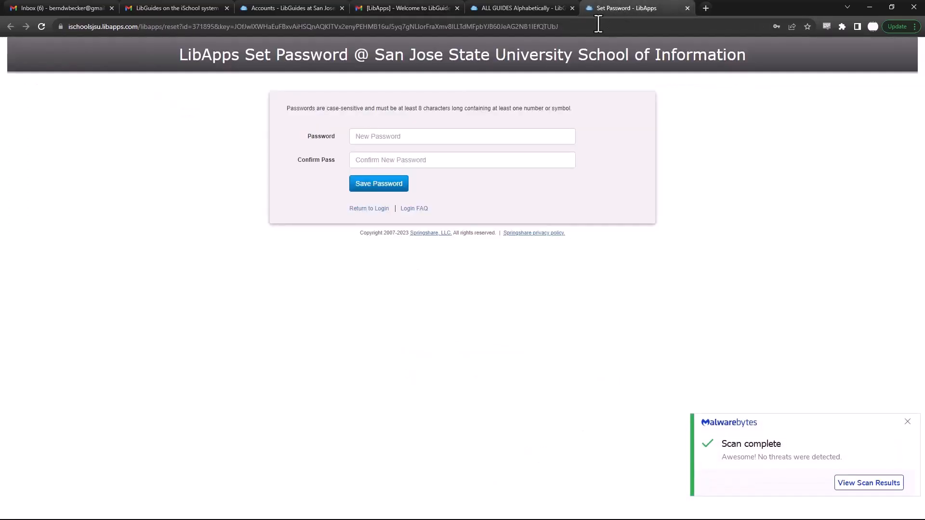
{"action": "left_click", "coordinate": [462, 136]}
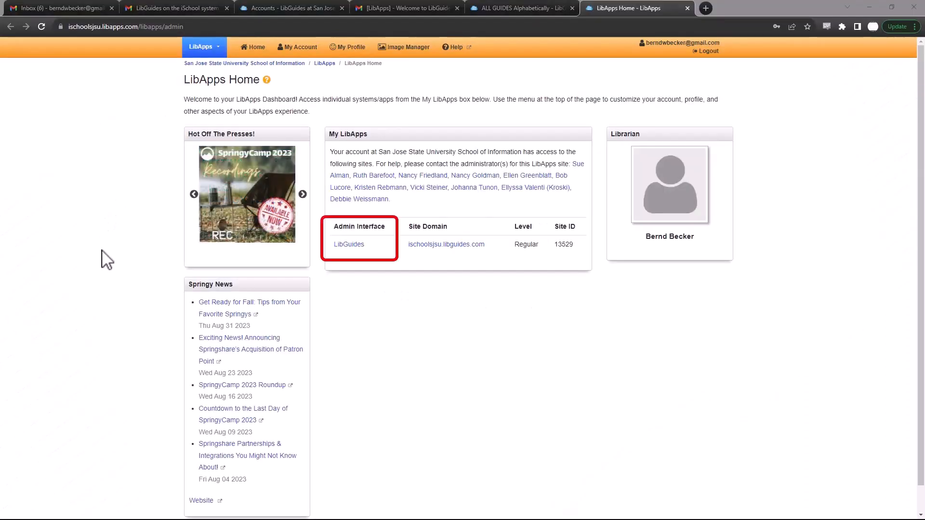
{"action": "mouse_move", "coordinate": [177, 303]}
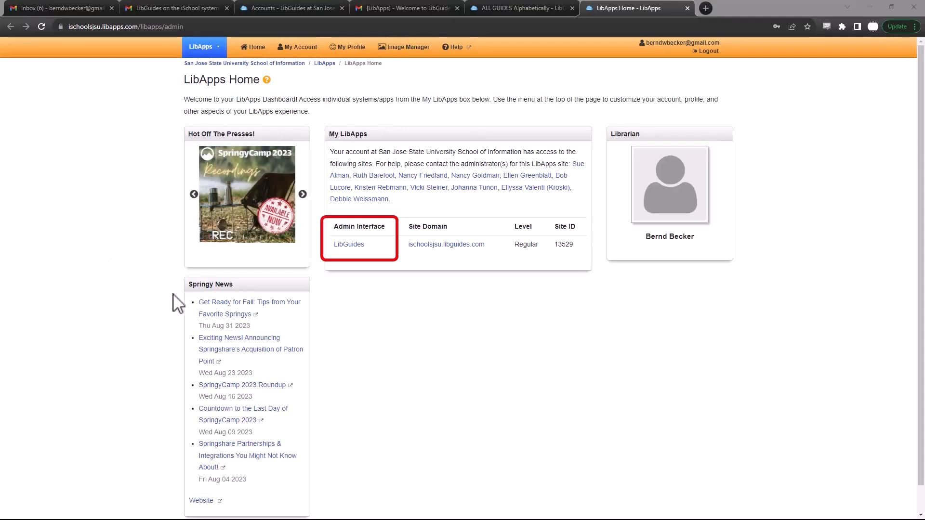
{"action": "mouse_move", "coordinate": [336, 278]}
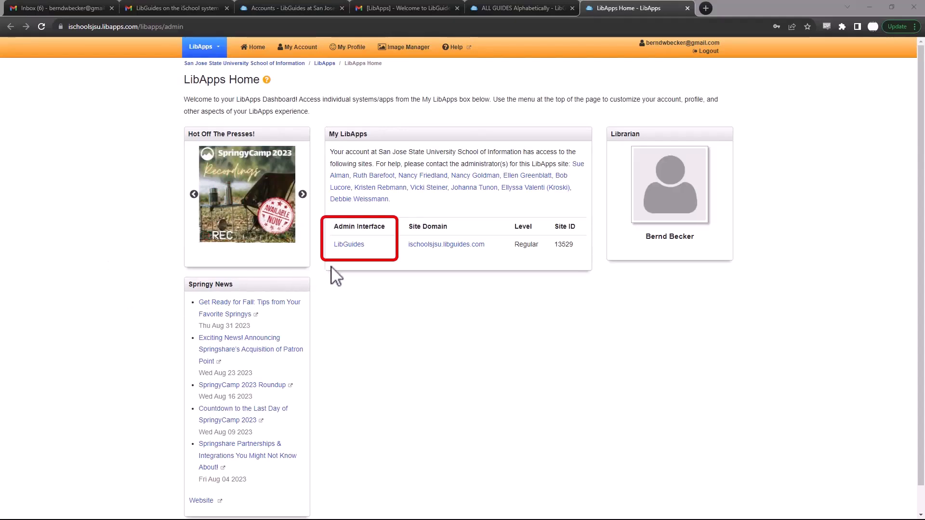
- Open the LibGuides admin interface from the LibApps home dashboard
{"action": "left_click", "coordinate": [348, 243]}
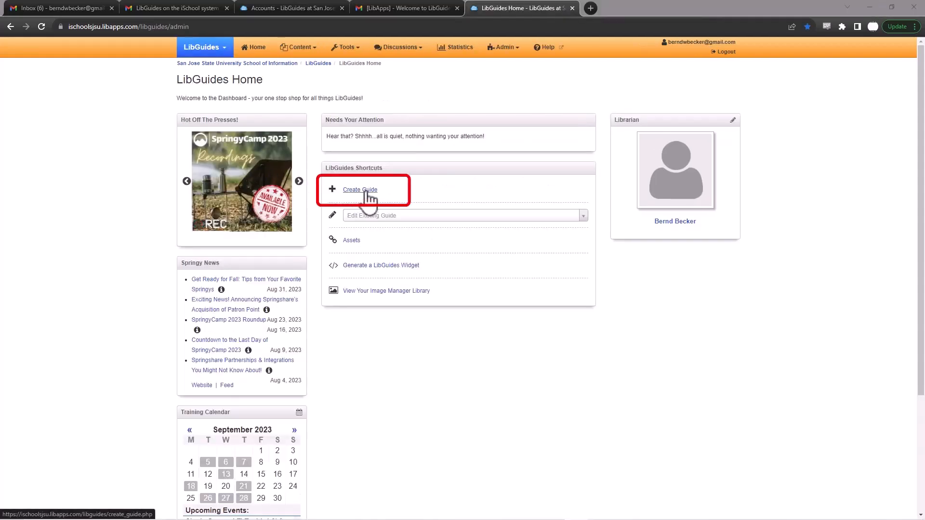
- Start a new guide copying content from the existing 'INFO 254 Template for Using OneSearch' guide, found by searching 'Becker'
{"action": "left_click", "coordinate": [359, 190]}
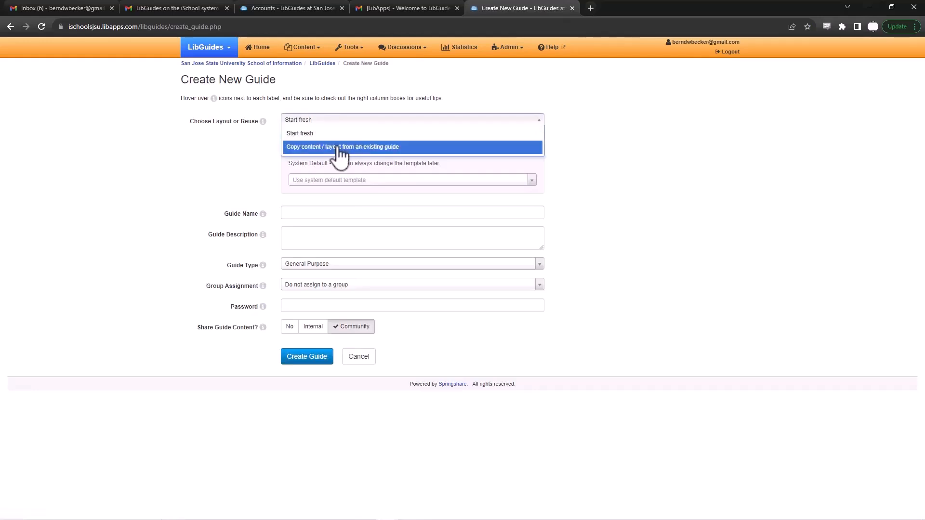
{"action": "left_click", "coordinate": [342, 147]}
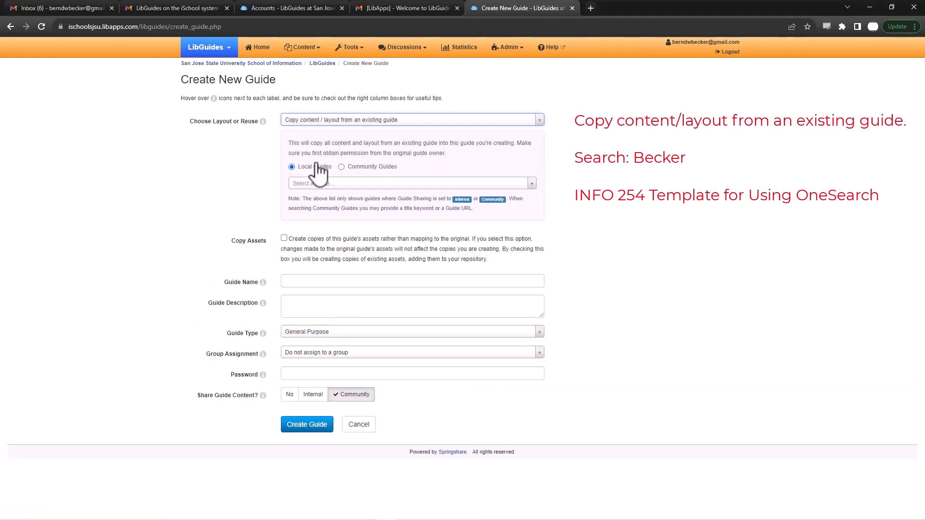
{"action": "mouse_move", "coordinate": [340, 188]}
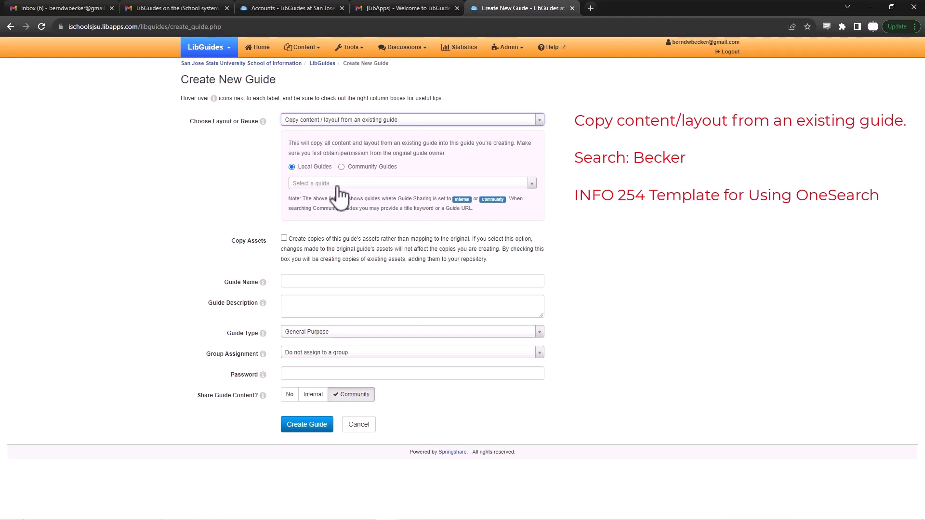
{"action": "left_click", "coordinate": [407, 183]}
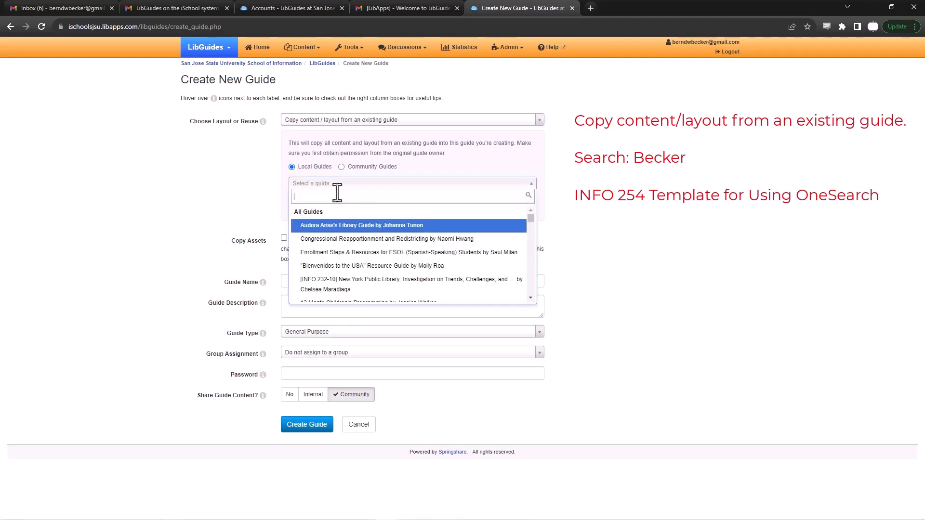
{"action": "type", "text": "Becker"}
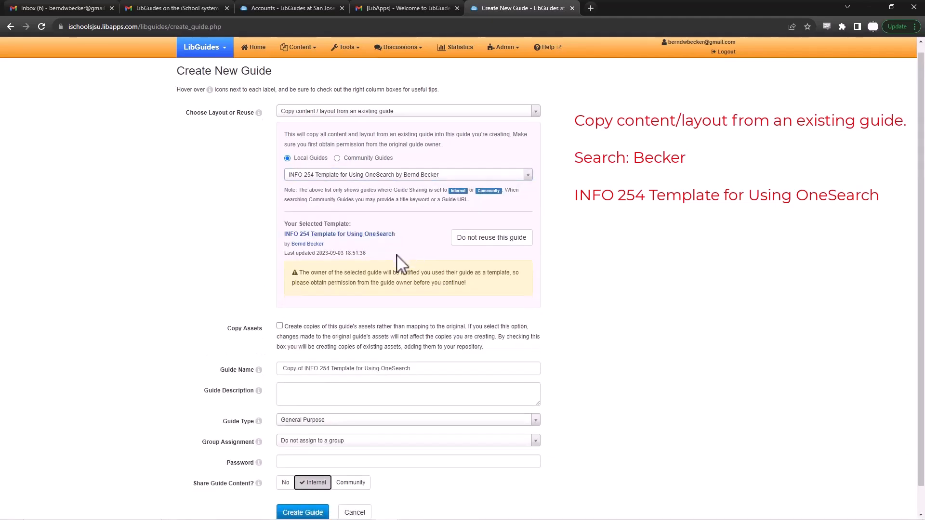
- Enable Copy Assets and rename the new guide 'How to use OneSearch'
{"action": "scroll", "scroll_direction": "down", "scroll_amount": 3}
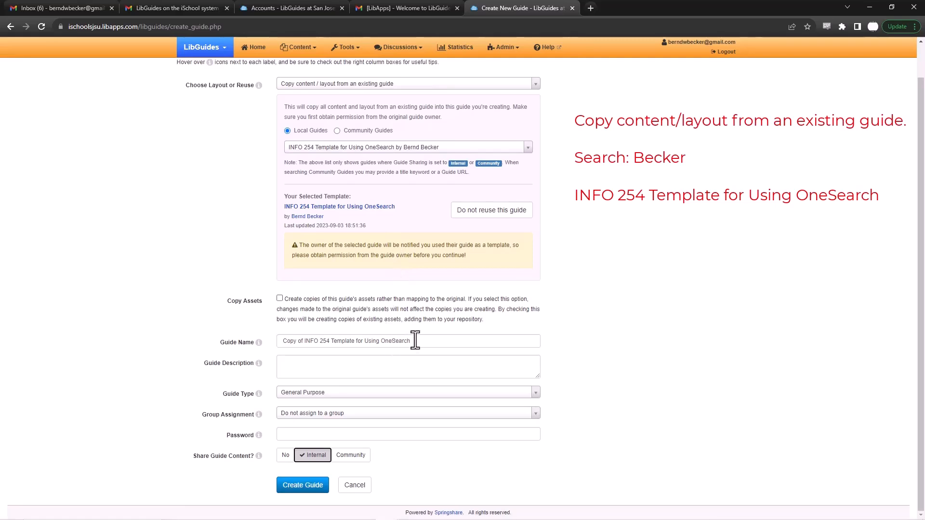
{"action": "triple_click", "coordinate": [345, 341]}
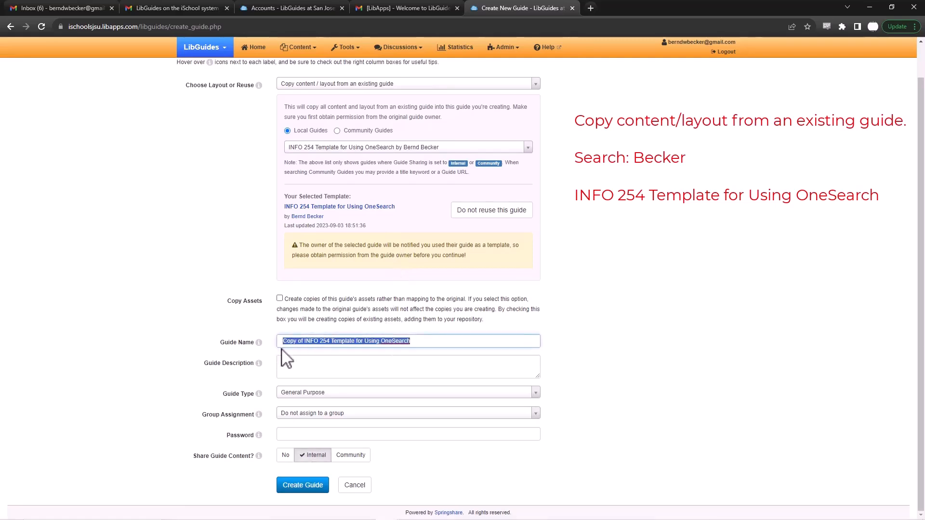
{"action": "left_click", "coordinate": [279, 298]}
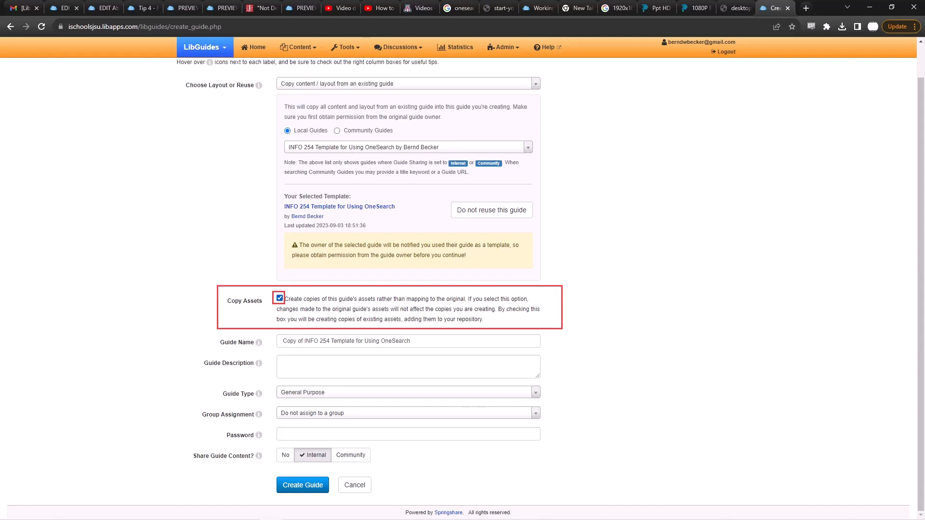
{"action": "left_click", "coordinate": [279, 298]}
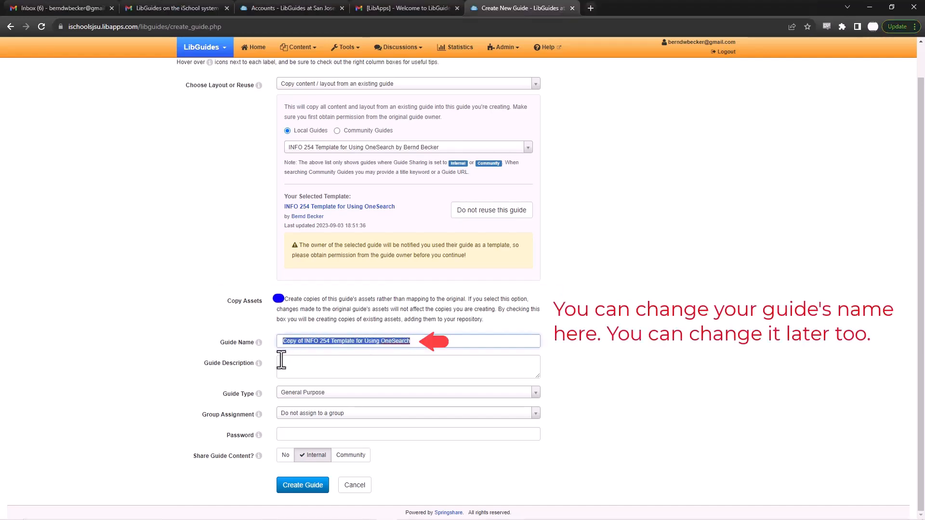
{"action": "type", "text": "How to"}
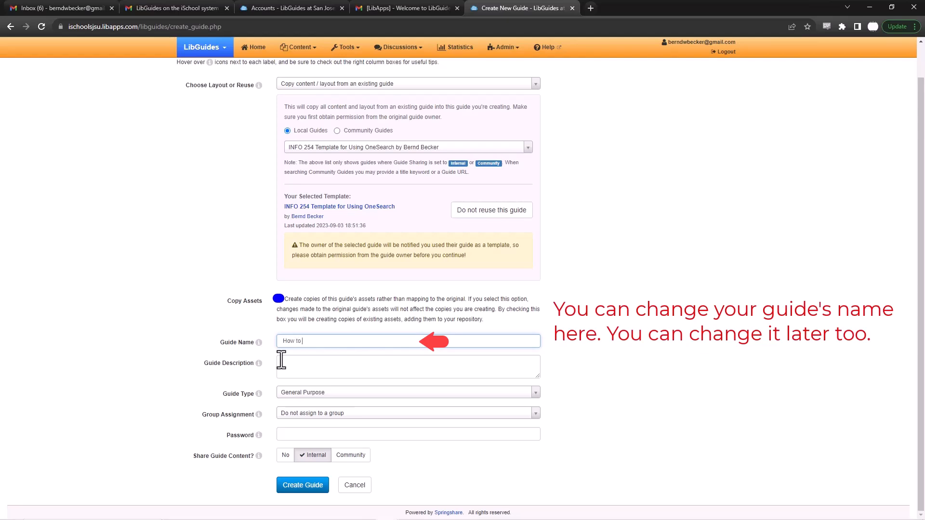
{"action": "type", "text": "use OneSEarc"}
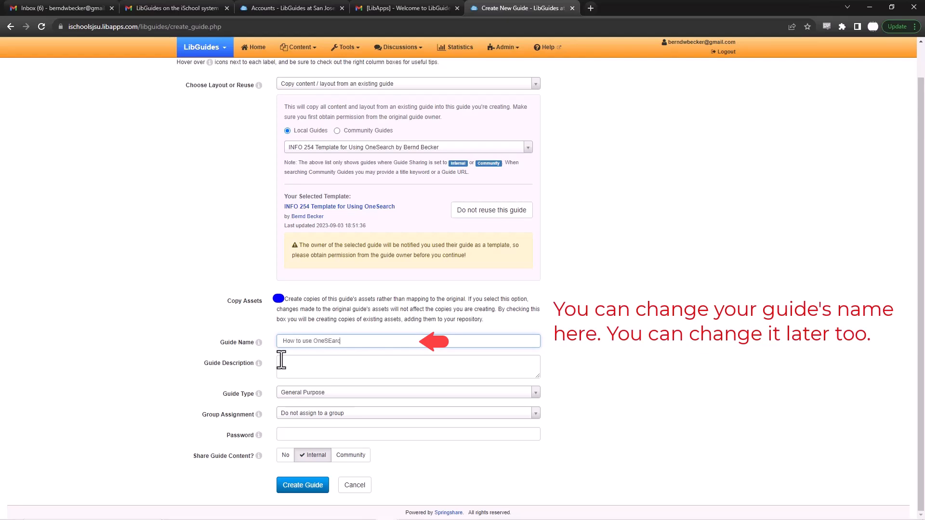
{"action": "type", "text": "OneSearch"}
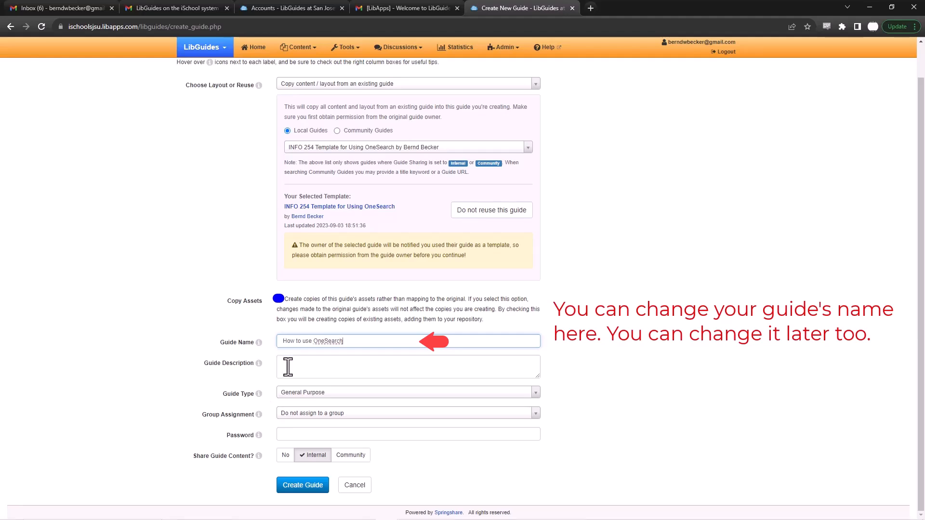
{"action": "mouse_move", "coordinate": [325, 404]}
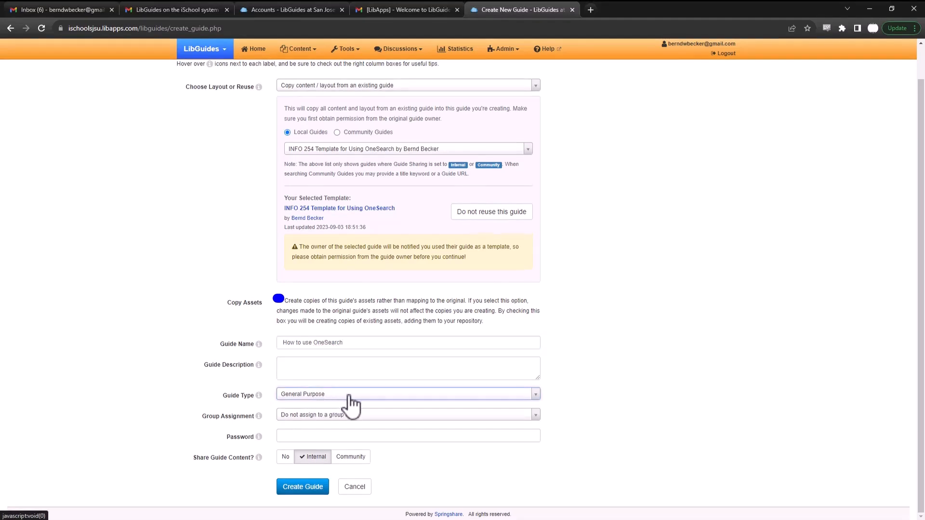
{"action": "mouse_move", "coordinate": [360, 413]}
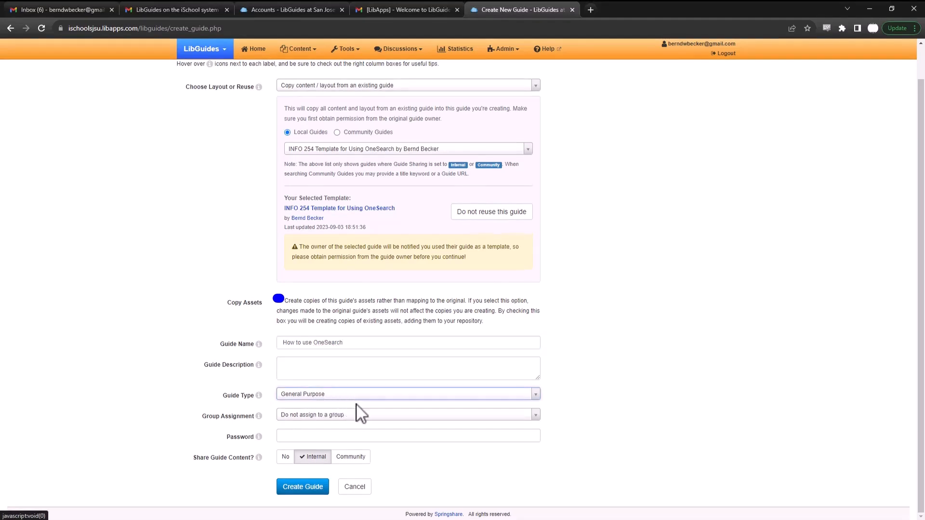
- Assign the guide to the INFO 254 Fall 2023 group, set sharing to No, and create it
{"action": "left_click", "coordinate": [406, 414]}
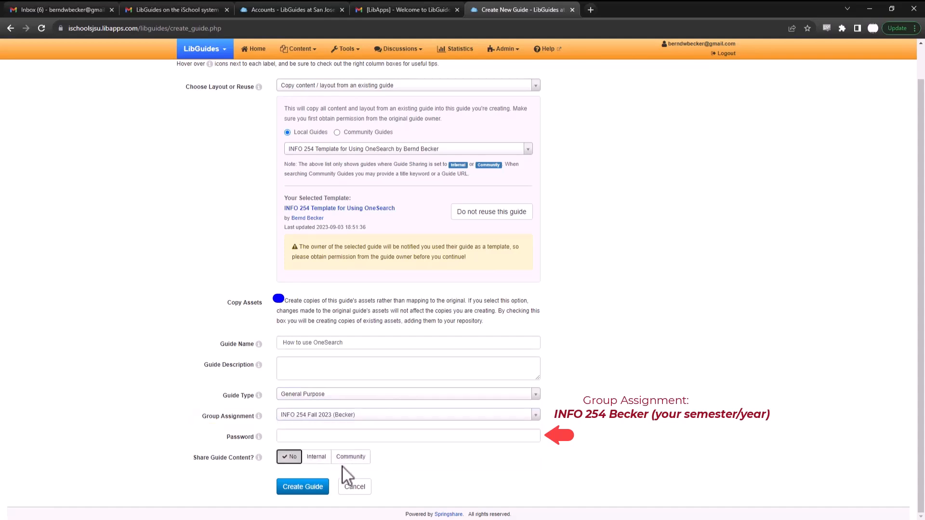
{"action": "left_click", "coordinate": [302, 487]}
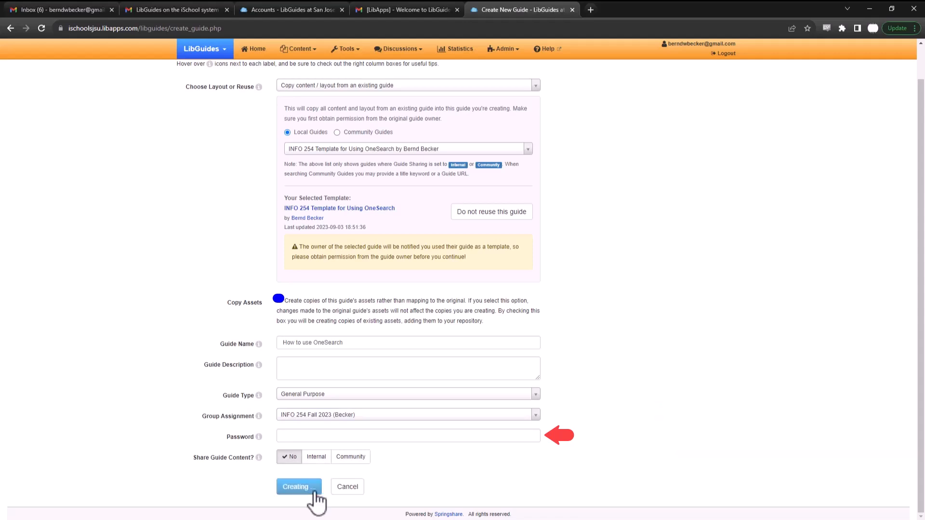
{"action": "left_click", "coordinate": [299, 486]}
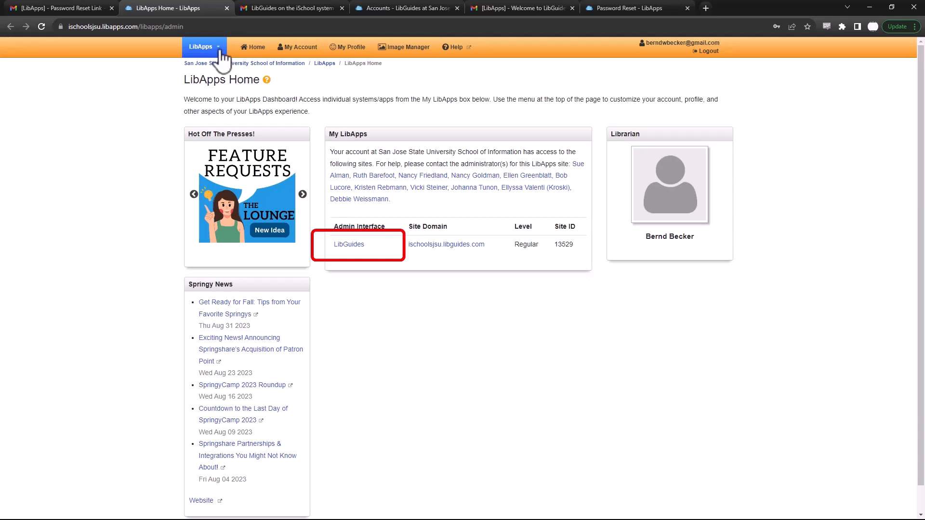
- Return to the LibGuides dashboard and open the 'How to use OneSearch' guide for editing
{"action": "left_click", "coordinate": [204, 46]}
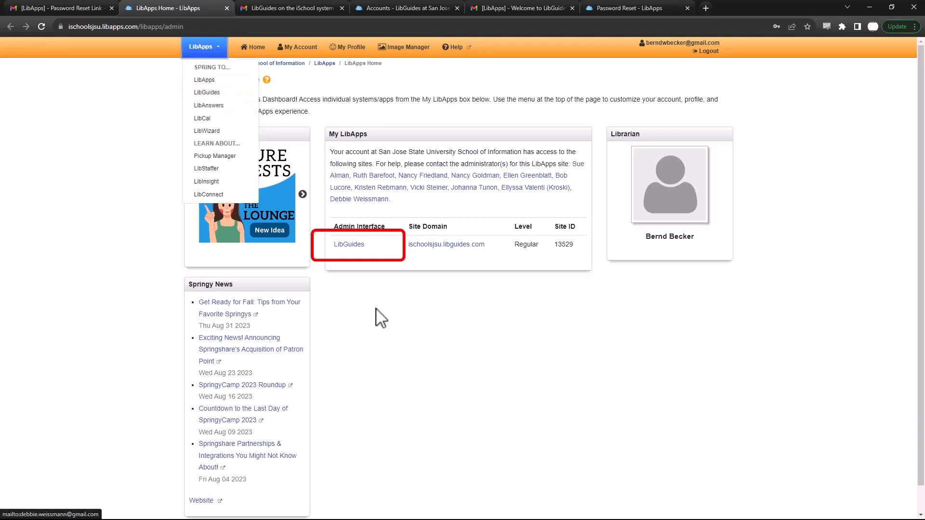
{"action": "left_click", "coordinate": [348, 244]}
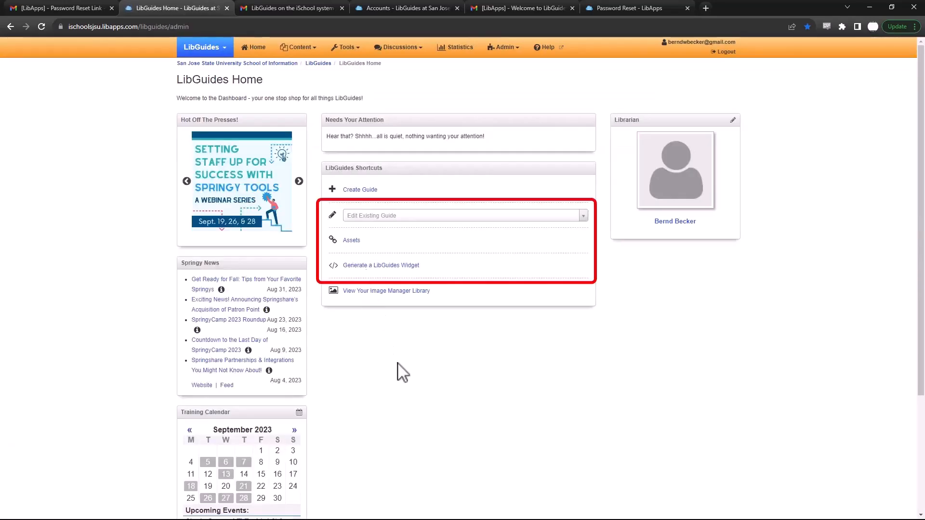
{"action": "mouse_move", "coordinate": [410, 373]}
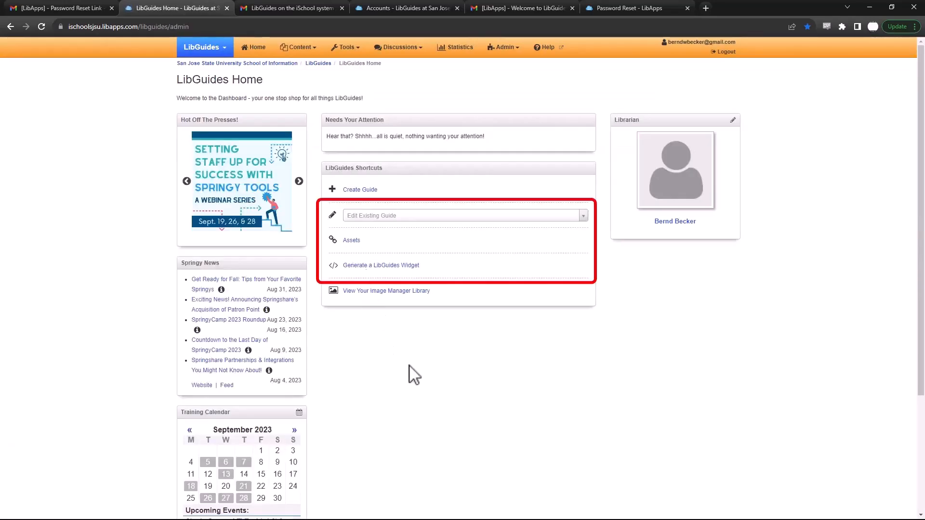
{"action": "left_click", "coordinate": [582, 215]}
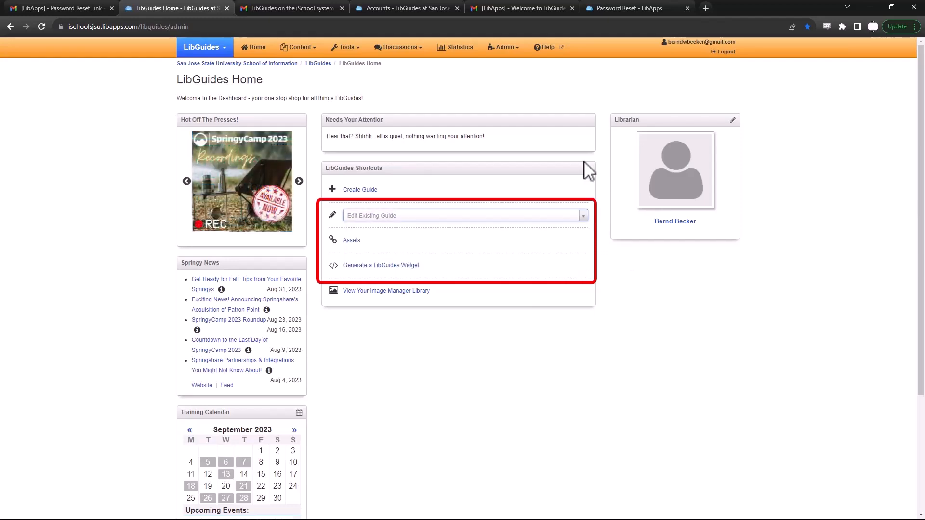
{"action": "left_click", "coordinate": [465, 215]}
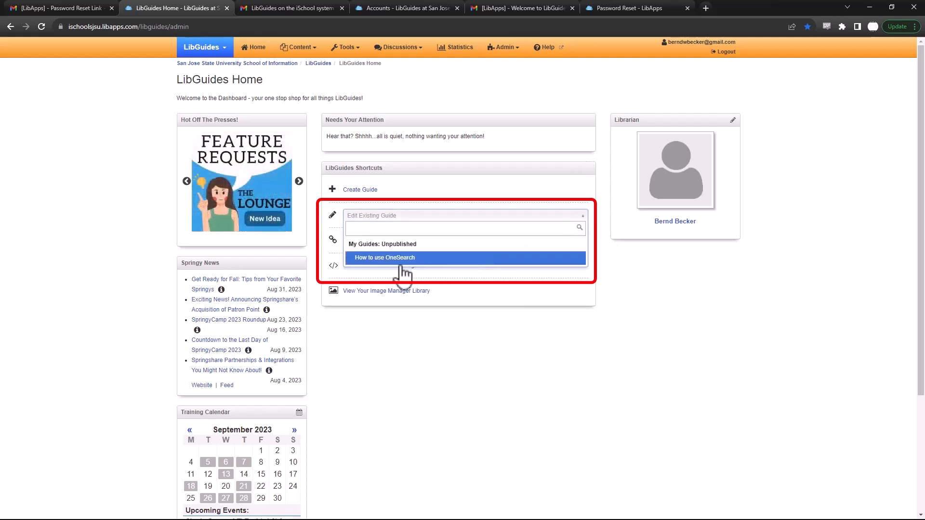
{"action": "mouse_move", "coordinate": [376, 206]}
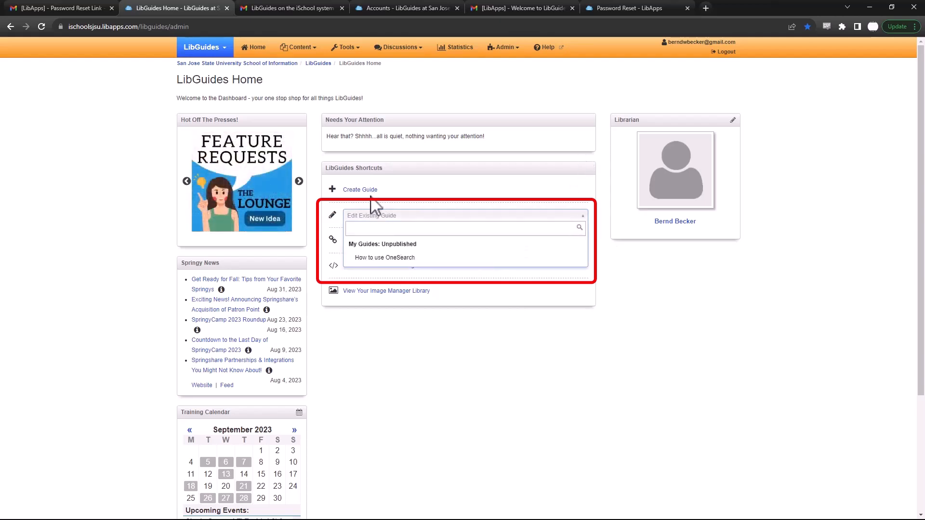
{"action": "left_click", "coordinate": [385, 257]}
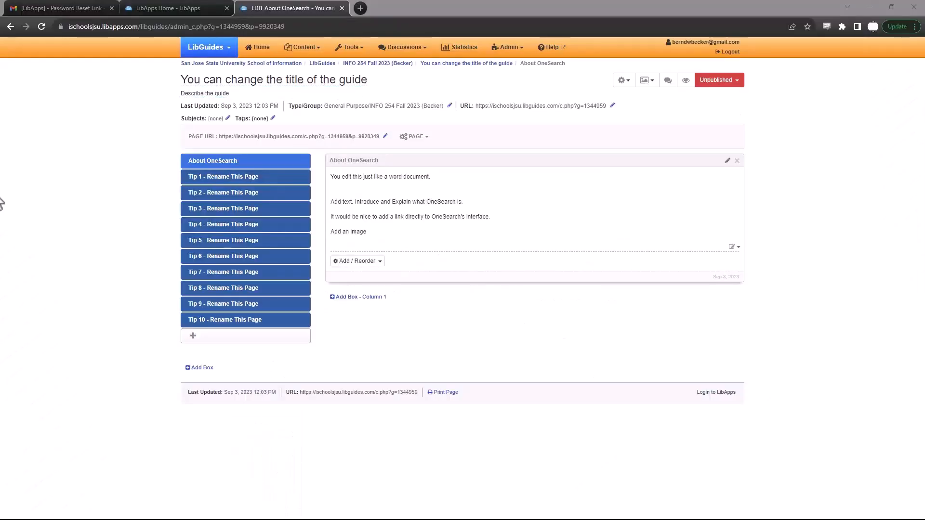
- Edit the guide title and set its description to 'click here to change the description', then save
{"action": "left_click", "coordinate": [272, 80]}
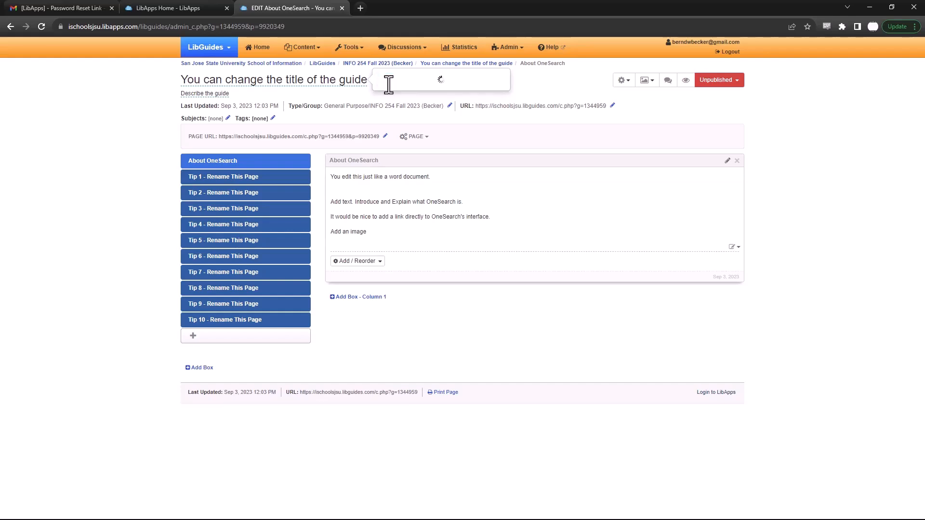
{"action": "left_click", "coordinate": [204, 93]}
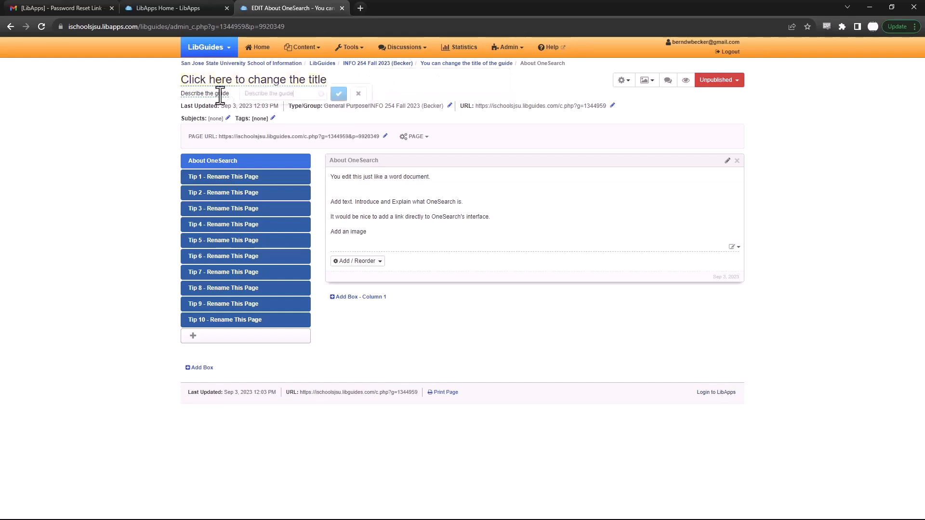
{"action": "left_click", "coordinate": [283, 94]}
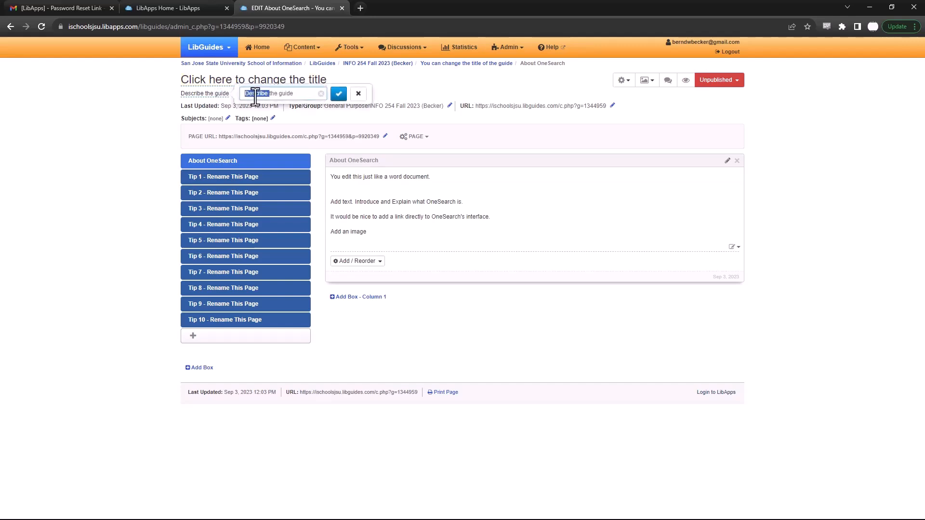
{"action": "type", "text": "click he"}
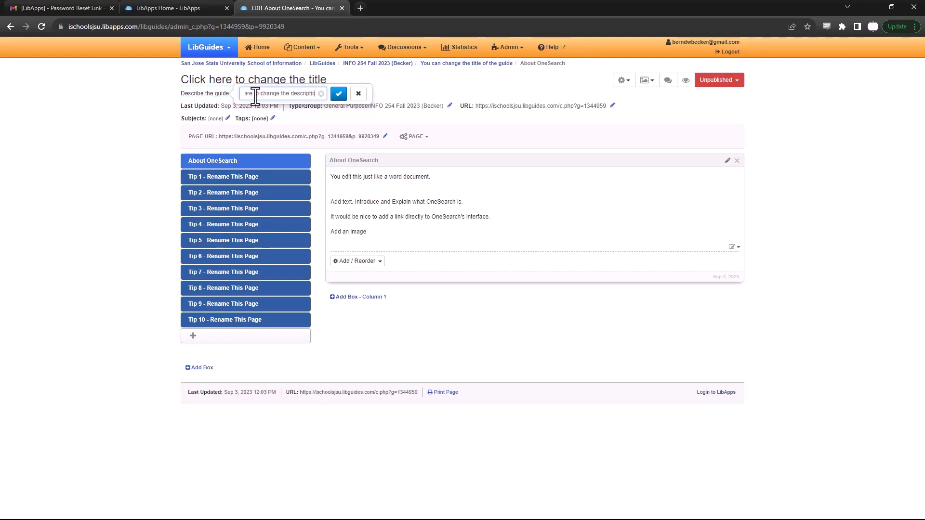
{"action": "left_click", "coordinate": [358, 93]}
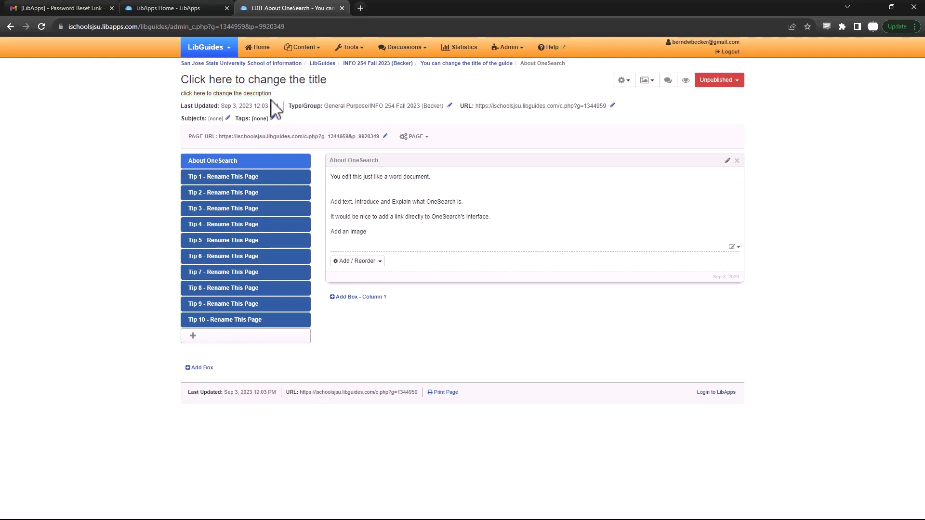
{"action": "mouse_move", "coordinate": [311, 136]}
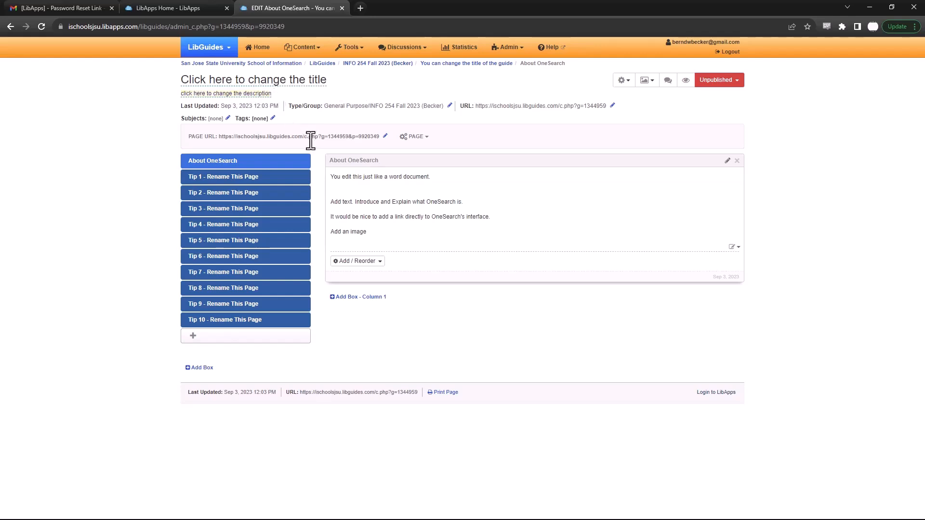
{"action": "mouse_move", "coordinate": [320, 166]}
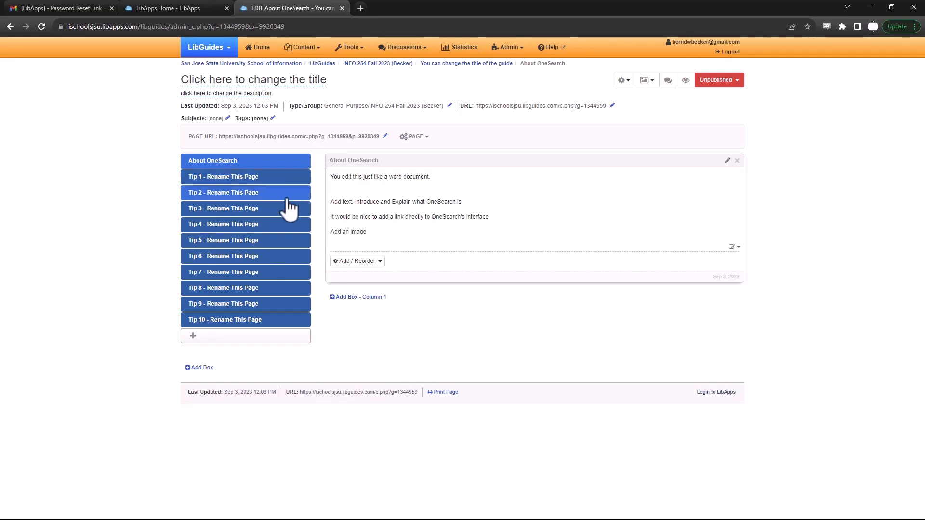
{"action": "mouse_move", "coordinate": [419, 232]}
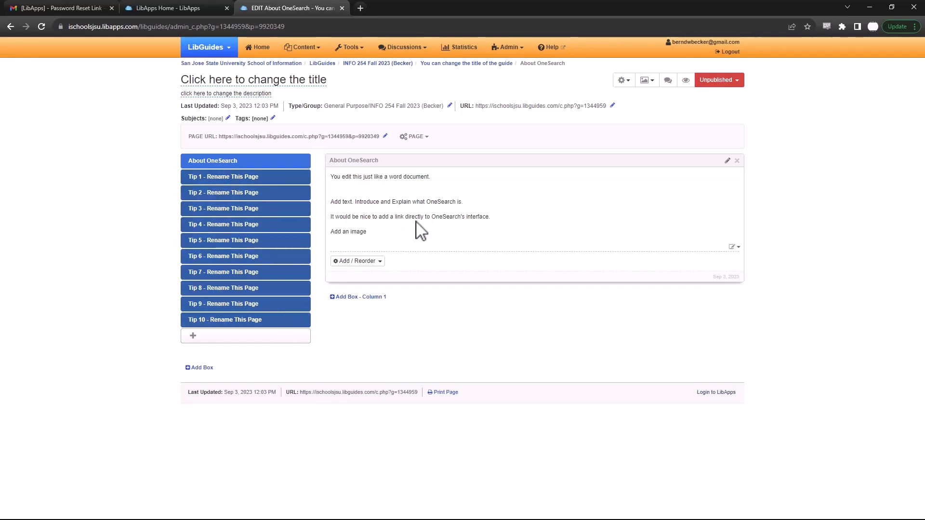
{"action": "mouse_move", "coordinate": [262, 176]}
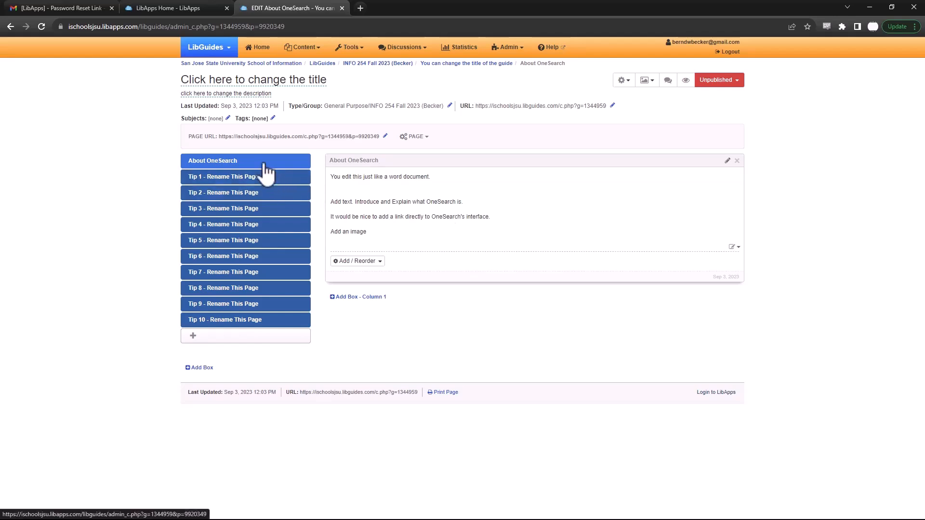
{"action": "mouse_move", "coordinate": [277, 188]}
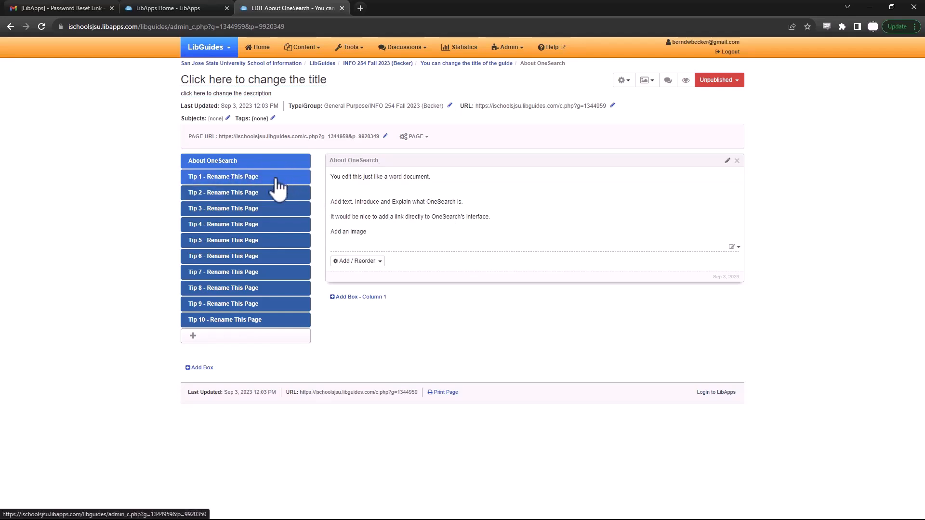
{"action": "left_click", "coordinate": [222, 176]}
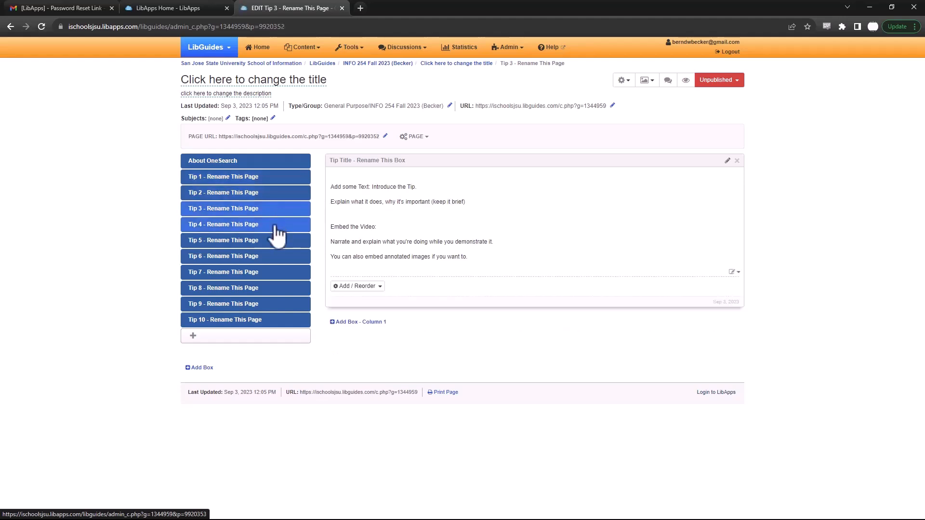
{"action": "left_click", "coordinate": [223, 225]}
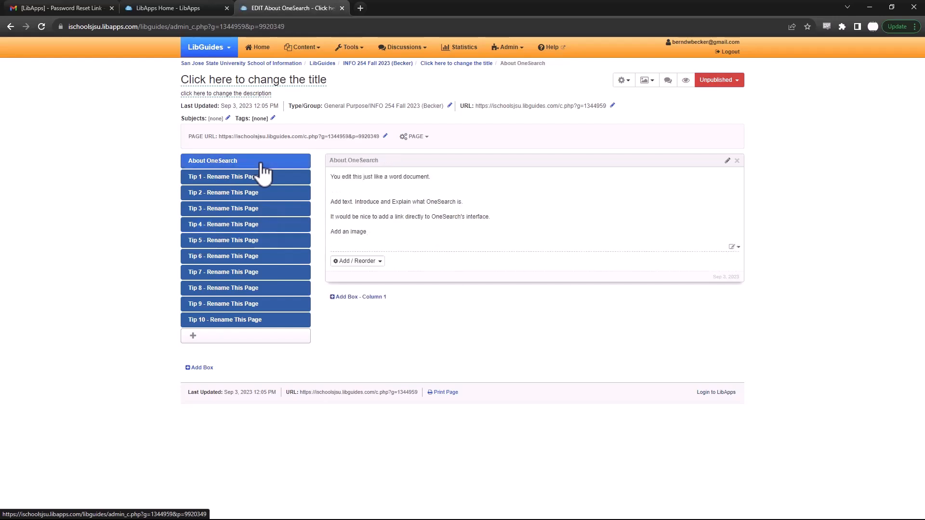
{"action": "mouse_move", "coordinate": [437, 239]}
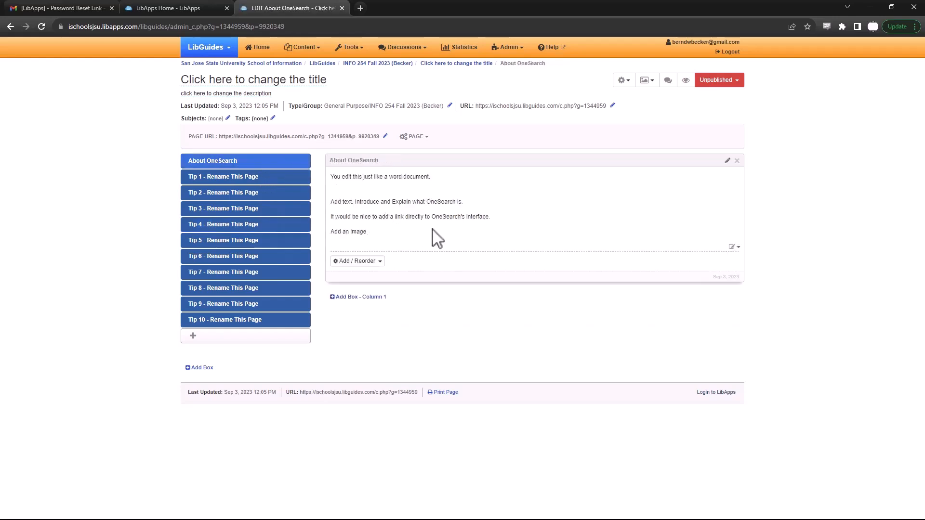
{"action": "mouse_move", "coordinate": [450, 236]}
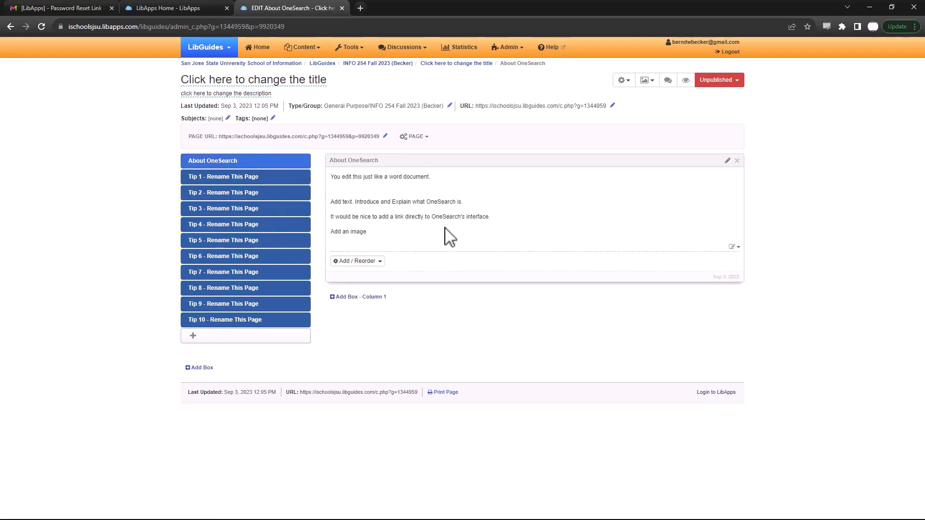
{"action": "mouse_move", "coordinate": [736, 260]}
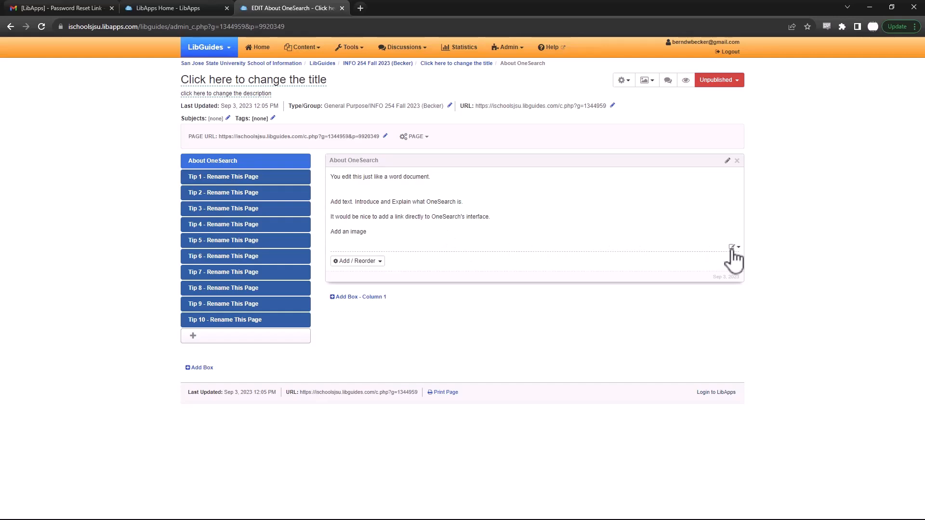
{"action": "mouse_move", "coordinate": [731, 165]}
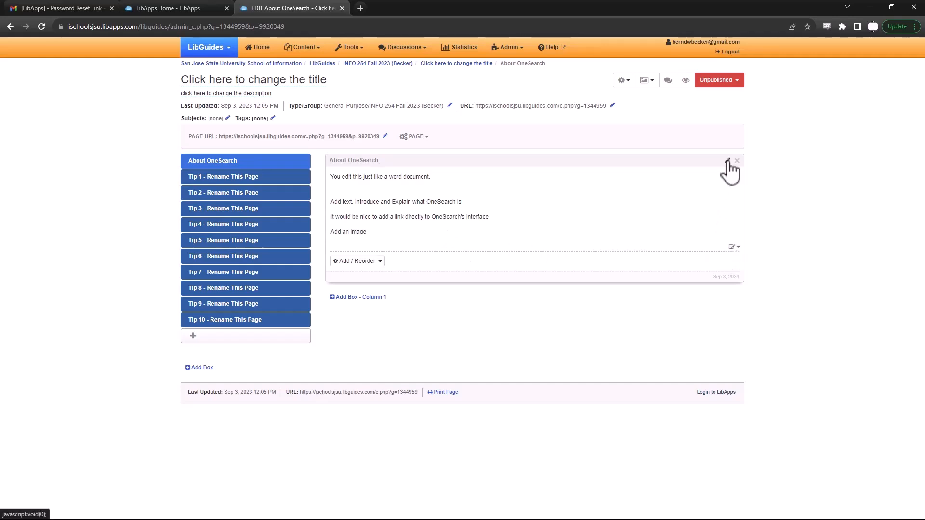
- Rename the About OneSearch page's content box to 'How to use OneSearch' and save
{"action": "left_click", "coordinate": [729, 161]}
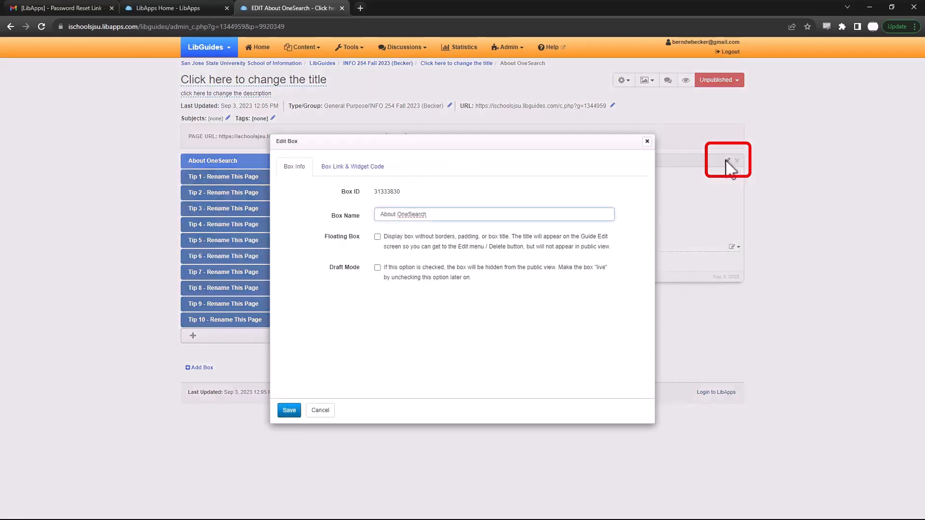
{"action": "mouse_move", "coordinate": [555, 192]}
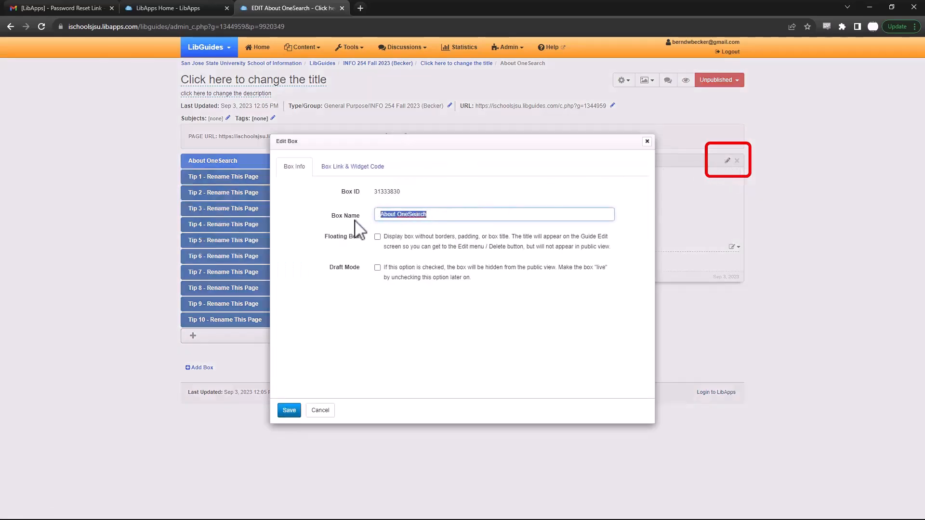
{"action": "type", "text": "How to use one s"}
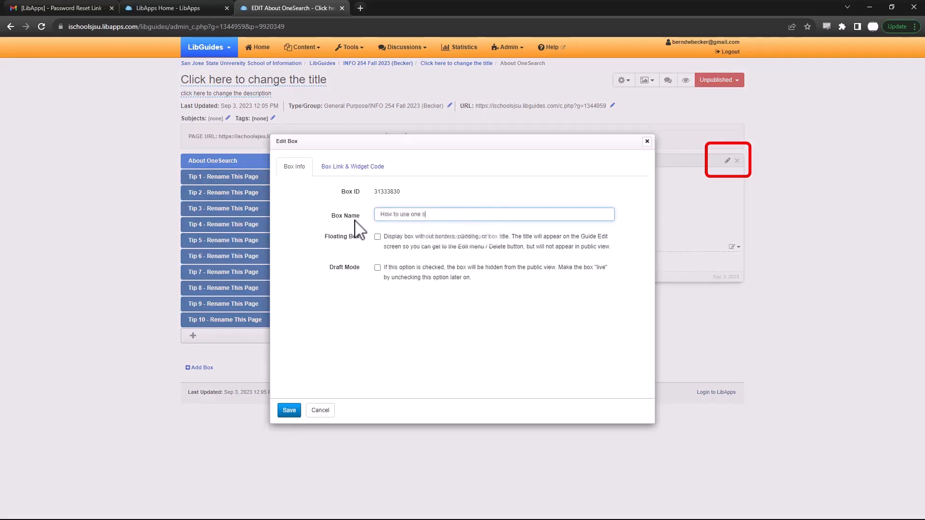
{"action": "type", "text": "How to use O"}
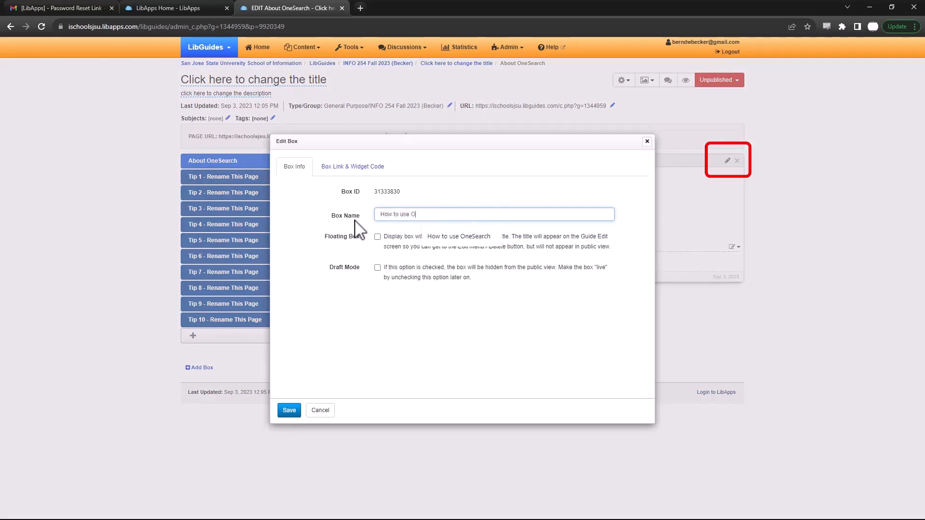
{"action": "type", "text": "neSearch"}
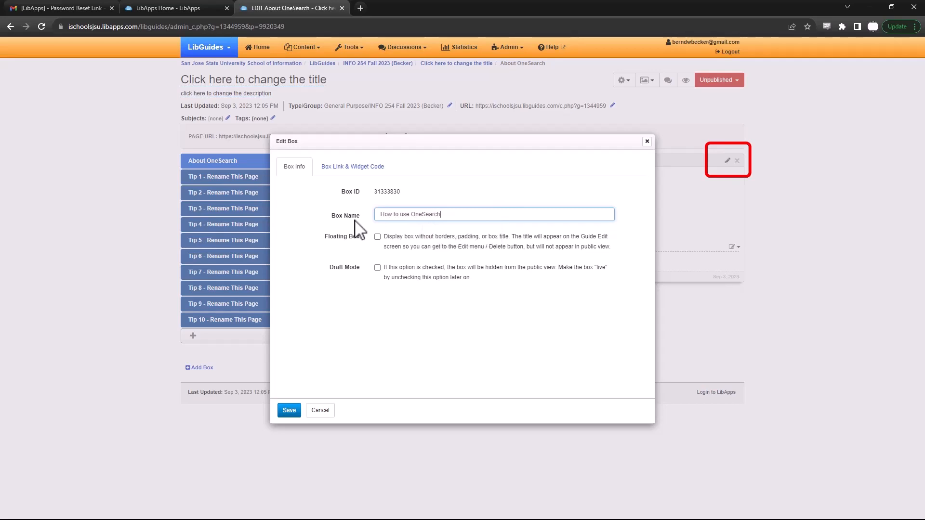
{"action": "left_click", "coordinate": [288, 410]}
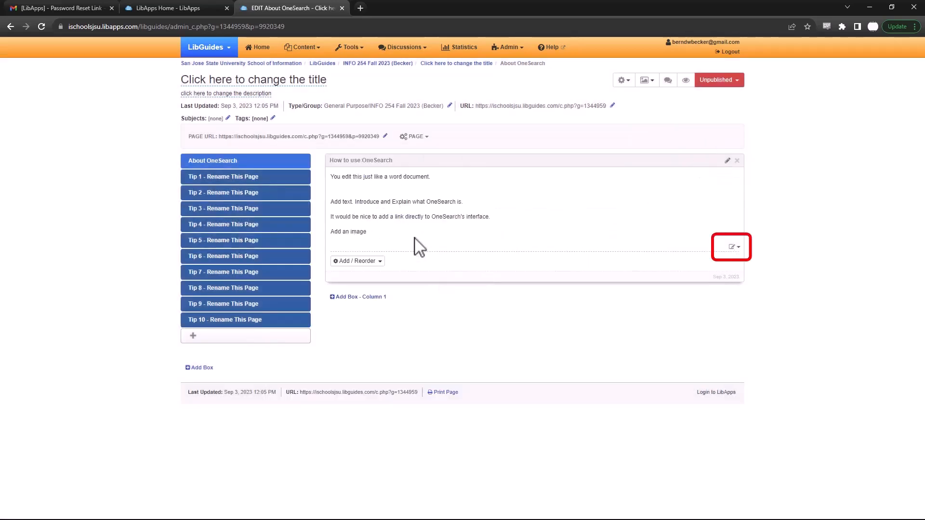
- View the box text in the Rich Text Editor, select the 'Add an image' line, and Save & Close unchanged
{"action": "left_click", "coordinate": [733, 247]}
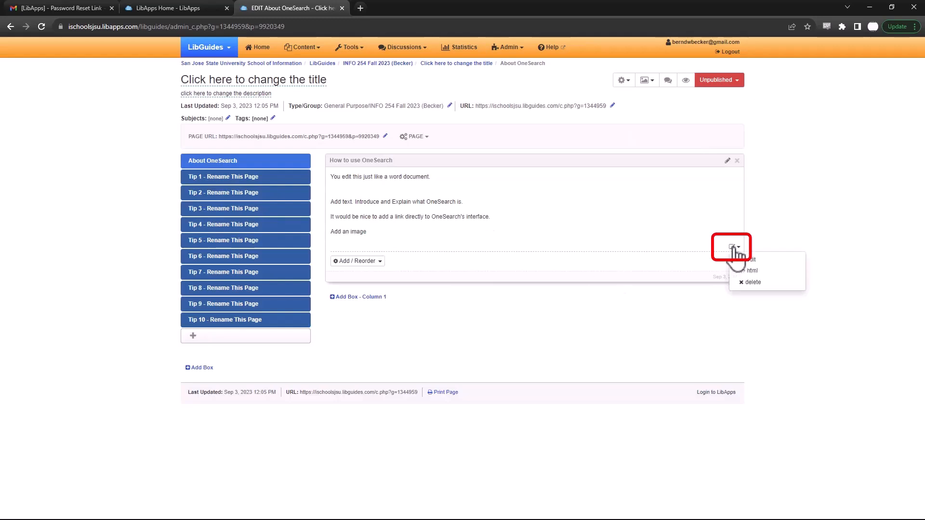
{"action": "left_click", "coordinate": [750, 259]}
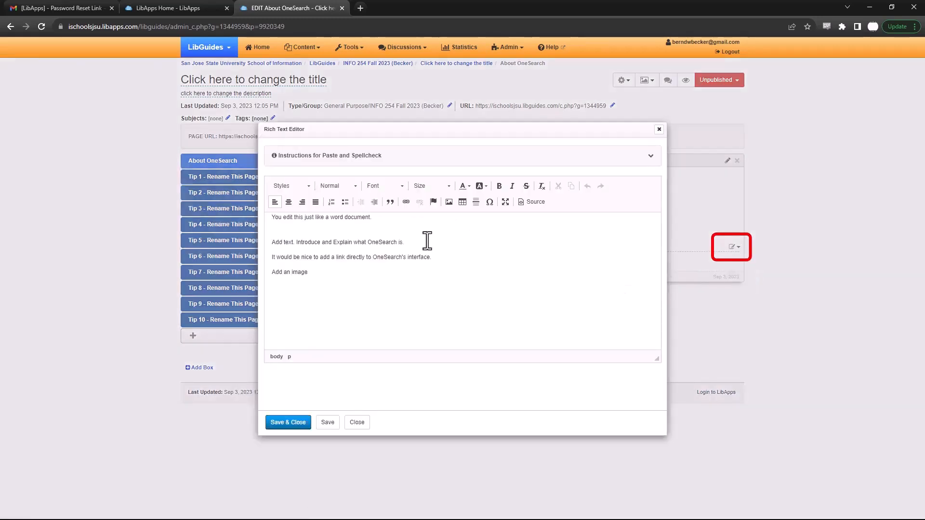
{"action": "mouse_move", "coordinate": [391, 202]}
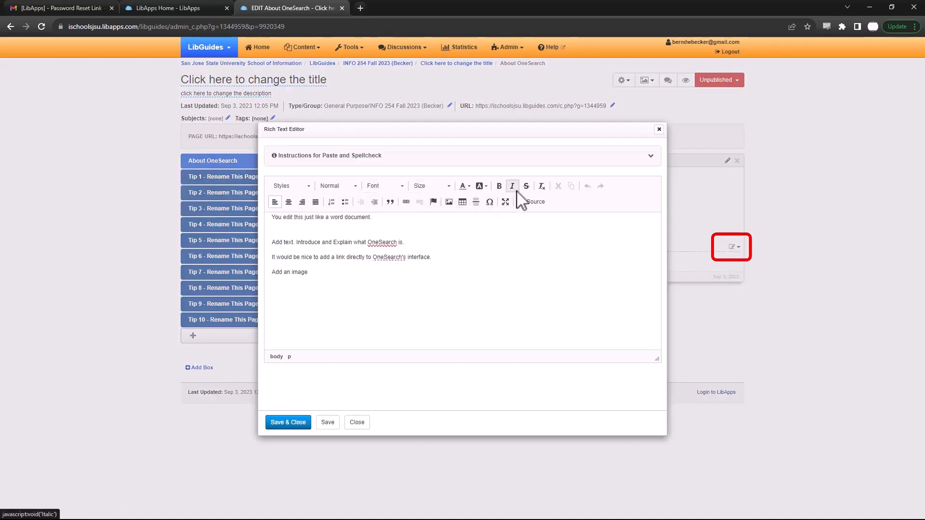
{"action": "mouse_move", "coordinate": [530, 241]}
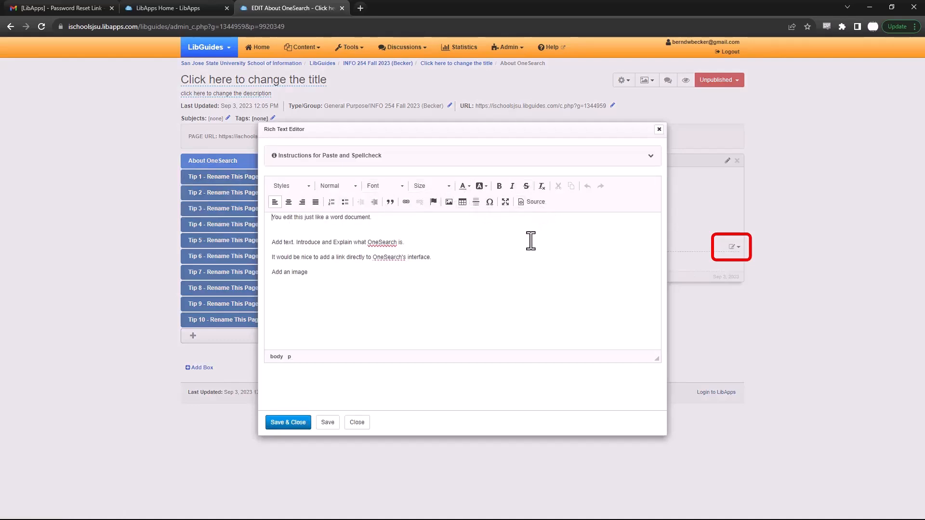
{"action": "mouse_move", "coordinate": [387, 222]}
{"action": "type", "text": "."}
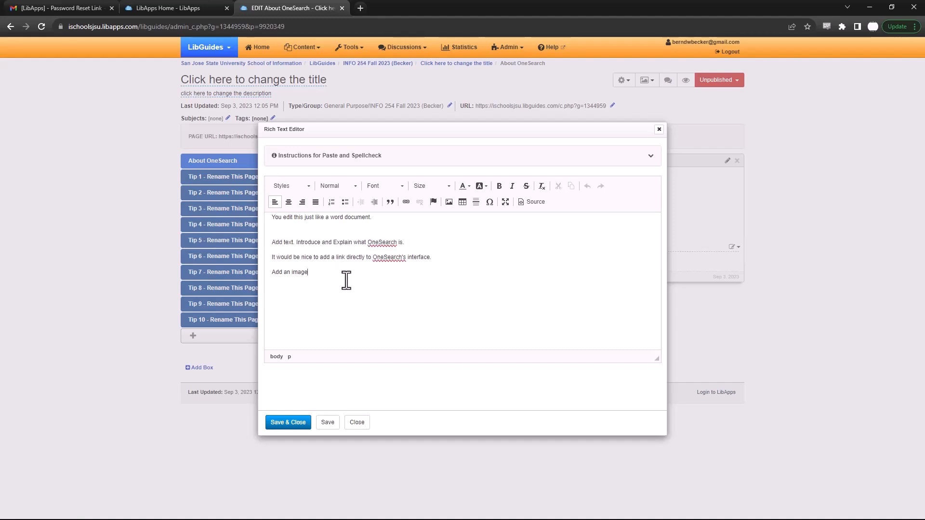
{"action": "mouse_move", "coordinate": [266, 264]}
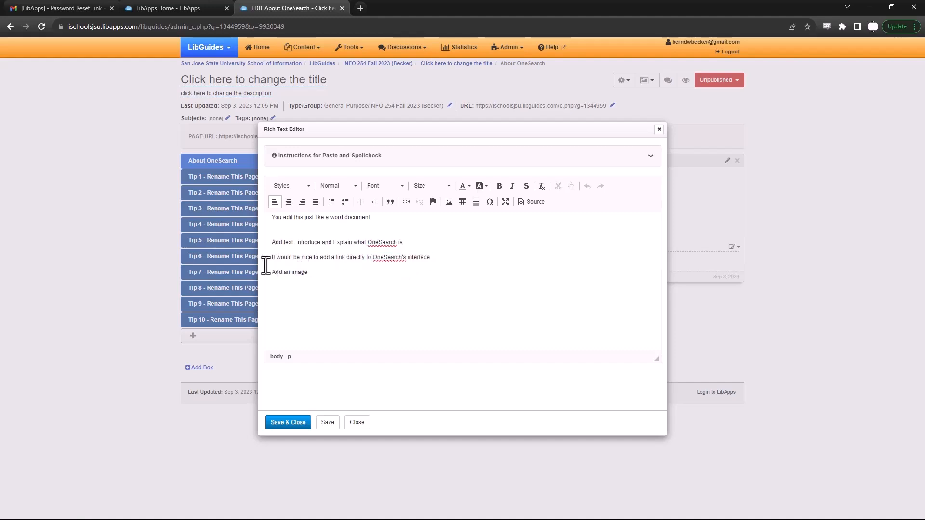
{"action": "double_click", "coordinate": [288, 272]}
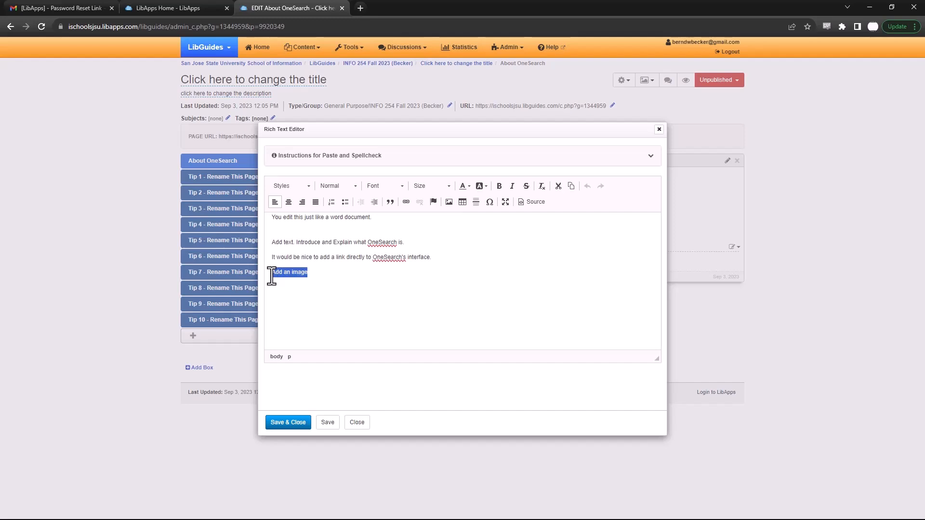
{"action": "left_click", "coordinate": [288, 422]}
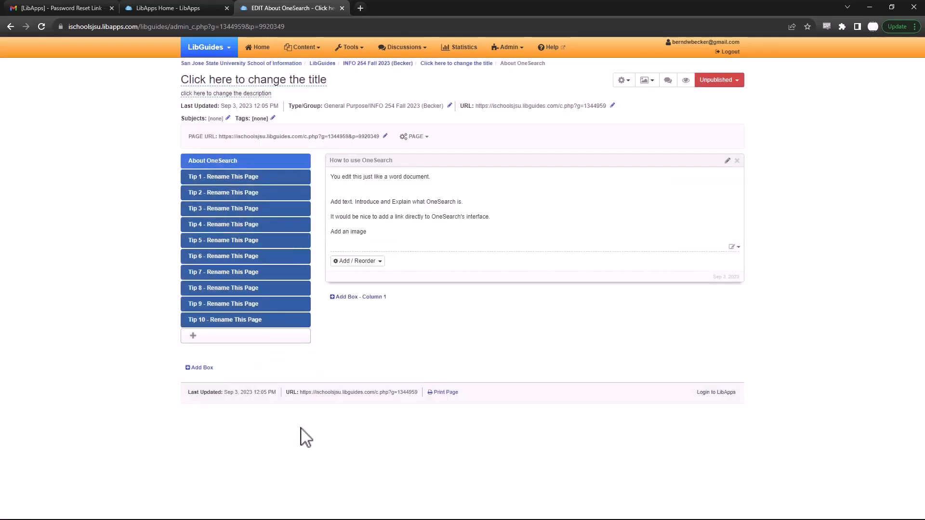
{"action": "mouse_move", "coordinate": [272, 183]}
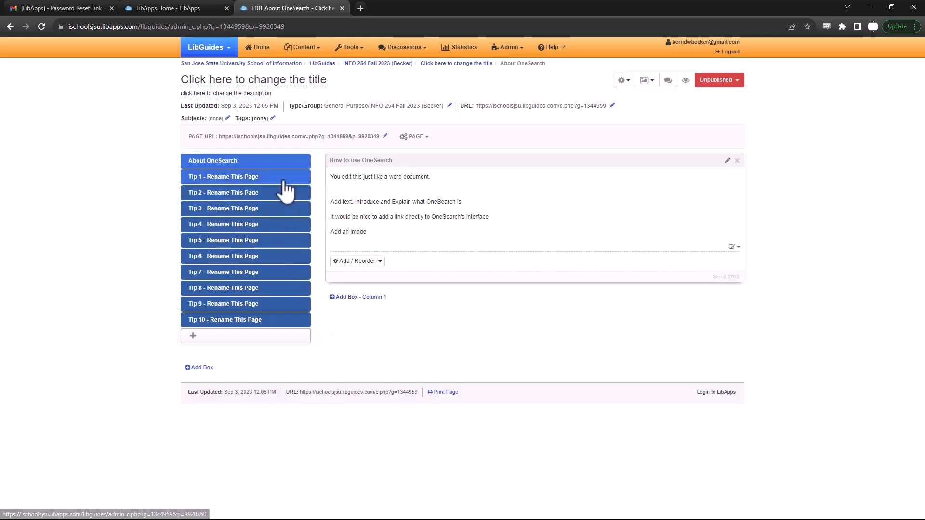
- Rename the Tip 1 page to 'Basic Searching' via Page Properties and save
{"action": "left_click", "coordinate": [222, 176]}
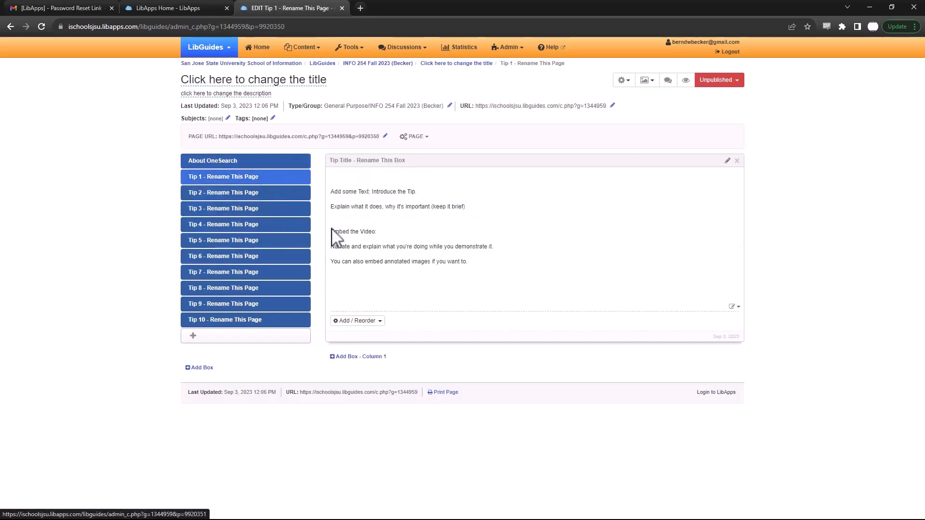
{"action": "mouse_move", "coordinate": [424, 165]}
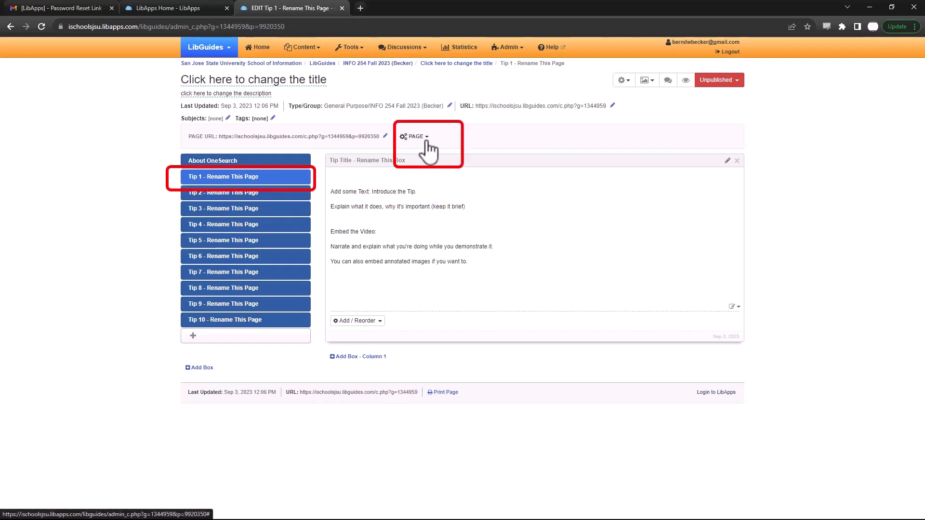
{"action": "left_click", "coordinate": [415, 136]}
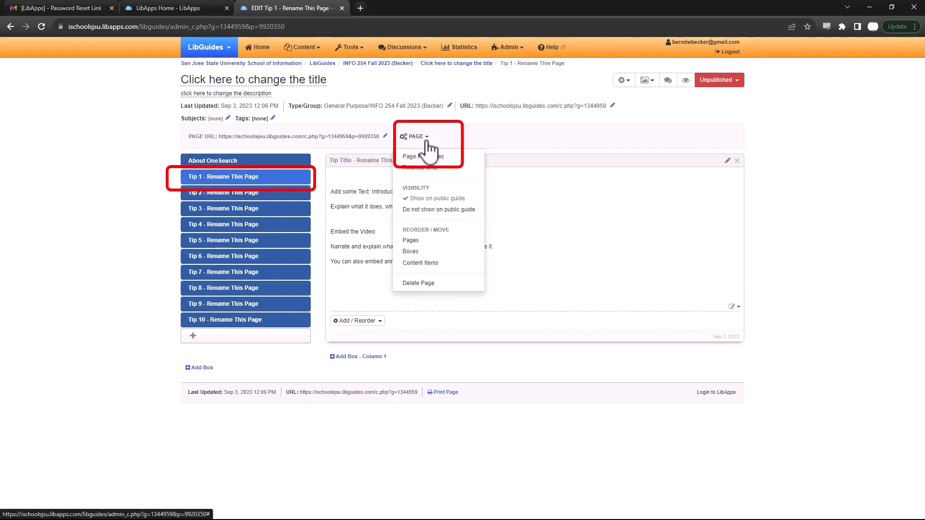
{"action": "mouse_move", "coordinate": [423, 156]}
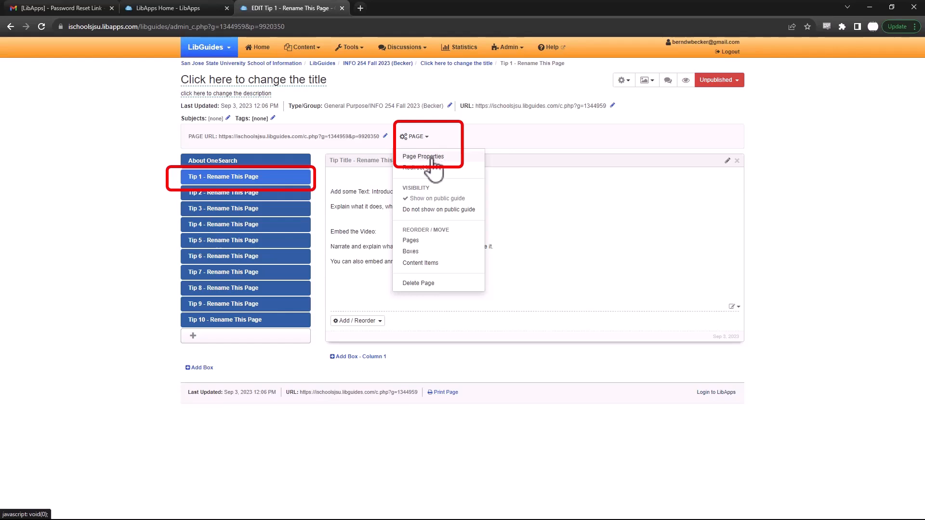
{"action": "left_click", "coordinate": [423, 156]}
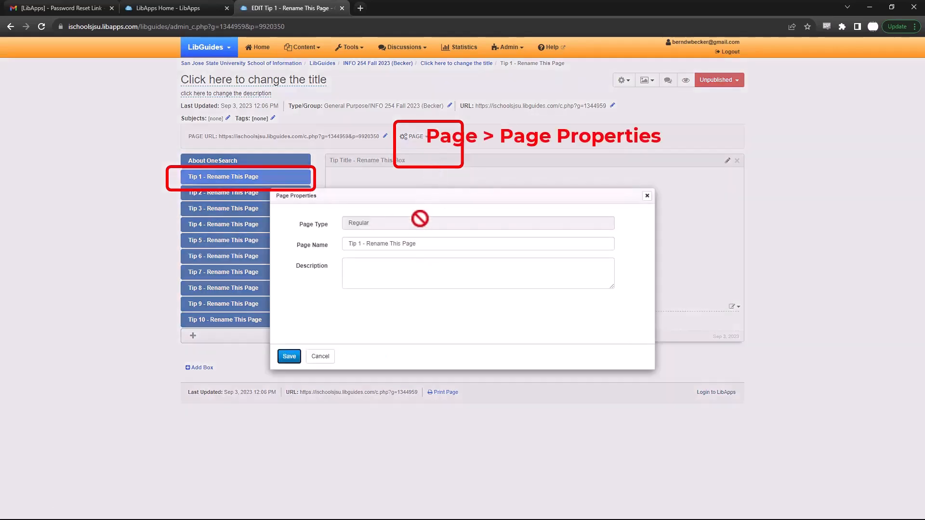
{"action": "triple_click", "coordinate": [478, 244]}
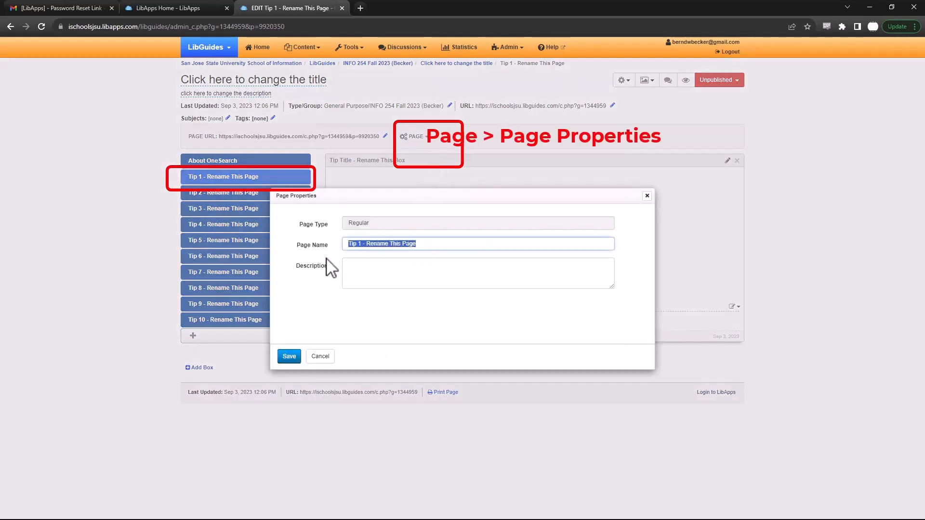
{"action": "type", "text": "How to"}
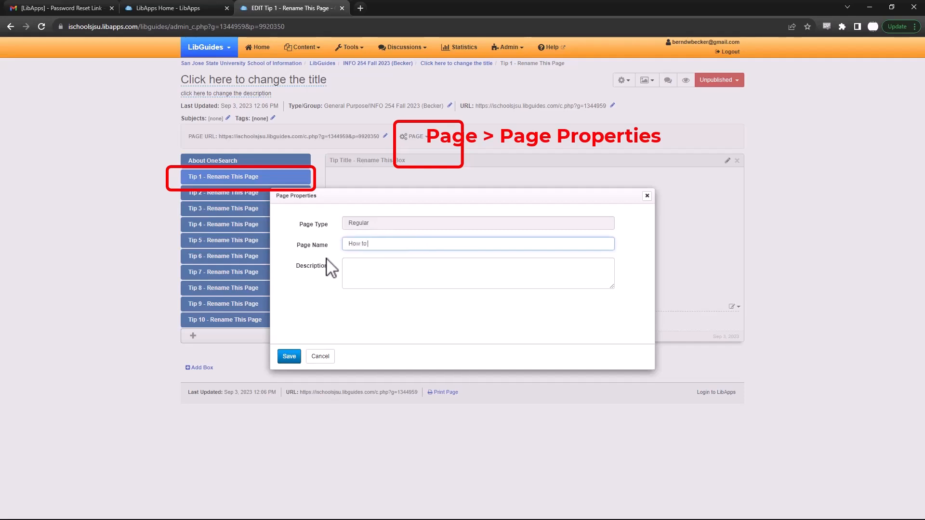
{"action": "type", "text": "do a basic search"}
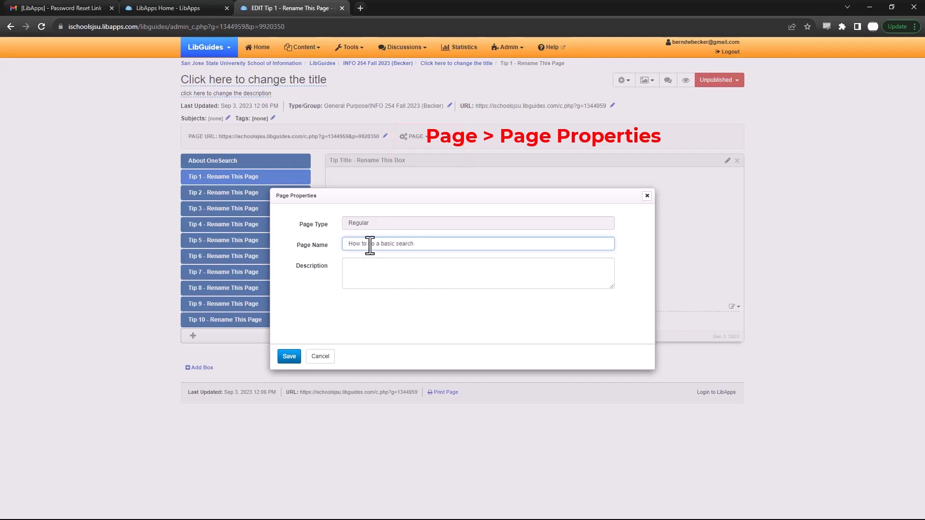
{"action": "type", "text": "Bas"}
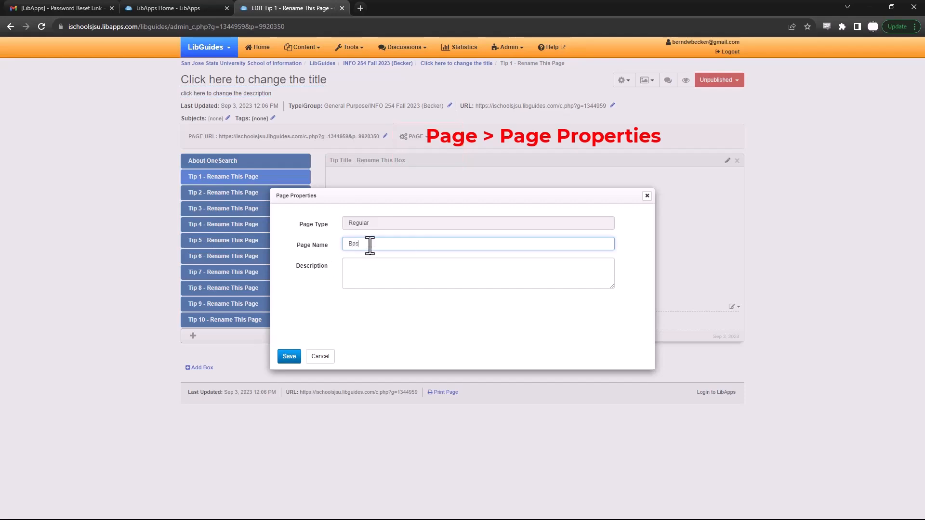
{"action": "type", "text": "ic Searching"}
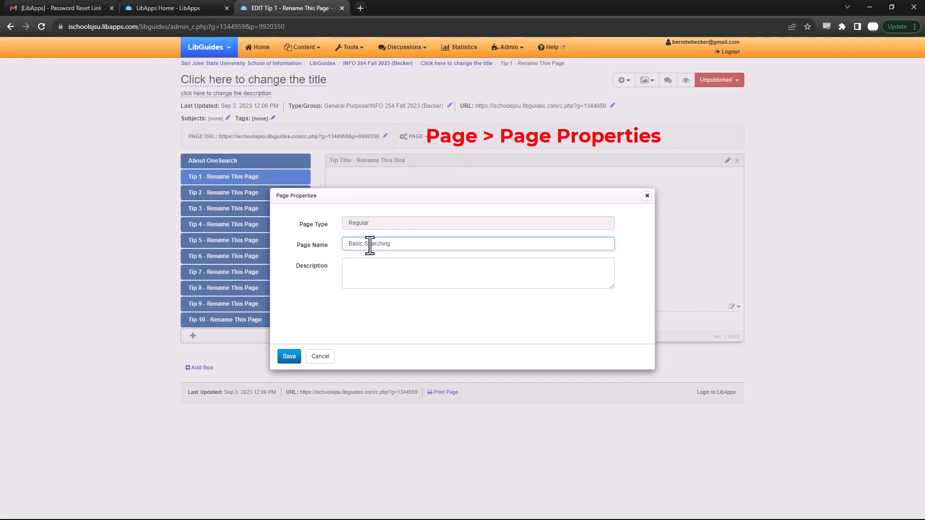
{"action": "left_click", "coordinate": [288, 357]}
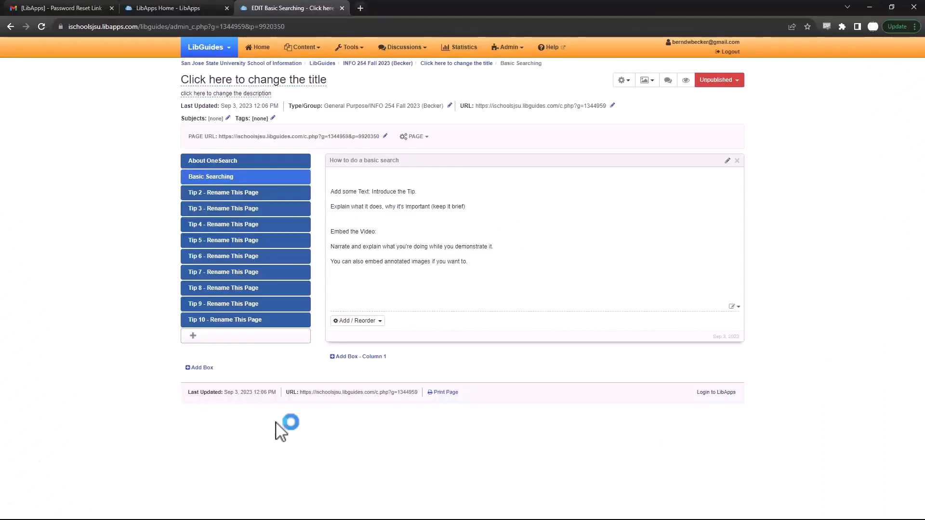
{"action": "mouse_move", "coordinate": [295, 262]}
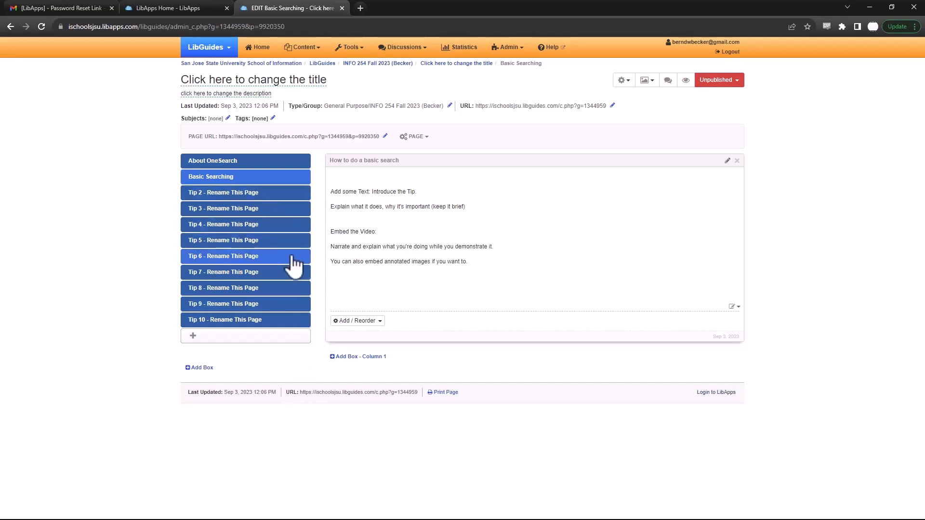
{"action": "mouse_move", "coordinate": [301, 259]}
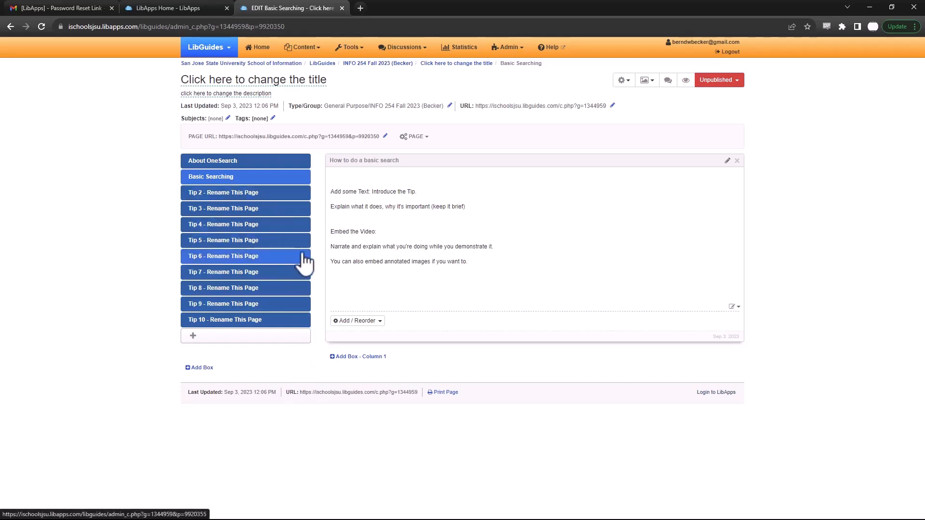
{"action": "mouse_move", "coordinate": [278, 273]}
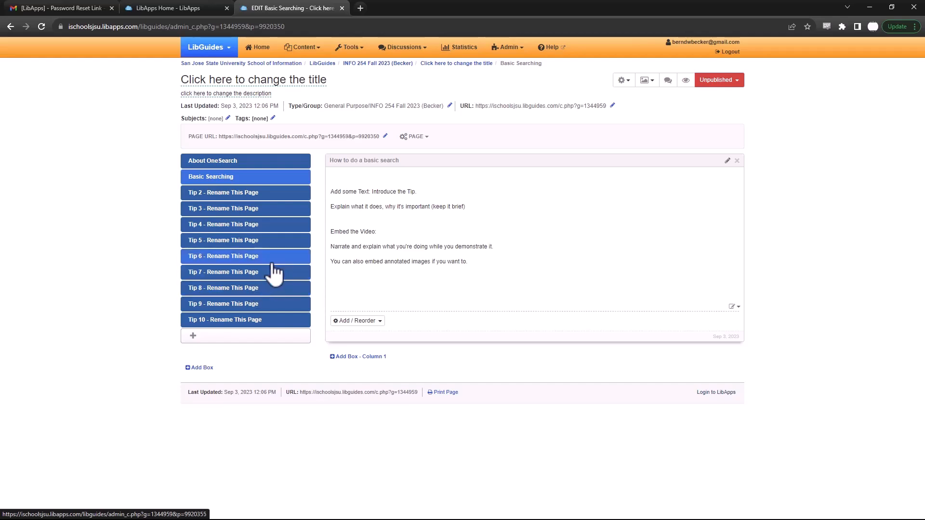
{"action": "mouse_move", "coordinate": [319, 253]}
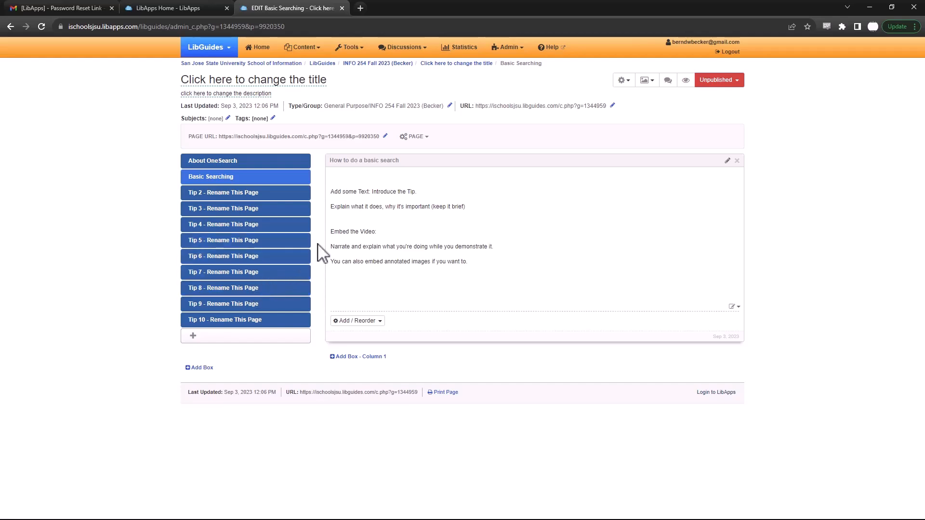
{"action": "mouse_move", "coordinate": [317, 244]}
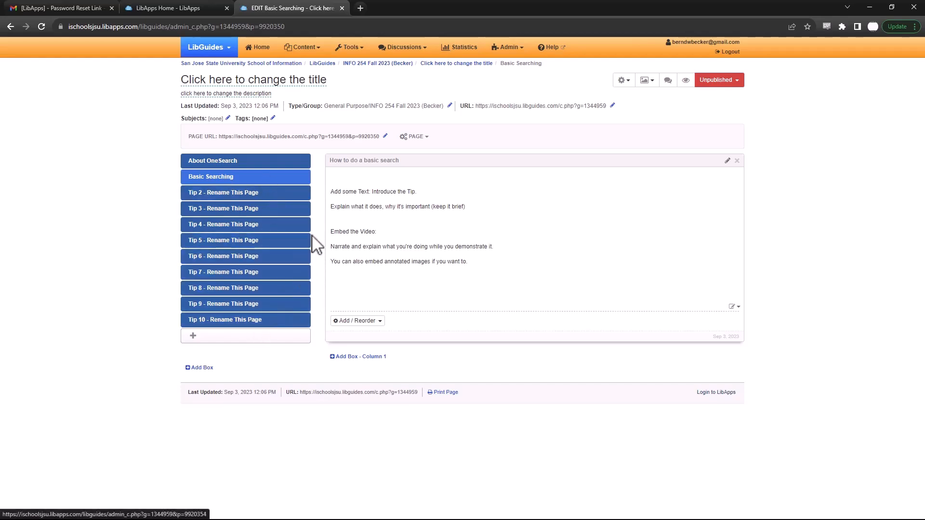
{"action": "mouse_move", "coordinate": [278, 189]}
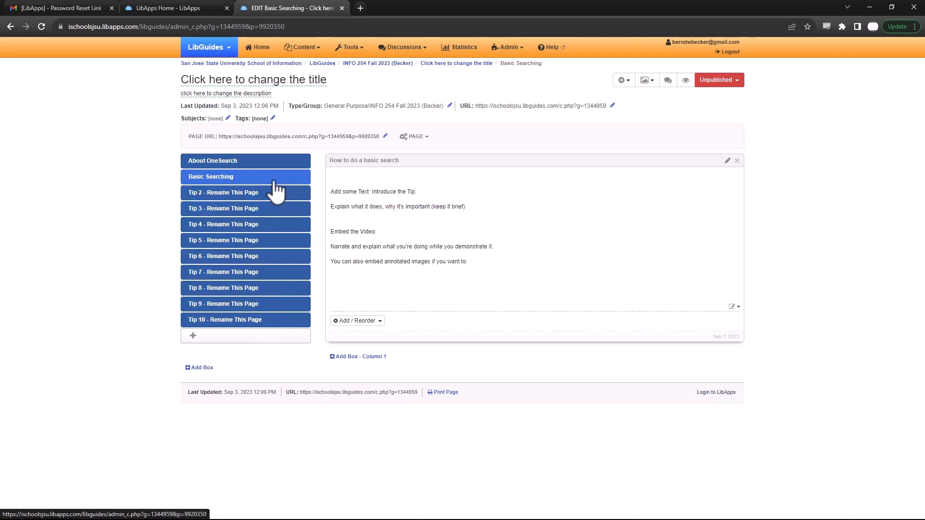
{"action": "mouse_move", "coordinate": [440, 204]}
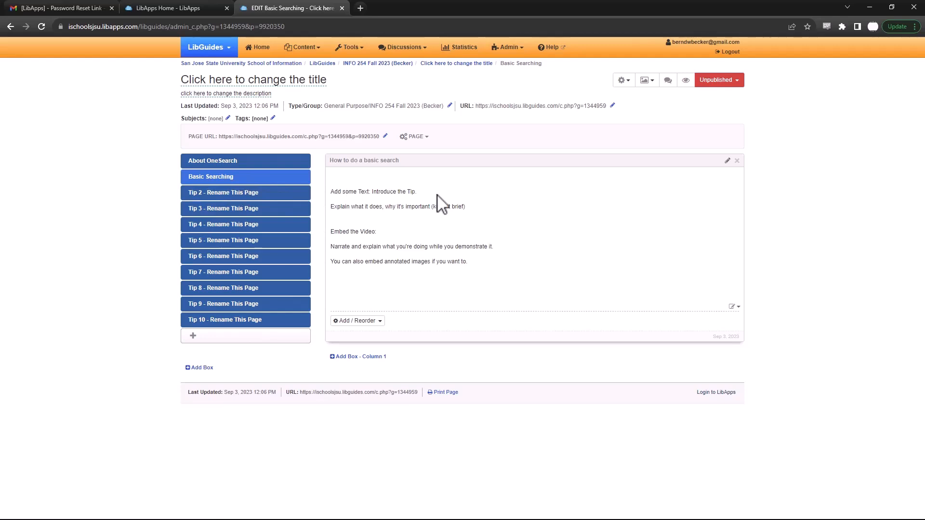
{"action": "mouse_move", "coordinate": [387, 156]}
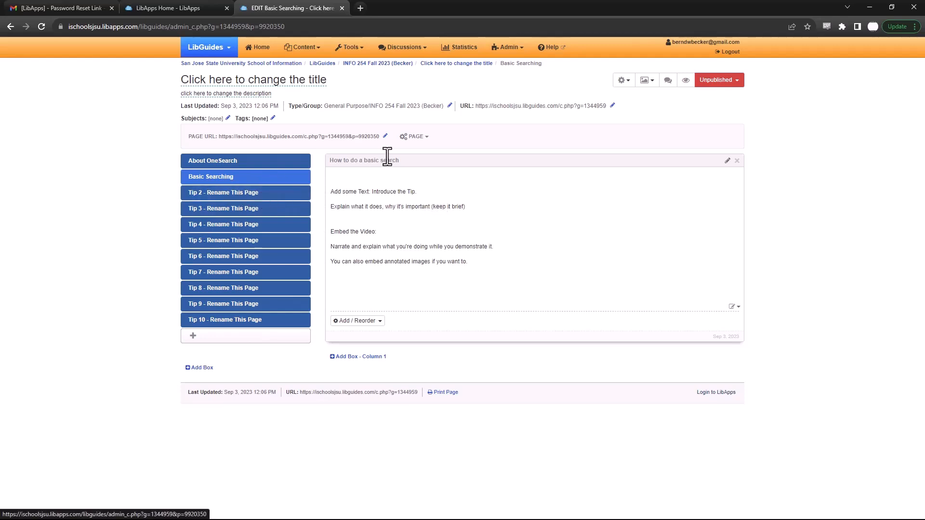
- Change the page name to 'Catalog Searching' in Page Properties and save it
{"action": "left_click", "coordinate": [413, 136]}
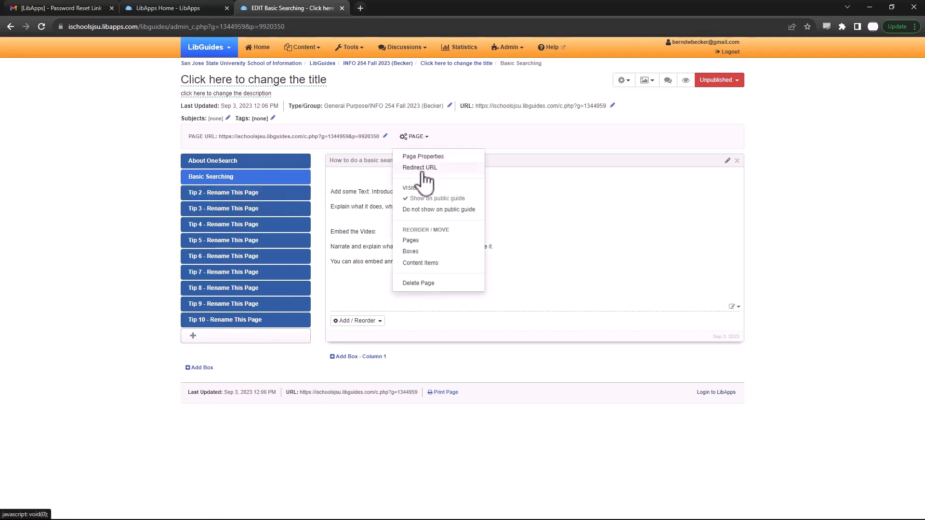
{"action": "left_click", "coordinate": [423, 156]}
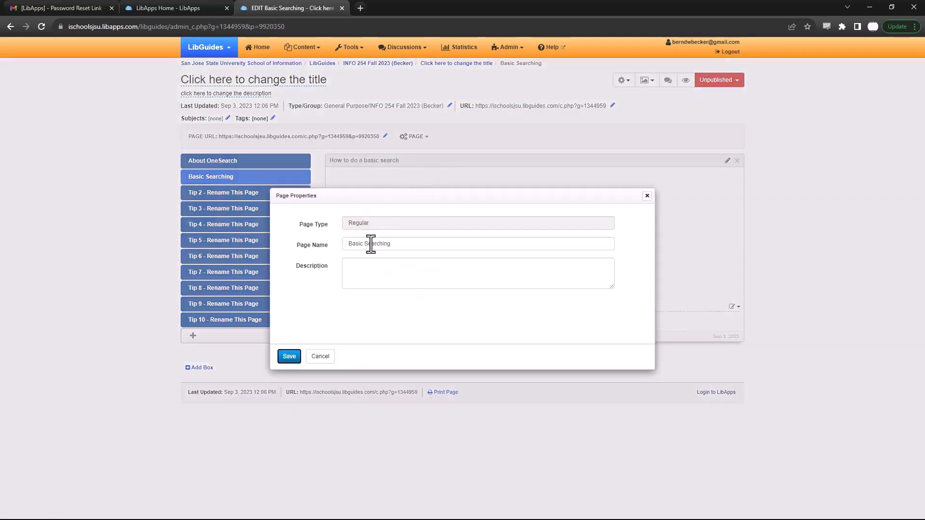
{"action": "type", "text": "Sea"}
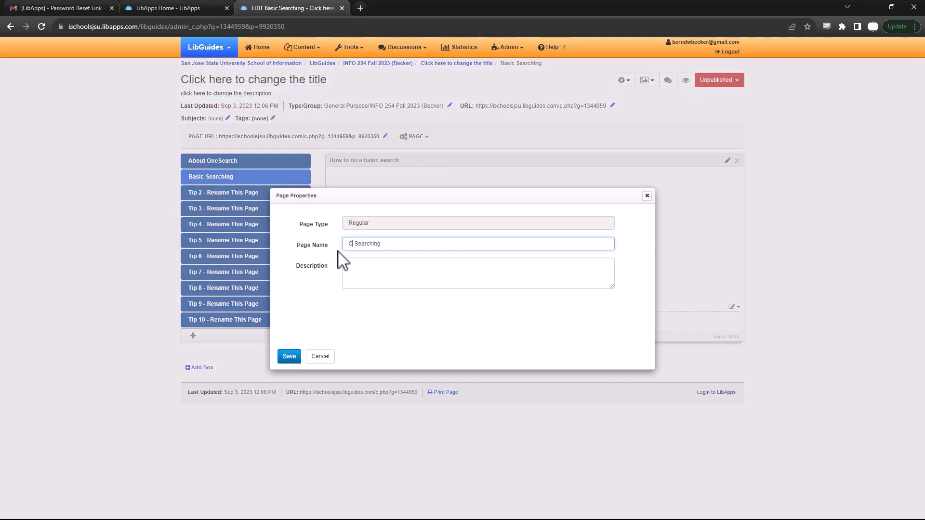
{"action": "type", "text": "atalog"}
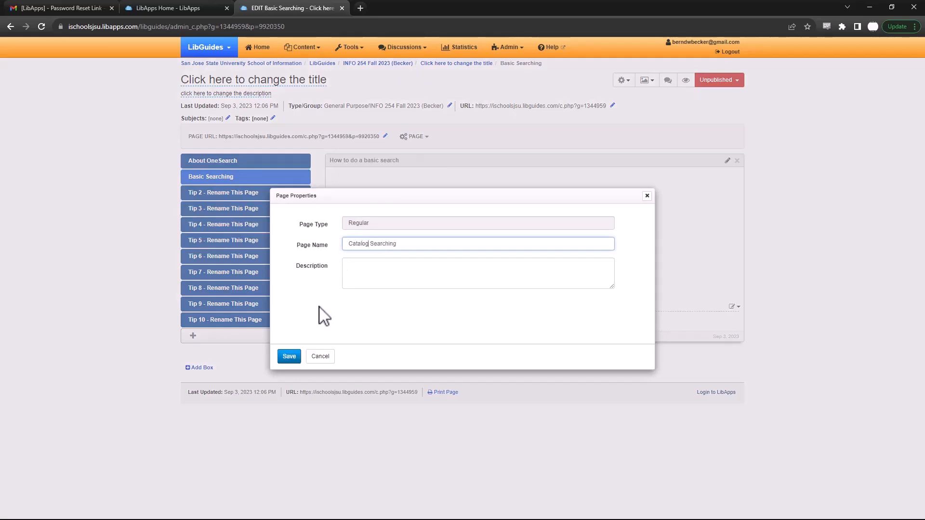
{"action": "left_click", "coordinate": [288, 357]}
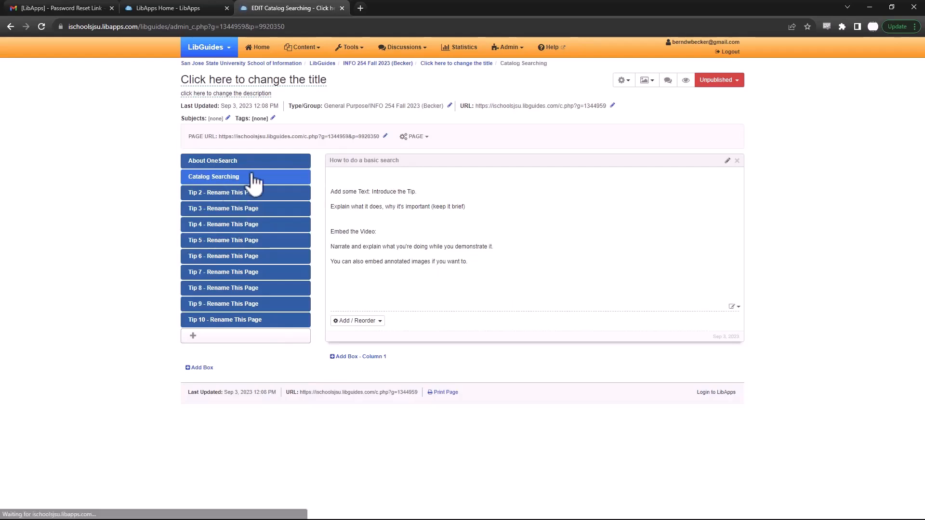
{"action": "mouse_move", "coordinate": [734, 185]}
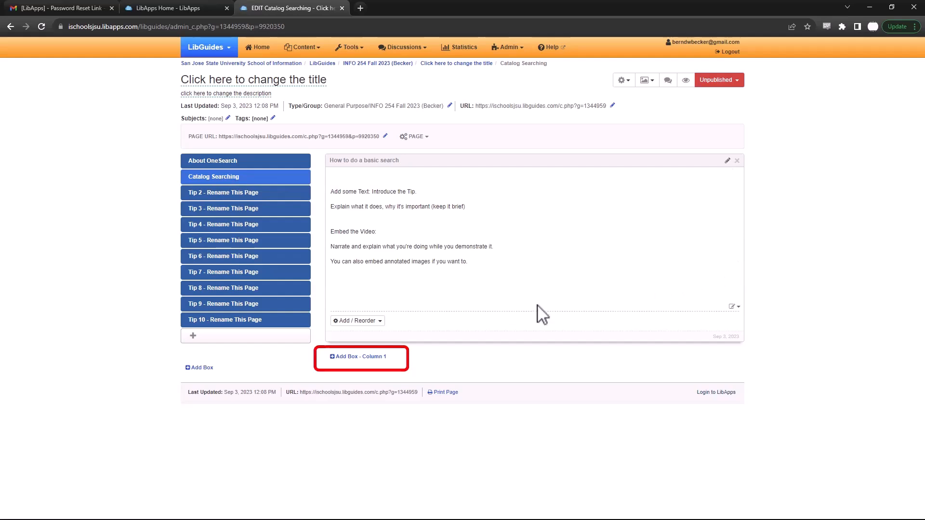
{"action": "mouse_move", "coordinate": [361, 356]}
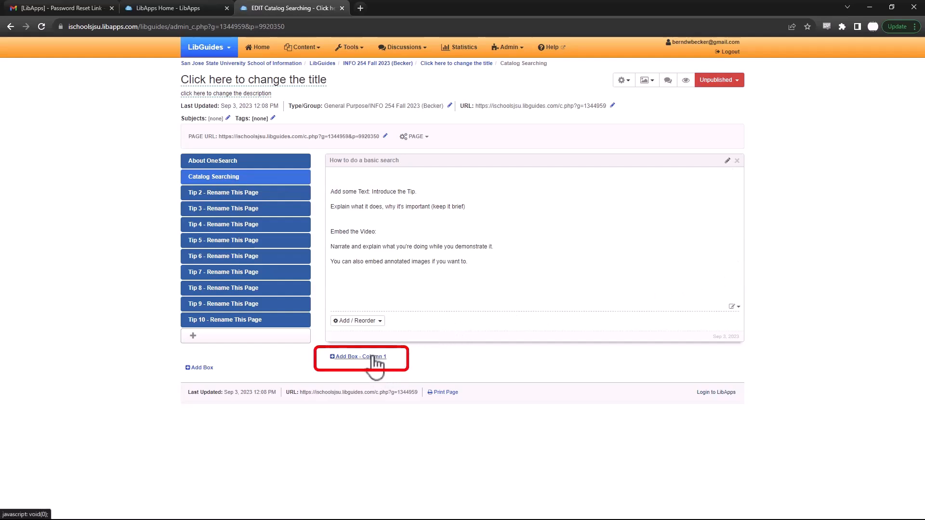
{"action": "mouse_move", "coordinate": [360, 356]}
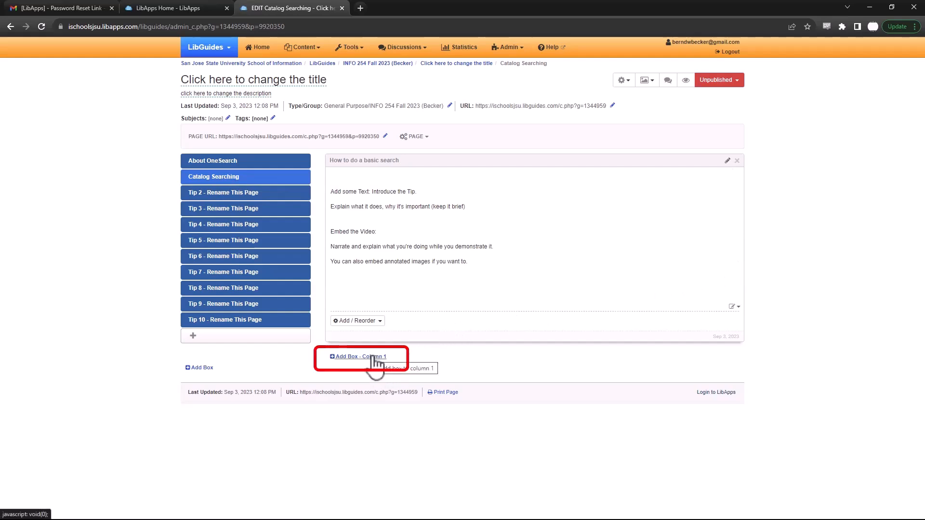
- Add a Standard box named 'How to do an advanced search' to Column 1
{"action": "left_click", "coordinate": [358, 357]}
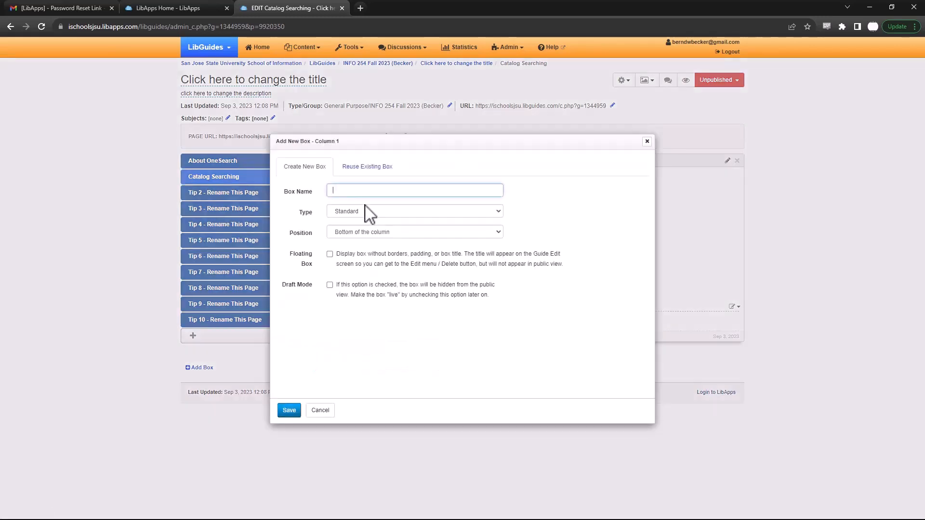
{"action": "left_click", "coordinate": [414, 189]}
{"action": "type", "text": "How to do an adv"}
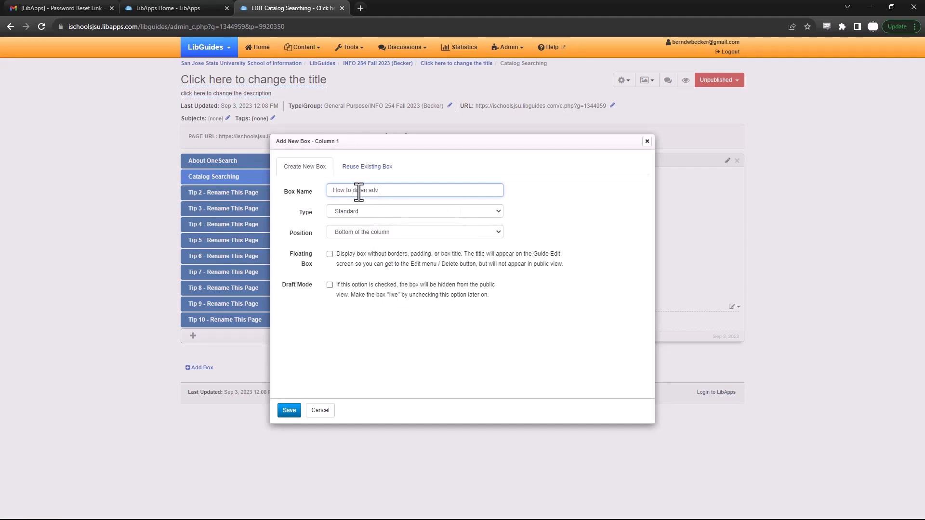
{"action": "type", "text": "anced search"}
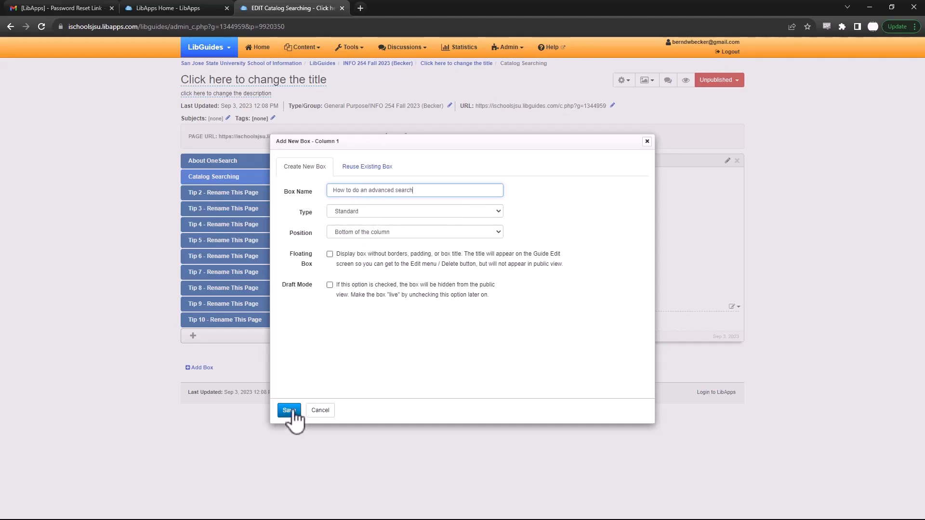
{"action": "left_click", "coordinate": [288, 411]}
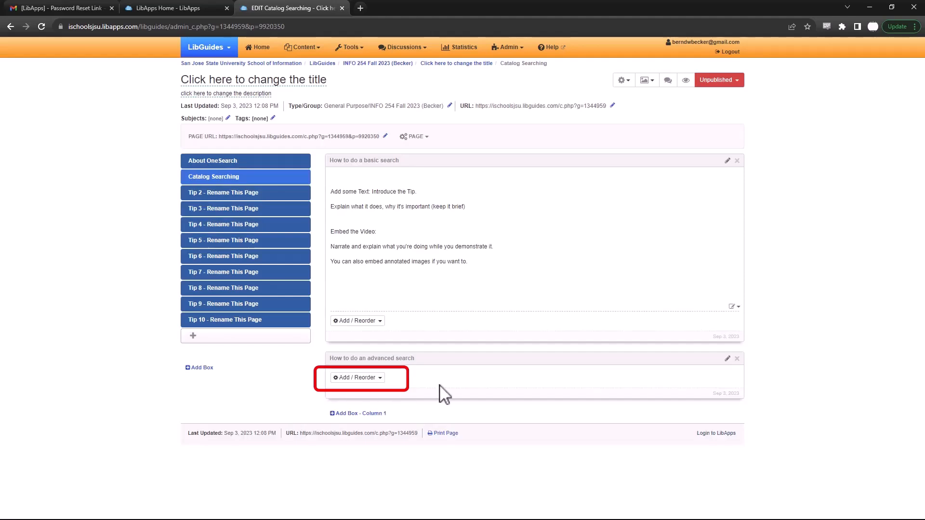
{"action": "mouse_move", "coordinate": [537, 386]}
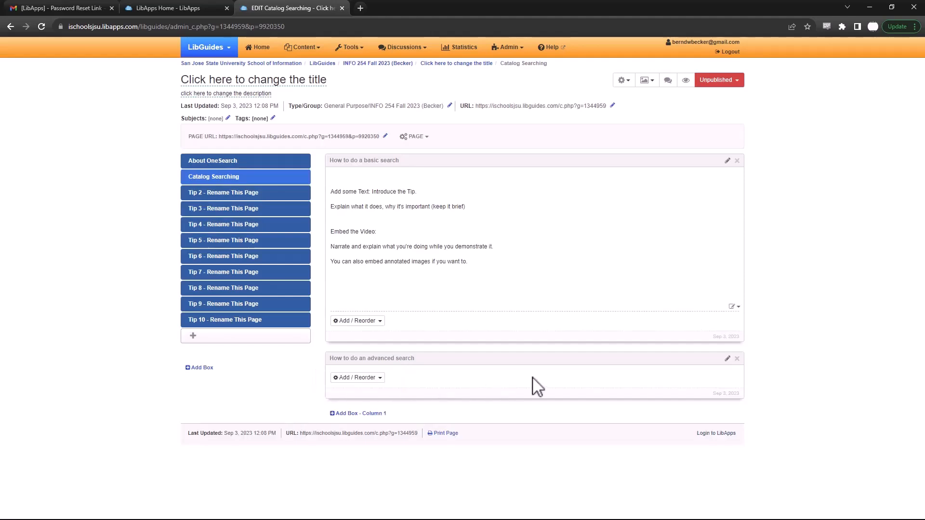
- Browse the Add / Reorder content options of the advanced search box
{"action": "left_click", "coordinate": [356, 378]}
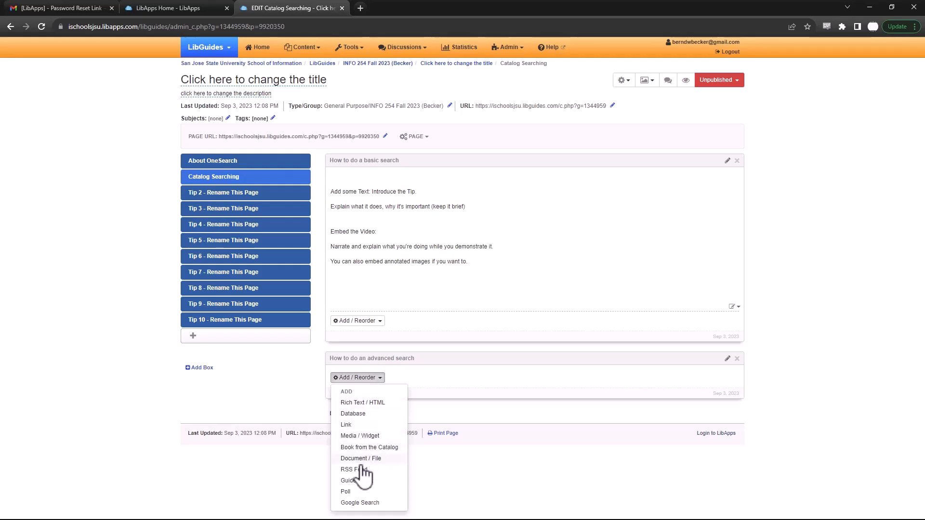
{"action": "mouse_move", "coordinate": [371, 411]}
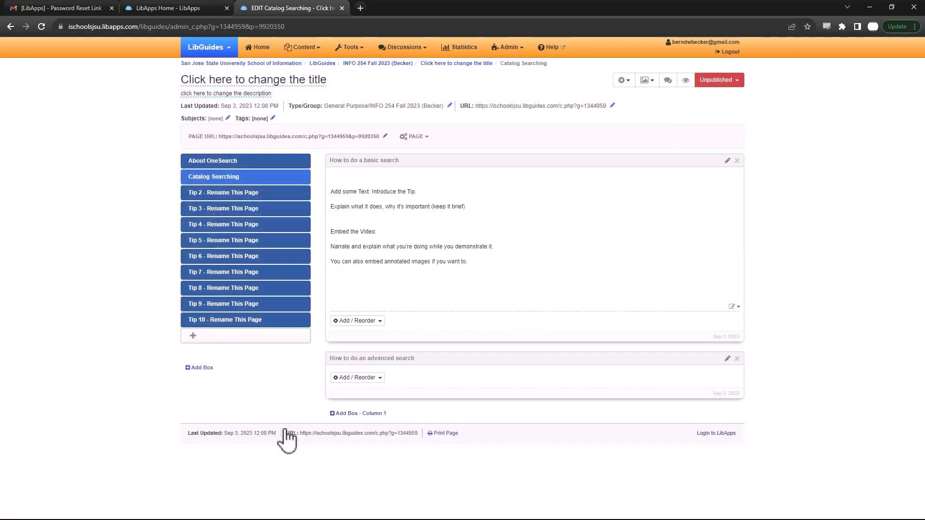
{"action": "scroll", "scroll_direction": "down", "scroll_amount": 3}
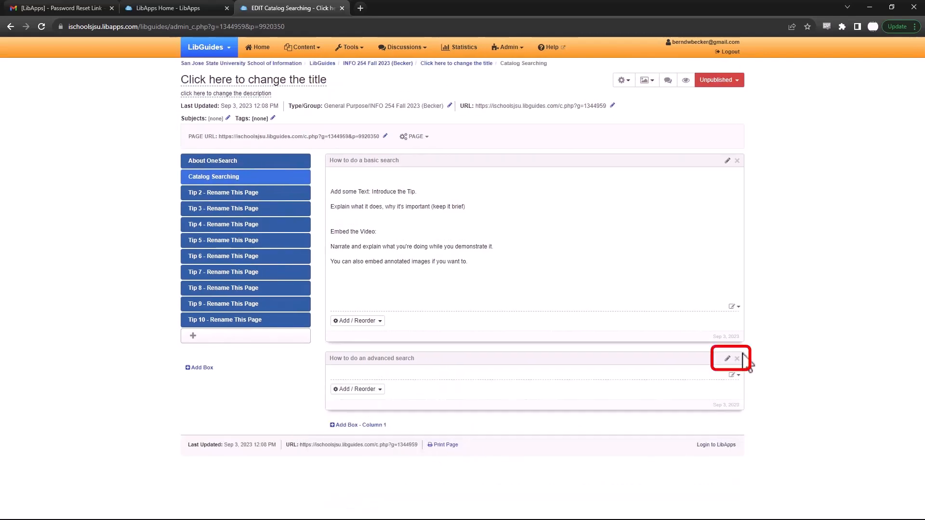
- Delete the 'How to do an advanced search' box, confirming it cannot be undone
{"action": "left_click", "coordinate": [738, 359]}
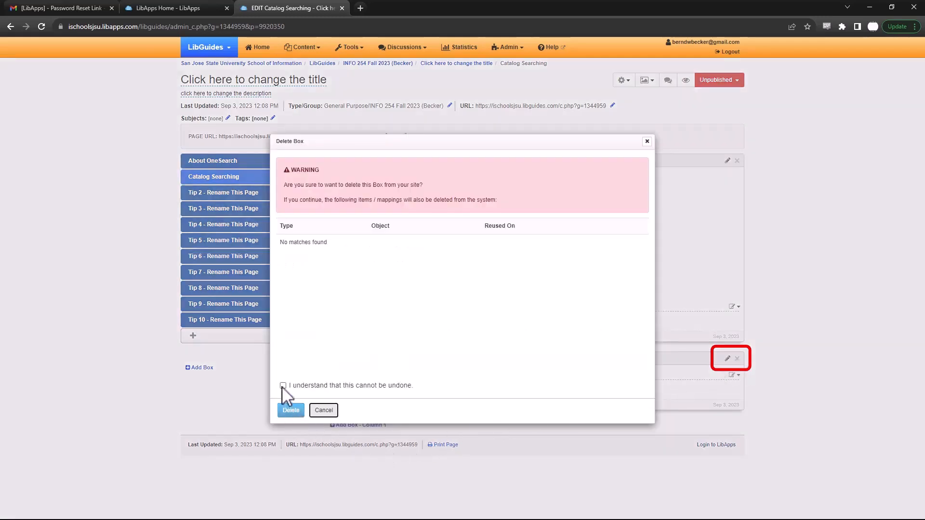
{"action": "left_click", "coordinate": [290, 410]}
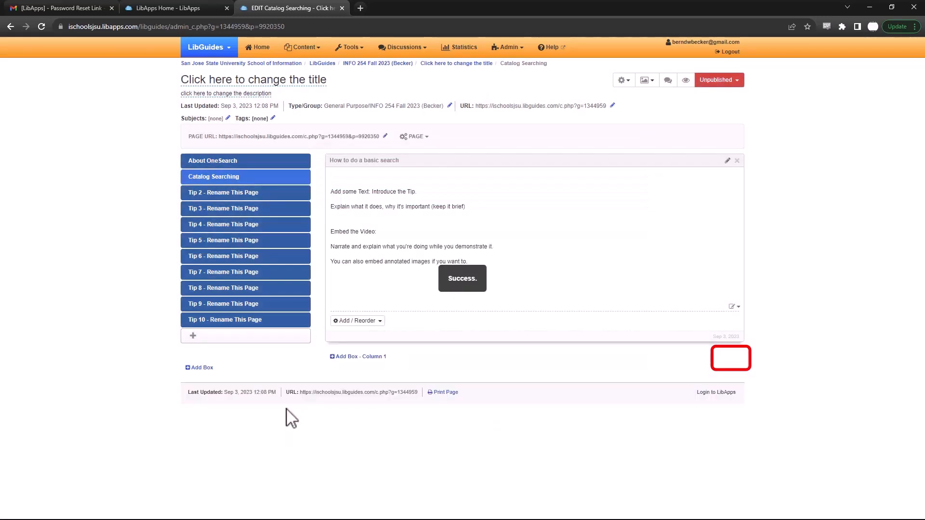
{"action": "mouse_move", "coordinate": [359, 357]}
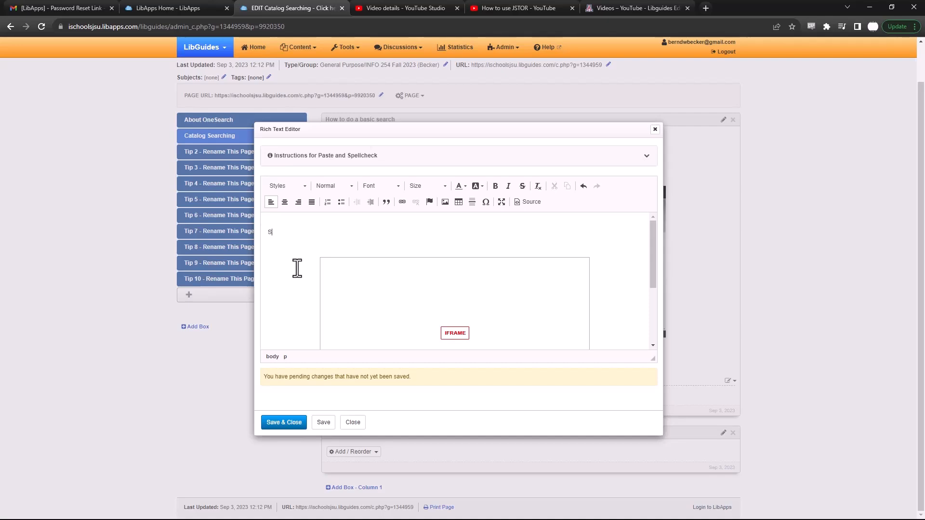
- Write 'JSTOR is a major multidisciplinary database... important for social s...' above the video and save
{"action": "type", "text": "JSTOR"}
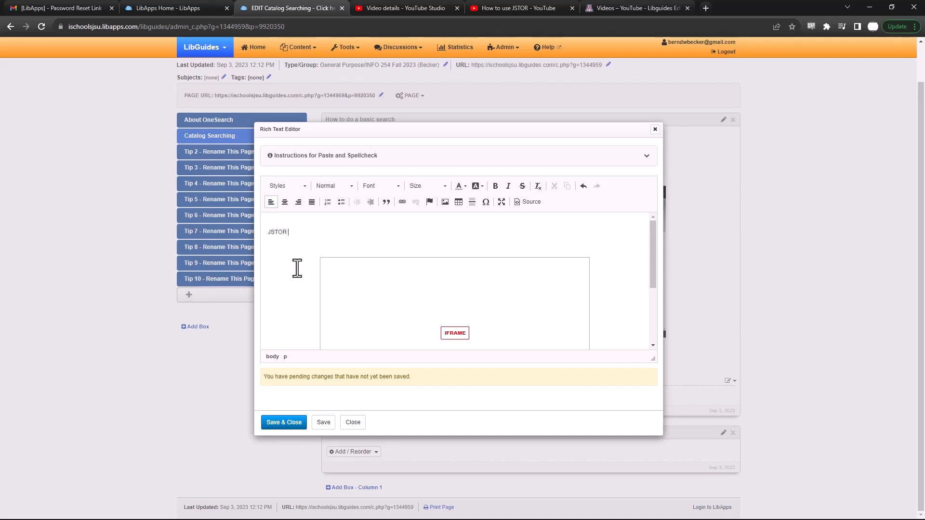
{"action": "type", "text": "is a major m"}
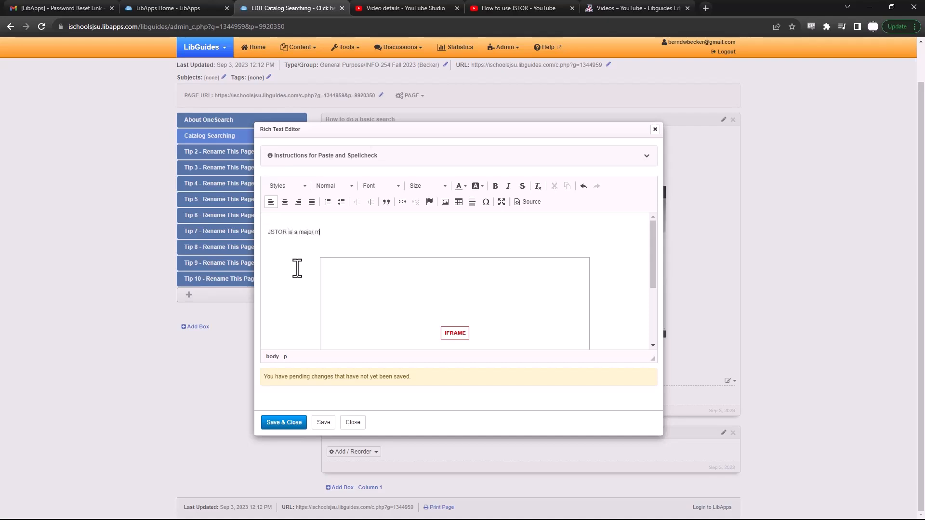
{"action": "type", "text": "ultidi"}
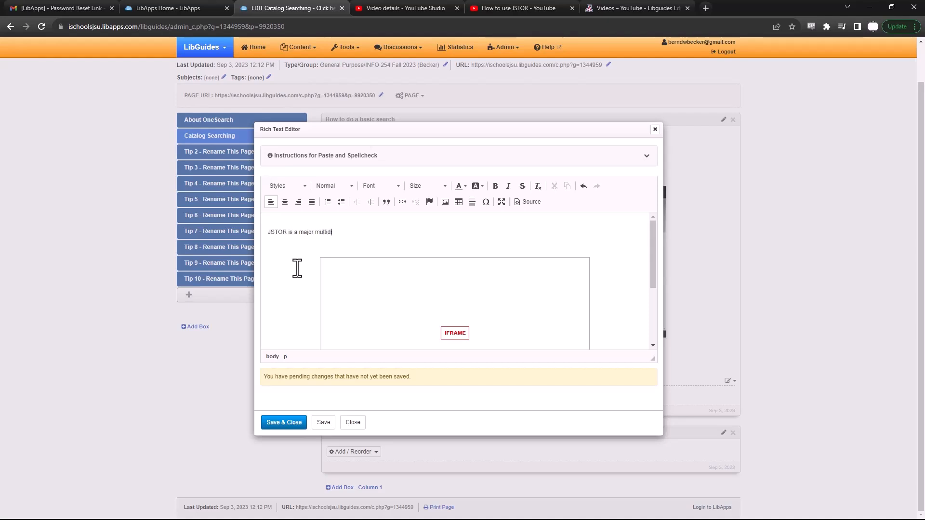
{"action": "type", "text": "sciplinary"}
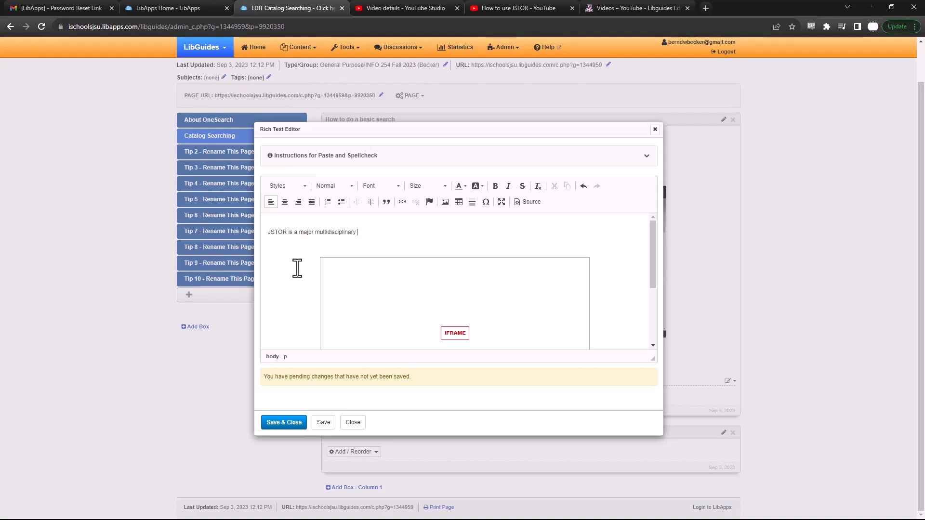
{"action": "type", "text": "database"}
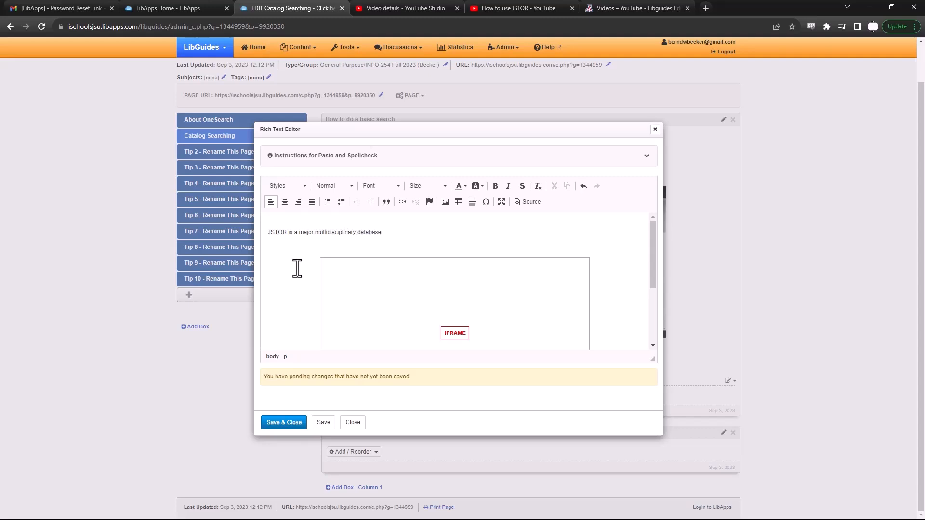
{"action": "type", "text": "It is imp"}
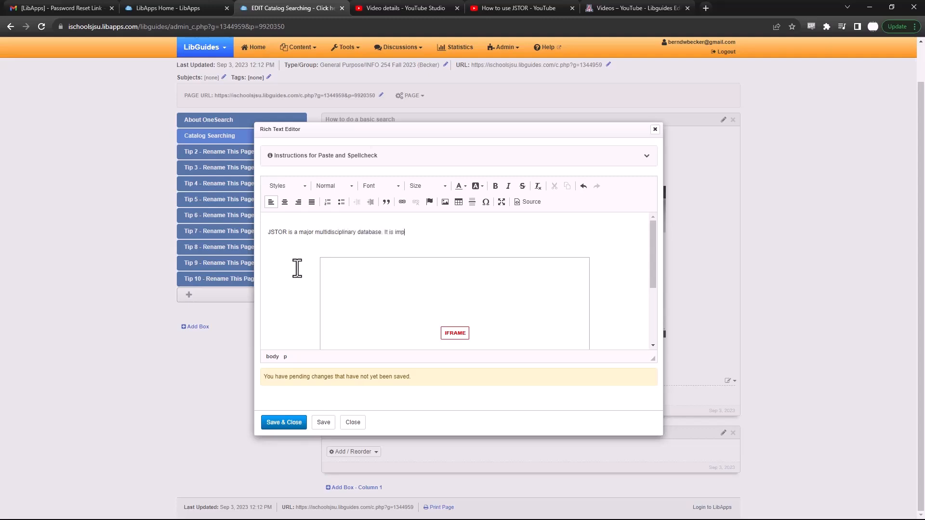
{"action": "type", "text": "ortant for"}
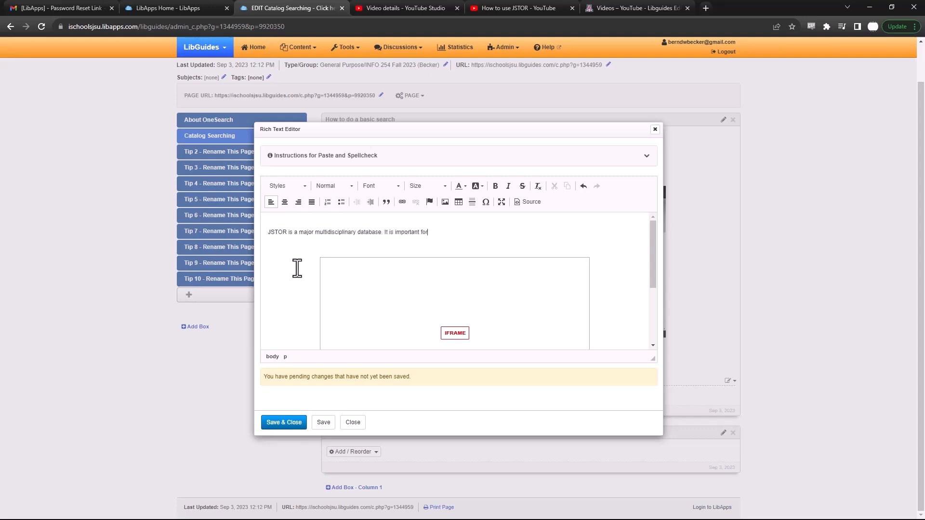
{"action": "type", "text": "social sciences and contains...."}
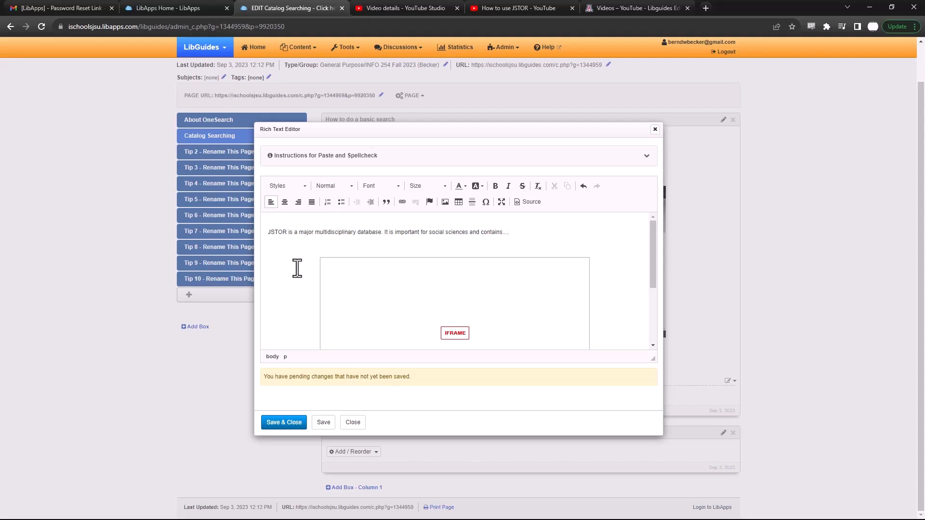
{"action": "left_click", "coordinate": [283, 422]}
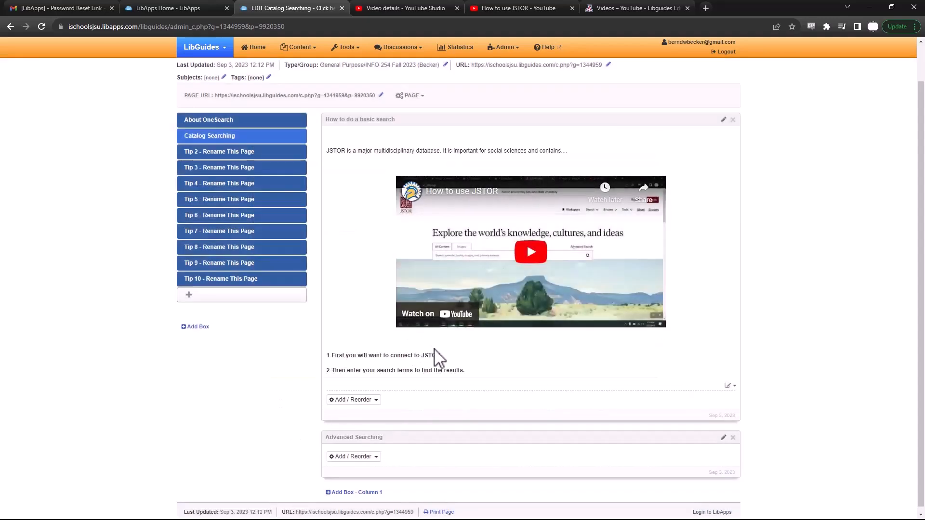
{"action": "mouse_move", "coordinate": [685, 177]}
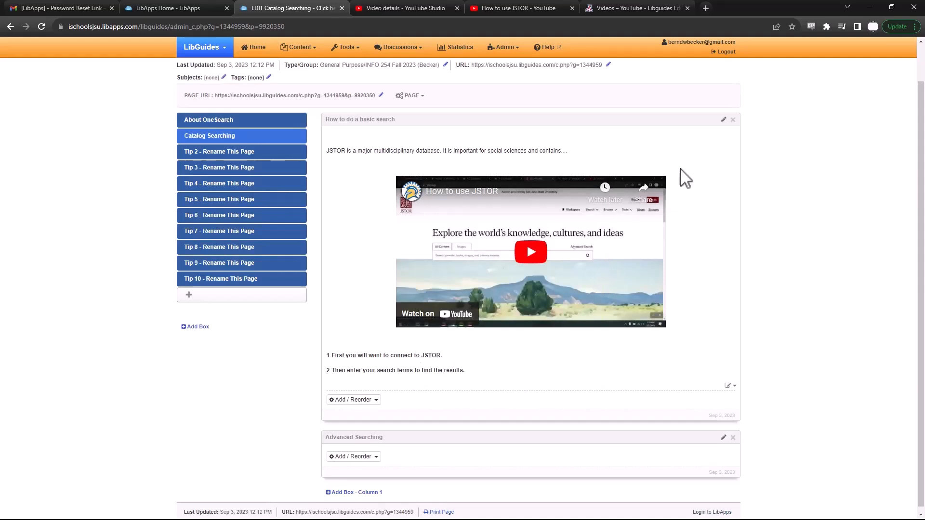
- Enlarge the whole JSTOR description sentence to text size 16 in the editor
{"action": "left_click", "coordinate": [729, 386]}
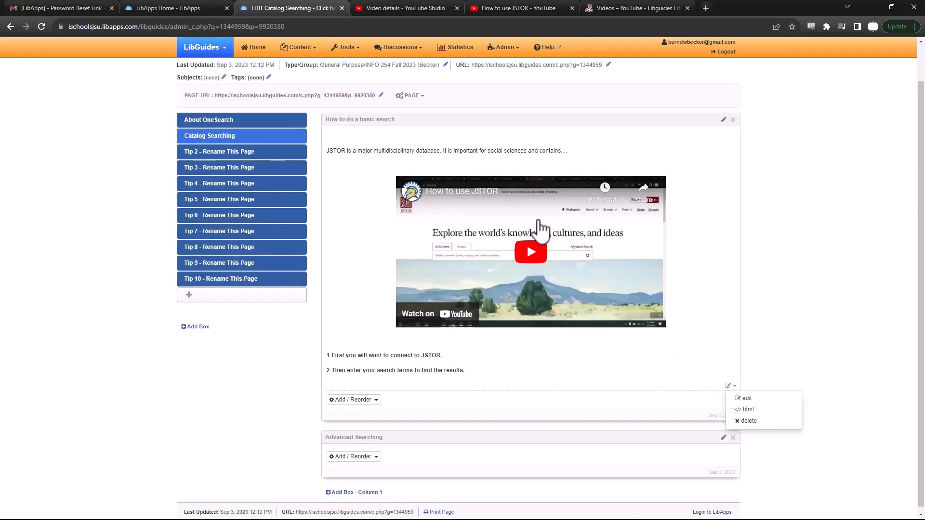
{"action": "left_click", "coordinate": [746, 398]}
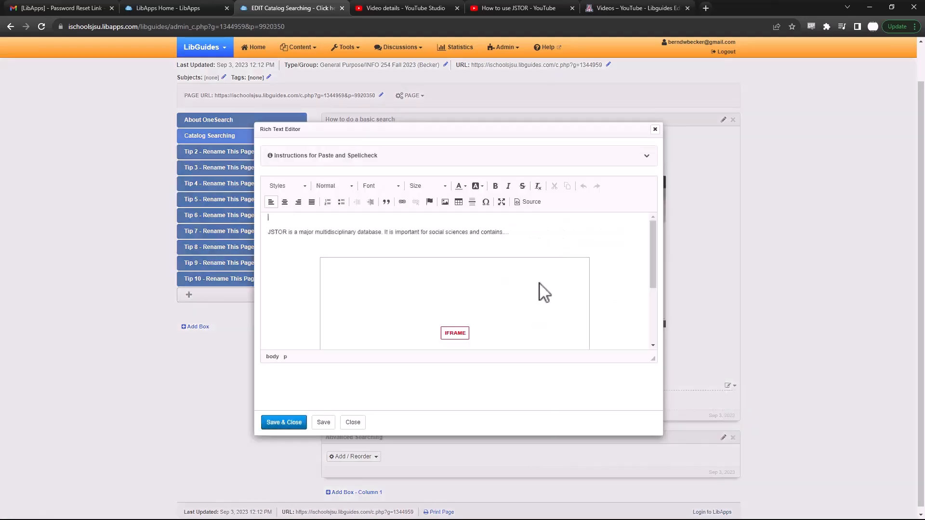
{"action": "triple_click", "coordinate": [386, 232]}
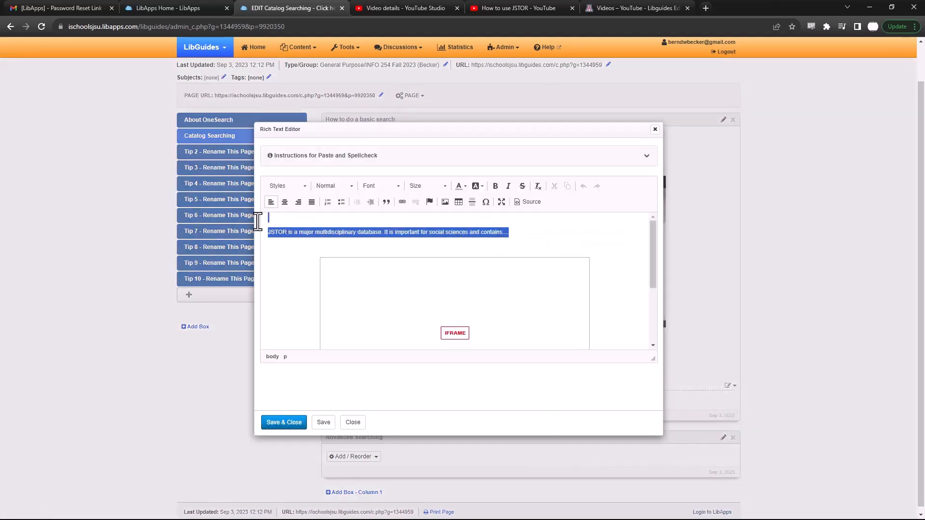
{"action": "left_click", "coordinate": [380, 186]}
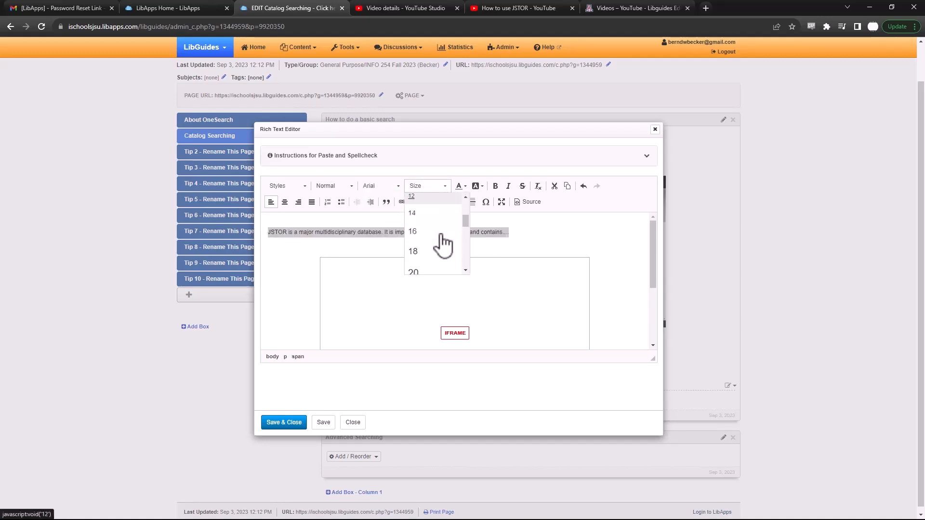
{"action": "left_click", "coordinate": [412, 213]}
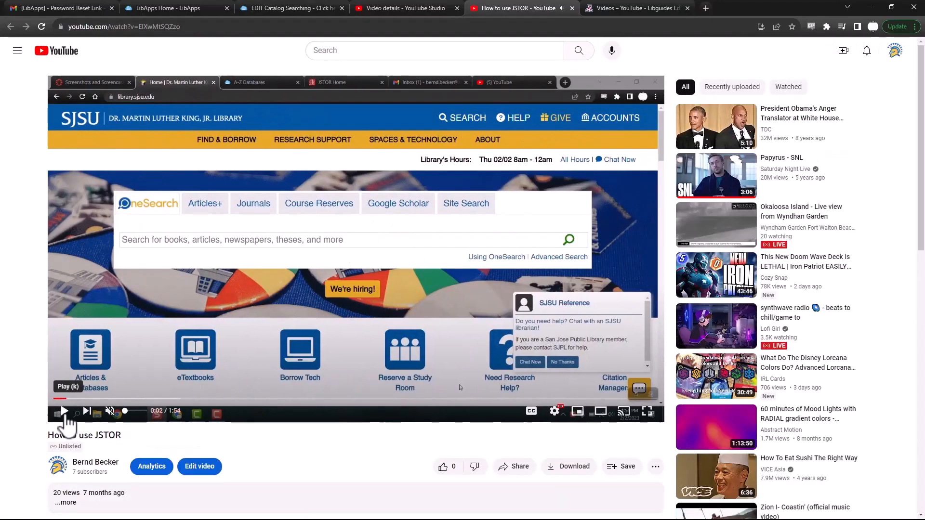
- Copy the How to use JSTOR video's embed code from YouTube Share and return to the guide
{"action": "scroll", "scroll_direction": "down", "scroll_amount": 3}
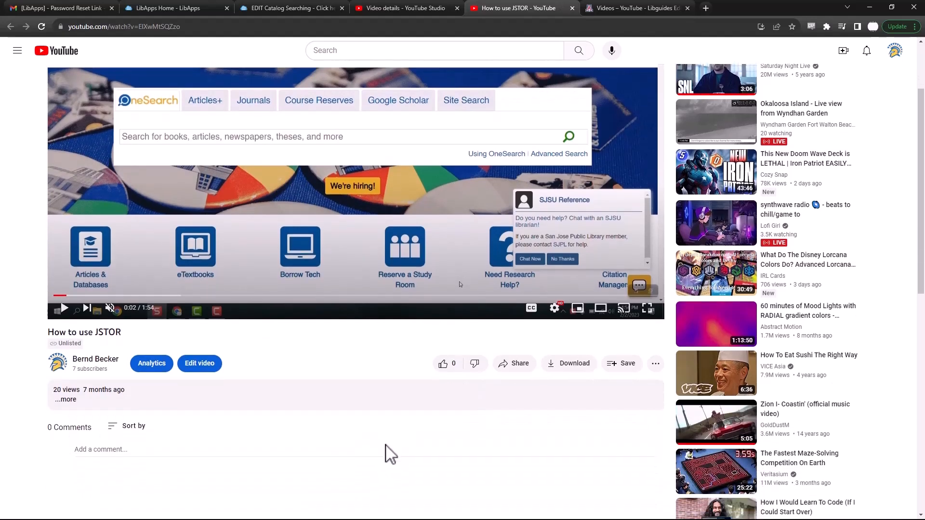
{"action": "scroll", "scroll_direction": "down", "scroll_amount": 3}
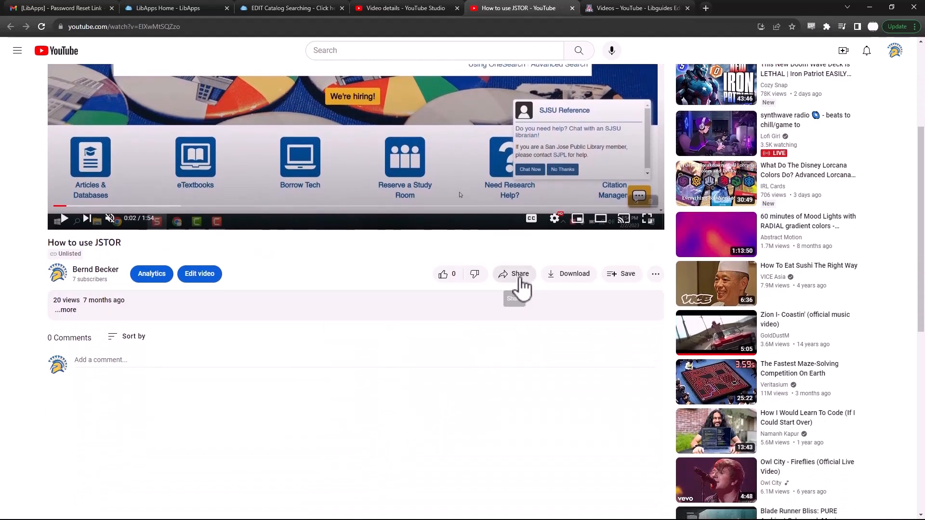
{"action": "mouse_move", "coordinate": [520, 278]}
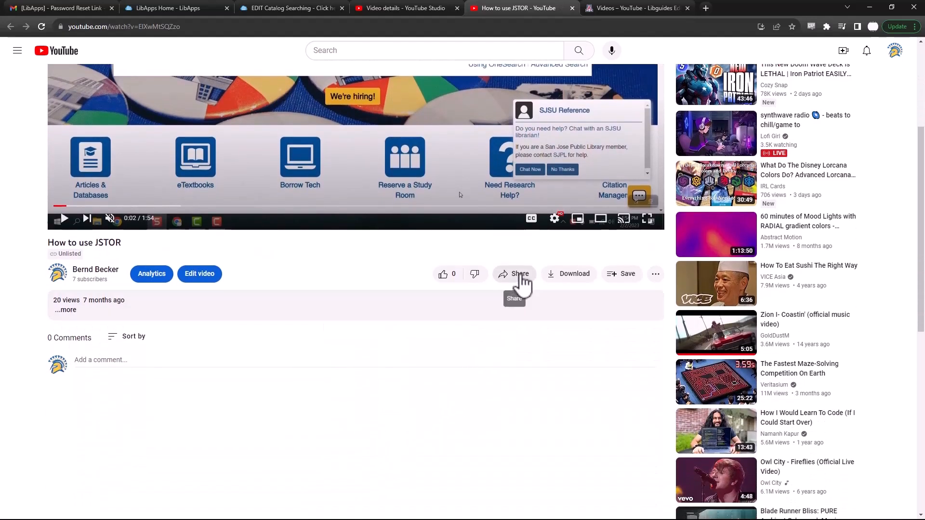
{"action": "left_click", "coordinate": [514, 274]}
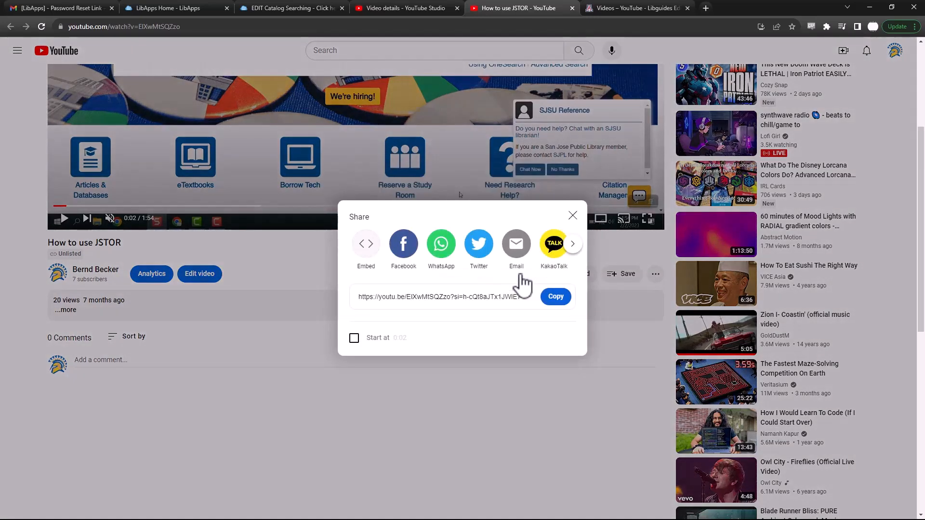
{"action": "mouse_move", "coordinate": [383, 292]}
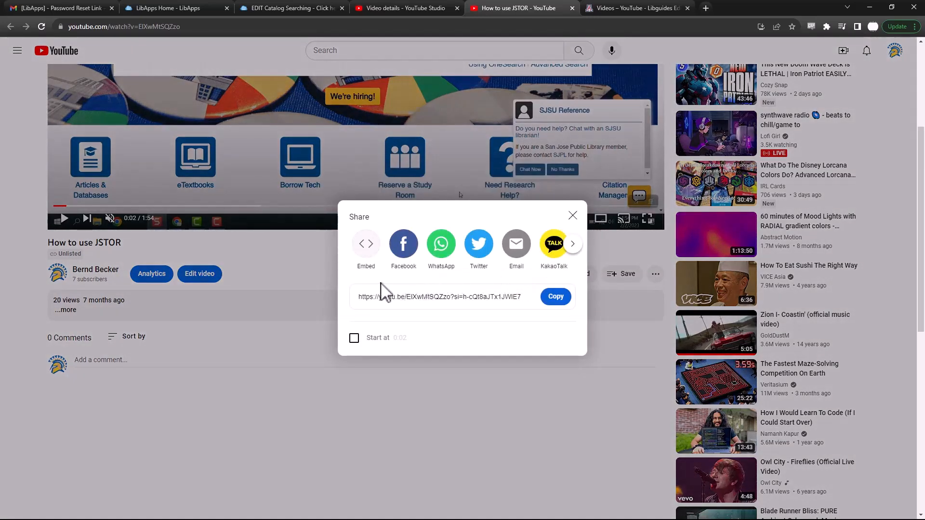
{"action": "left_click", "coordinate": [367, 244]}
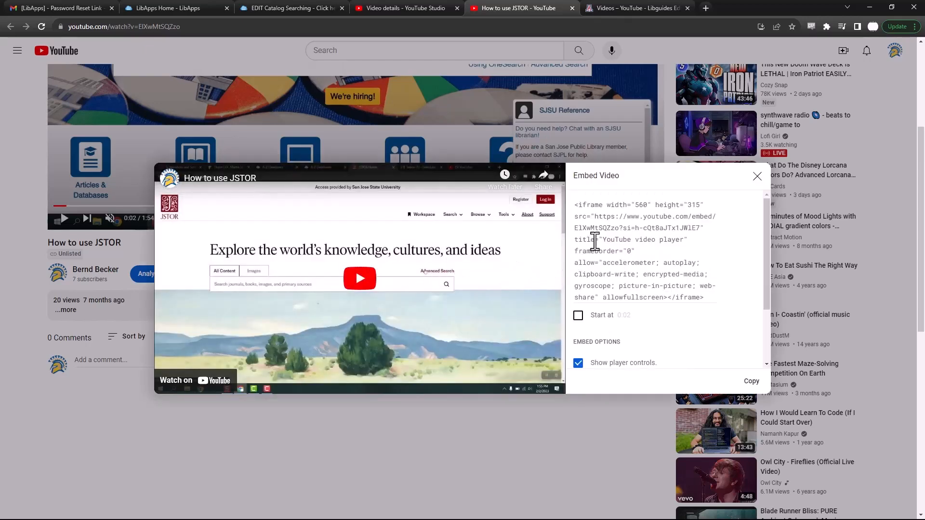
{"action": "mouse_move", "coordinate": [751, 382]}
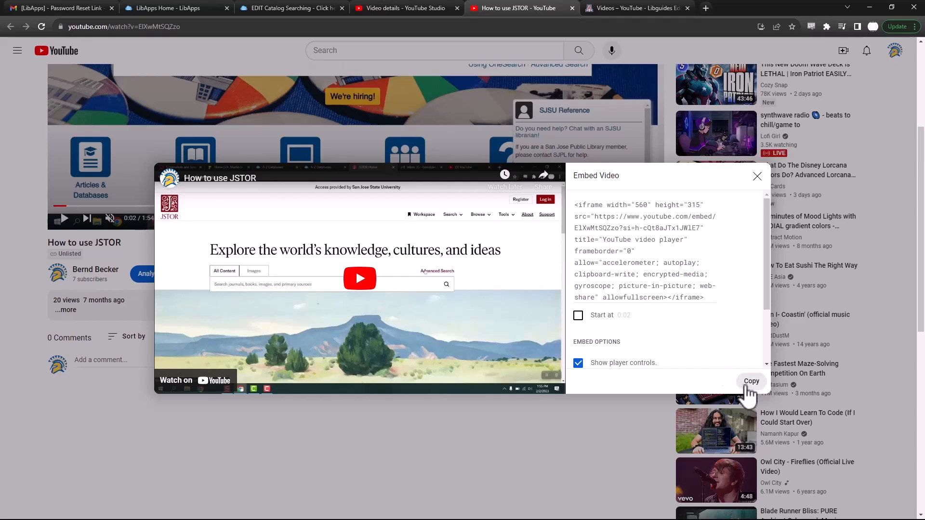
{"action": "left_click", "coordinate": [751, 382]}
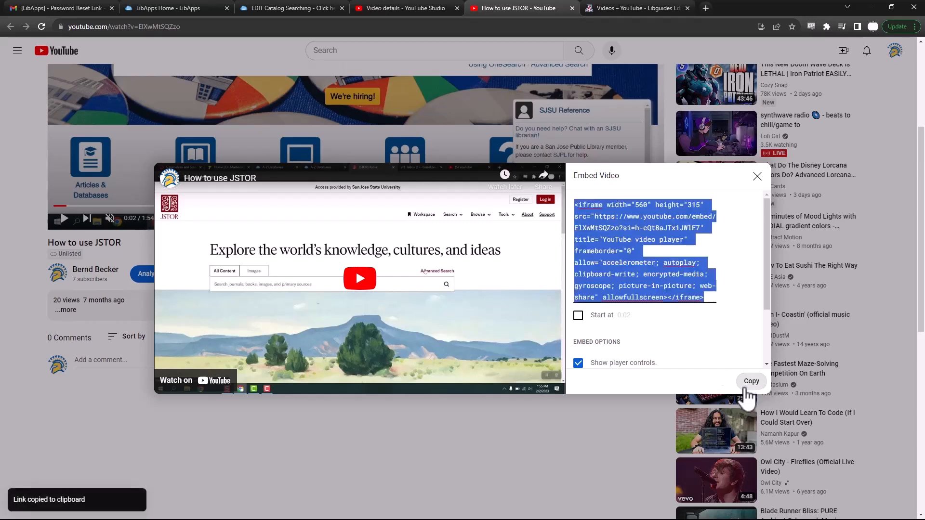
{"action": "mouse_move", "coordinate": [745, 392]}
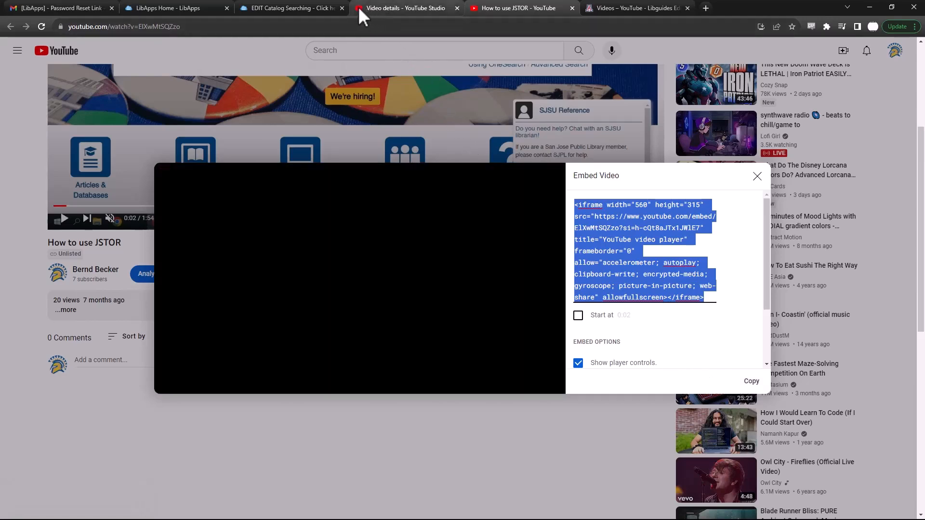
{"action": "left_click", "coordinate": [289, 9]}
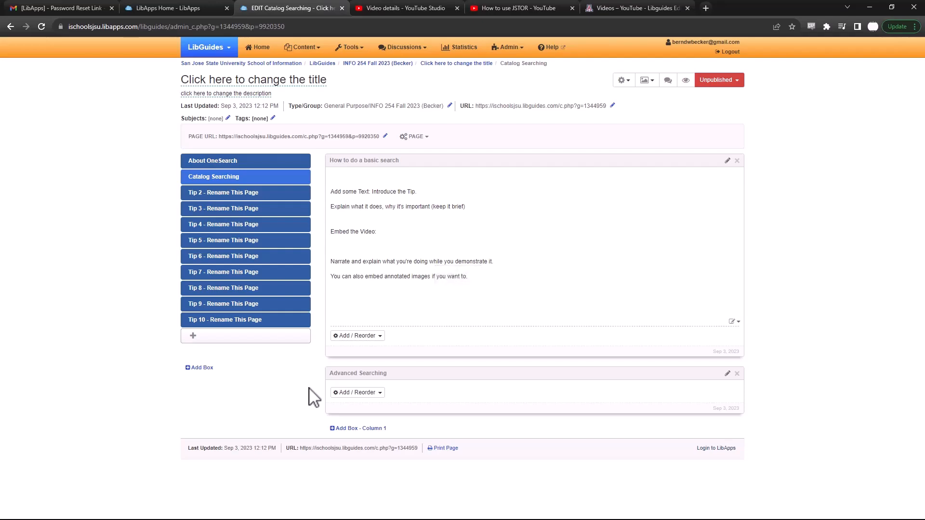
{"action": "mouse_move", "coordinate": [734, 322]}
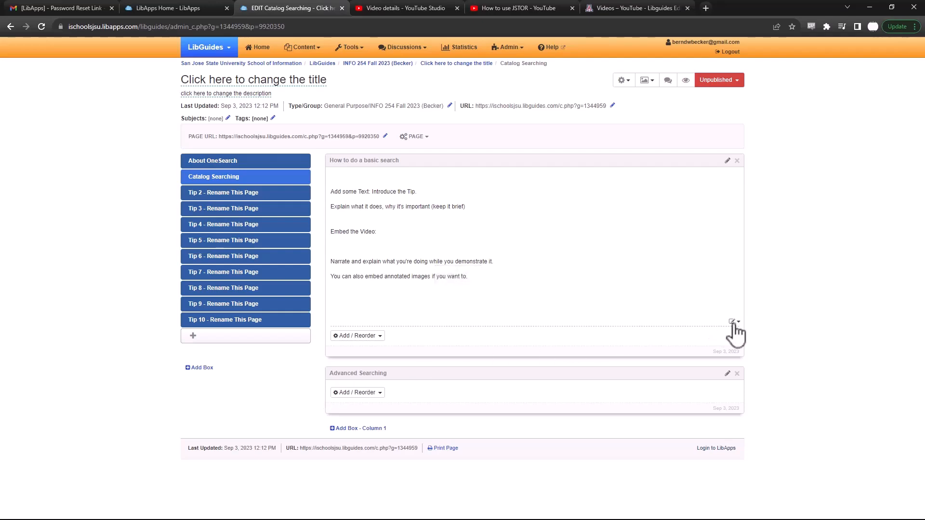
- Paste the JSTOR iframe code into the text item's HTML Source and save
{"action": "left_click", "coordinate": [738, 322]}
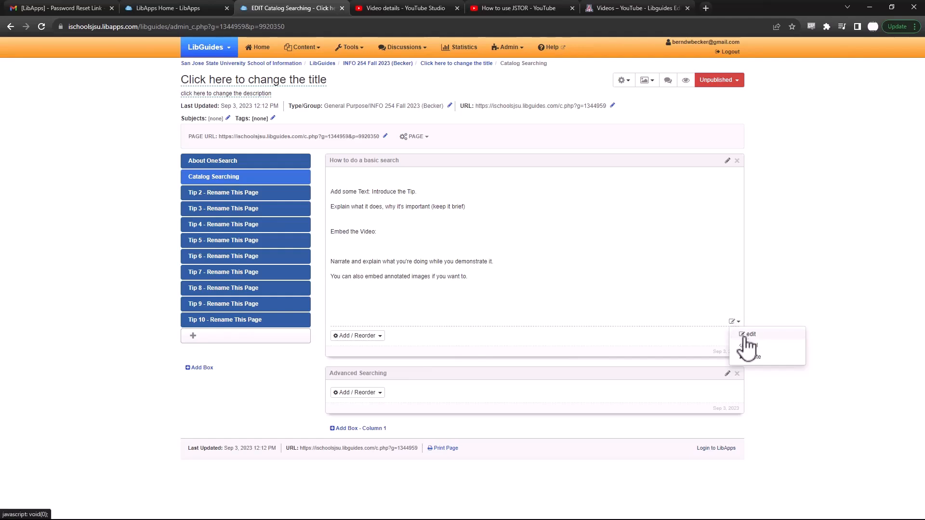
{"action": "left_click", "coordinate": [750, 335]}
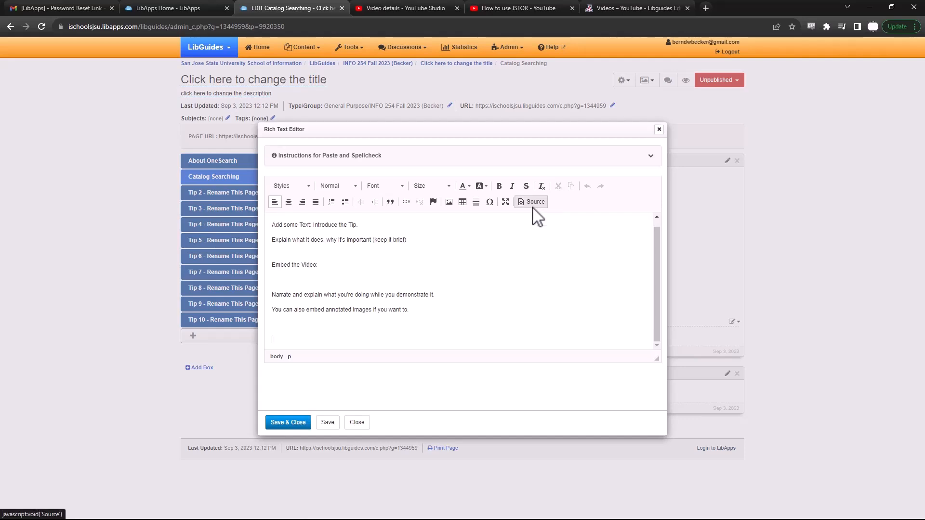
{"action": "left_click", "coordinate": [530, 202]}
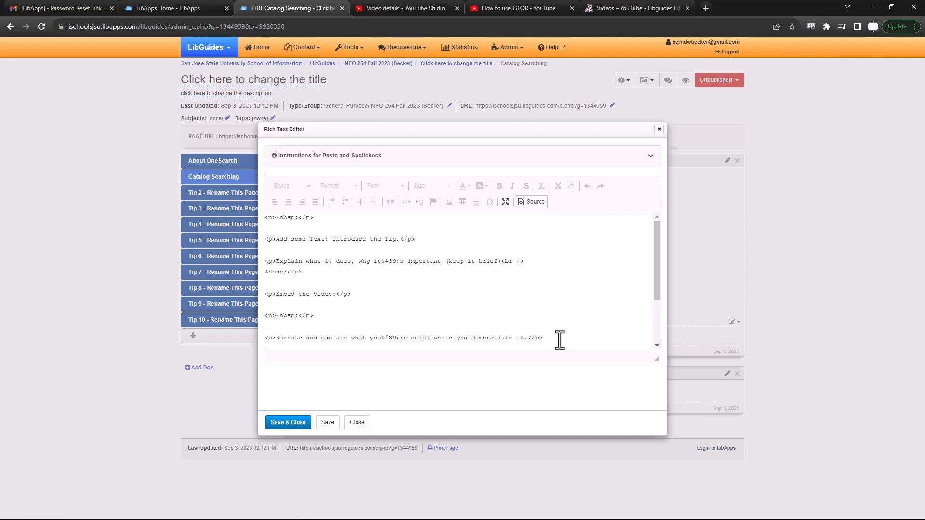
{"action": "mouse_move", "coordinate": [559, 334]}
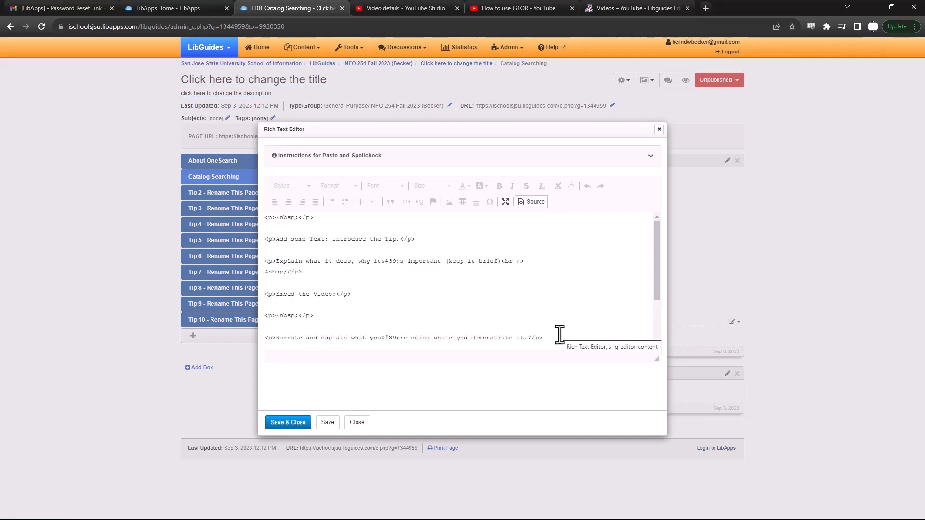
{"action": "scroll", "scroll_direction": "down", "scroll_amount": 3}
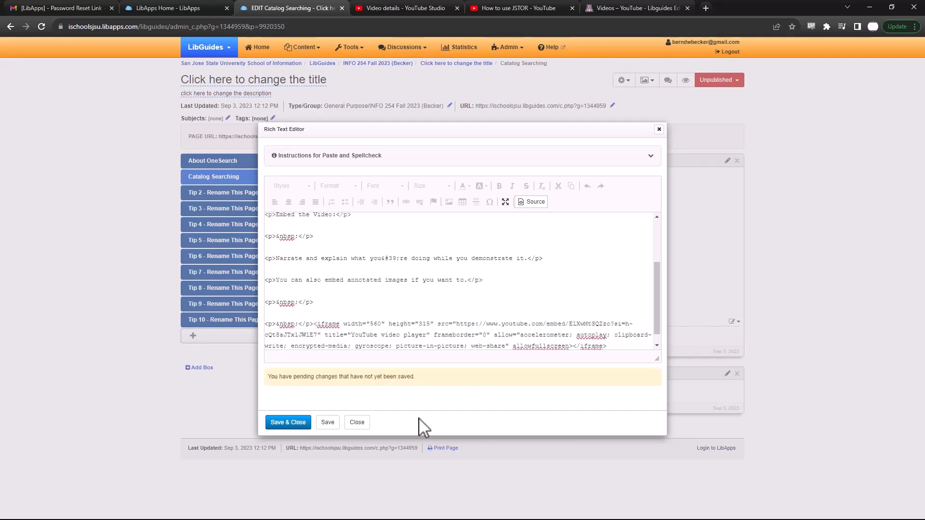
{"action": "left_click", "coordinate": [288, 422]}
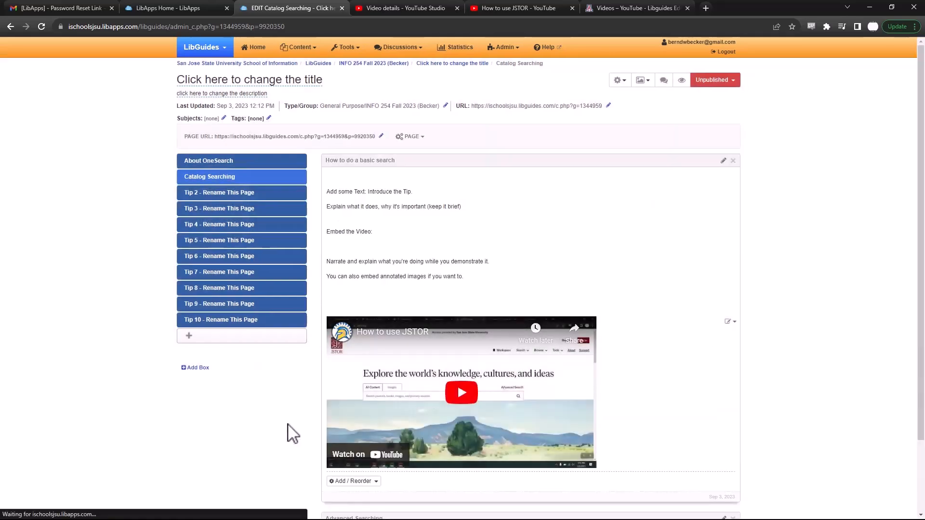
- Centre the embedded JSTOR video in the basic search box and save the layout
{"action": "scroll", "scroll_direction": "down", "scroll_amount": 3}
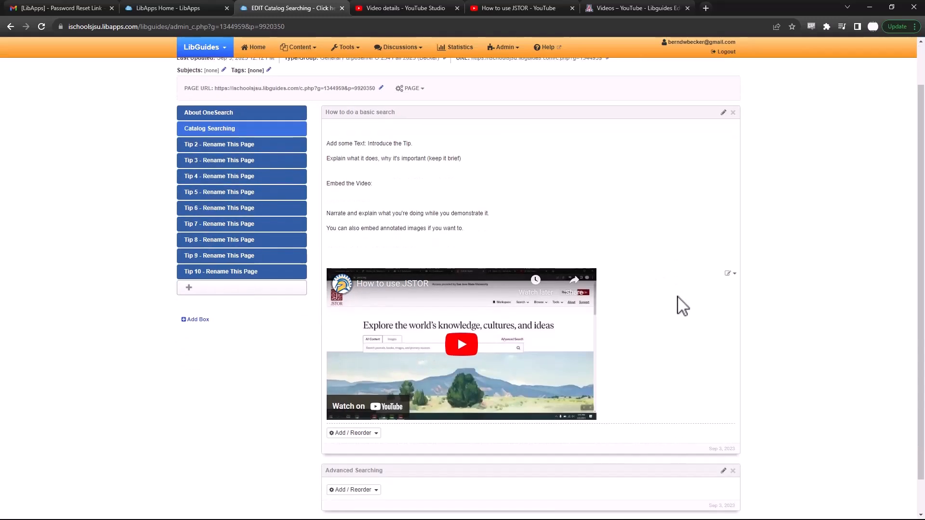
{"action": "mouse_move", "coordinate": [772, 182]}
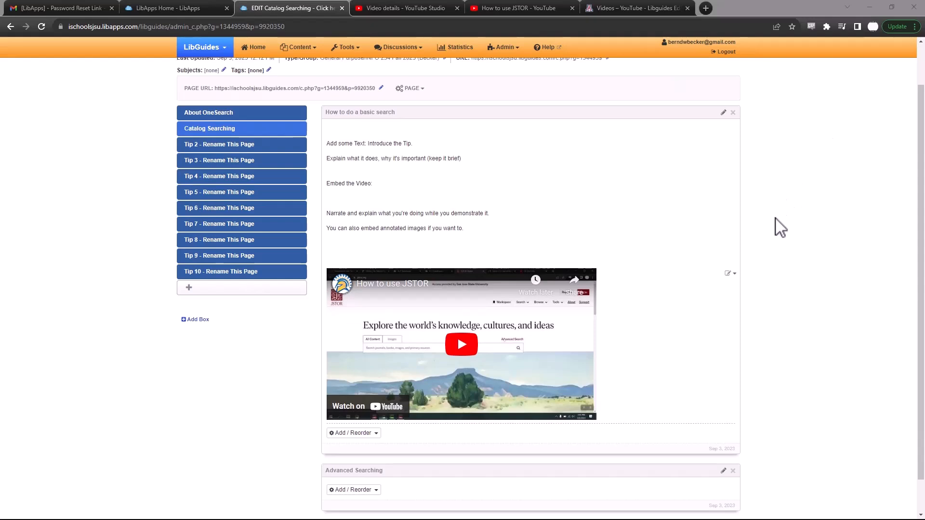
{"action": "left_click", "coordinate": [733, 273]}
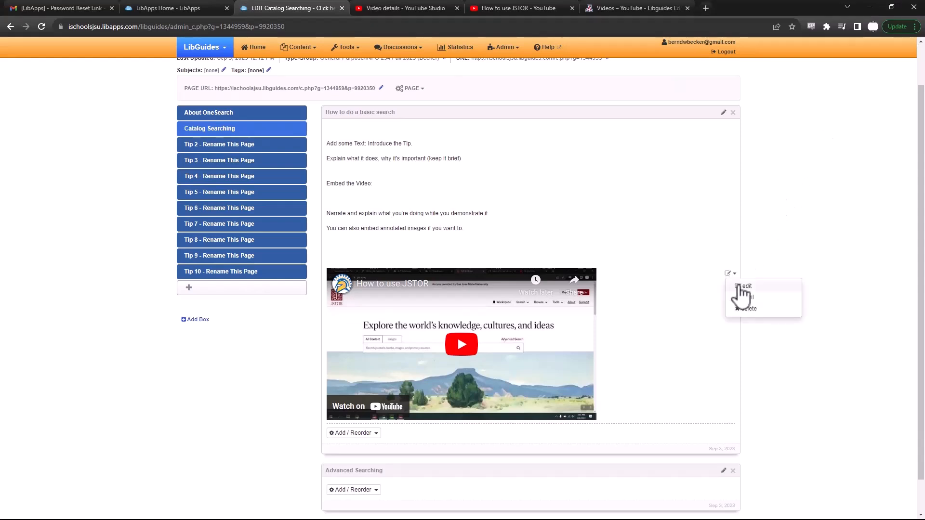
{"action": "left_click", "coordinate": [745, 286]}
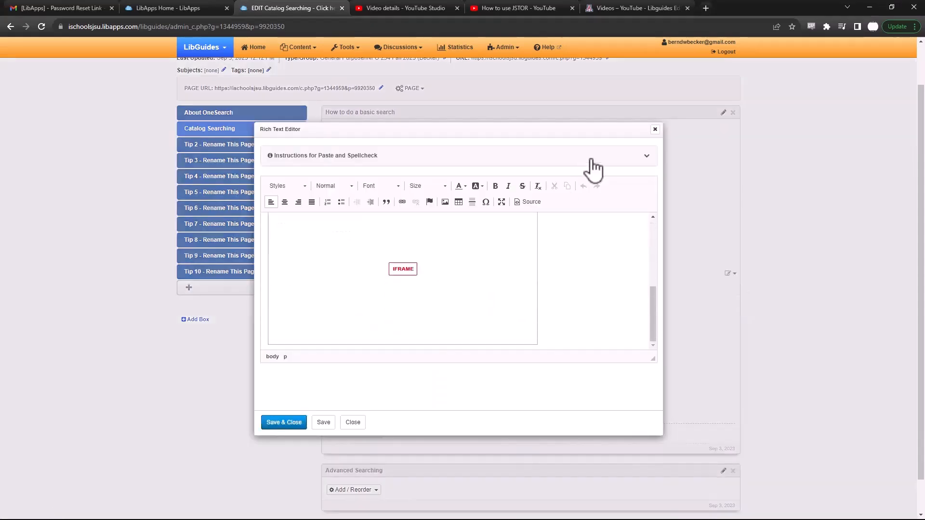
{"action": "mouse_move", "coordinate": [662, 436]}
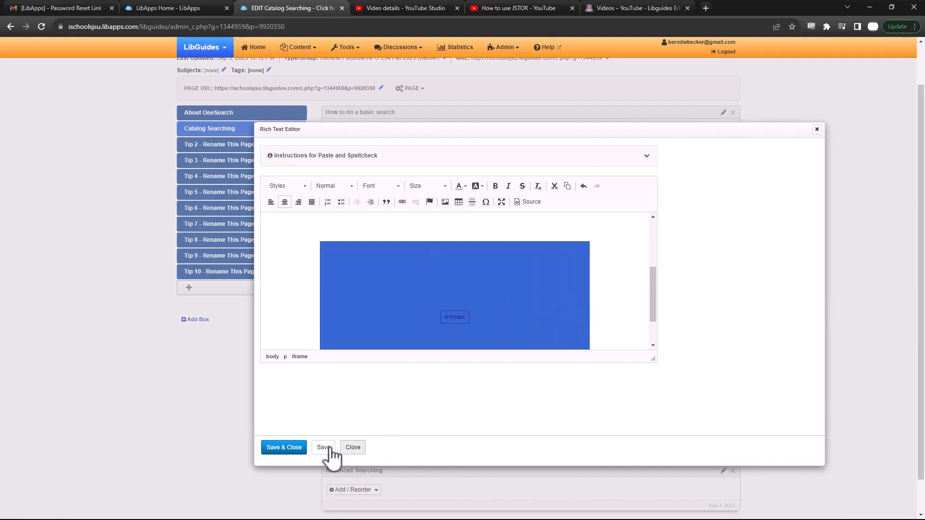
{"action": "left_click", "coordinate": [283, 448]}
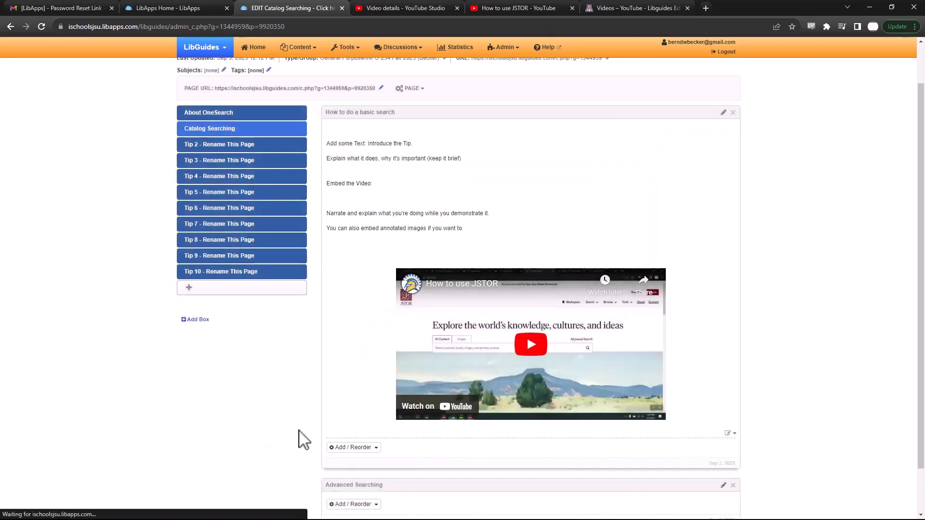
{"action": "mouse_move", "coordinate": [325, 423]}
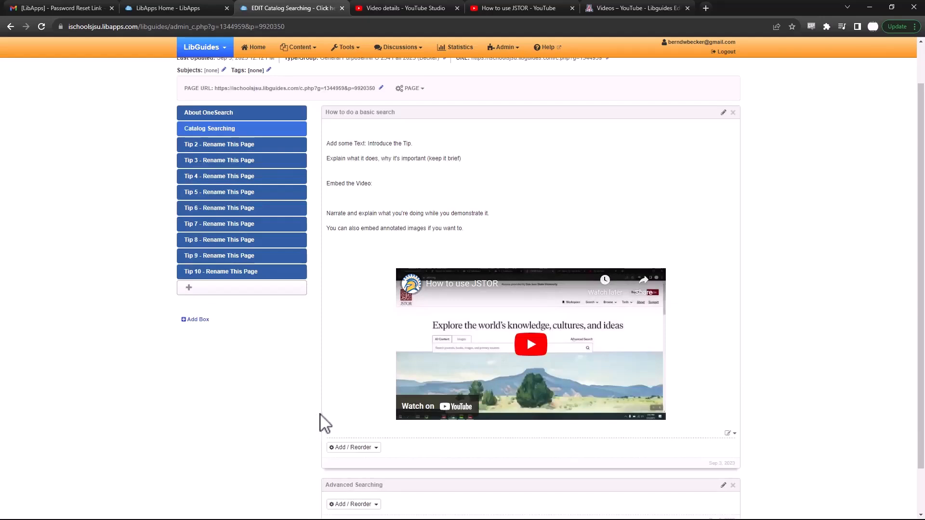
{"action": "mouse_move", "coordinate": [572, 356]}
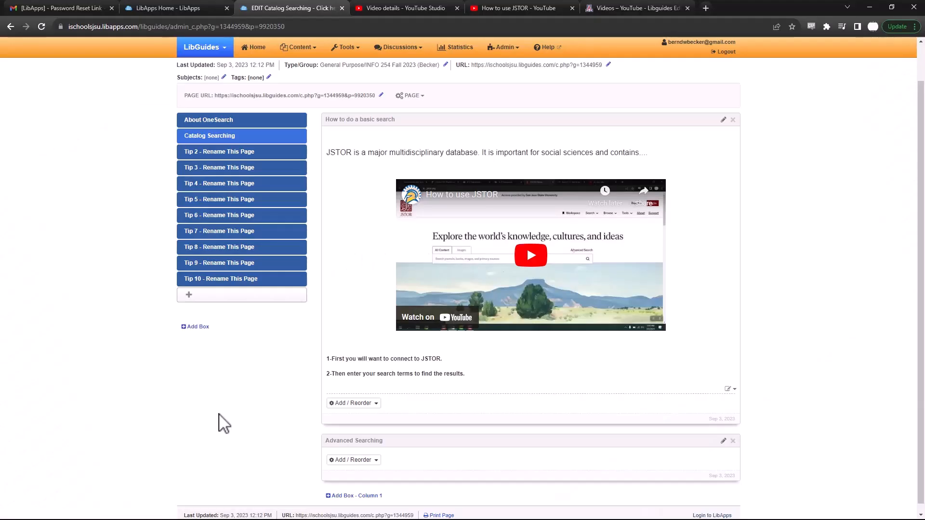
{"action": "mouse_move", "coordinate": [255, 412]}
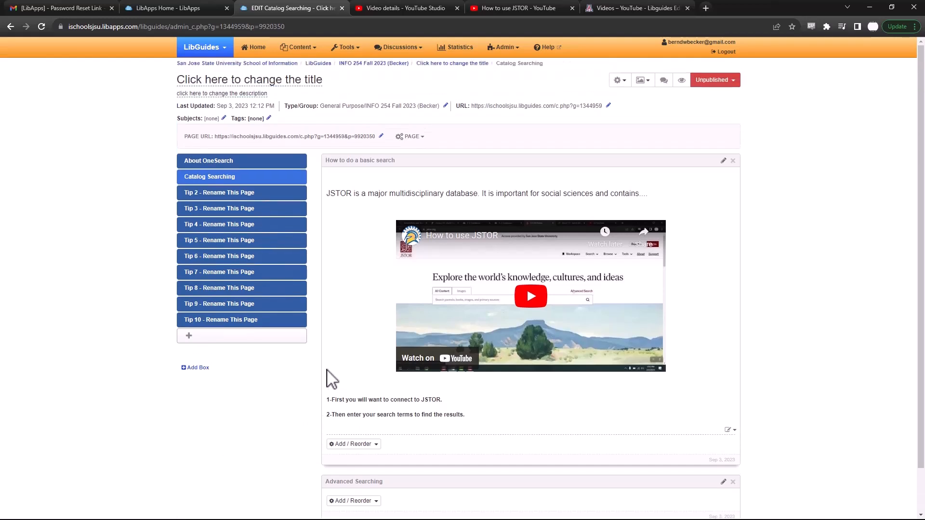
{"action": "mouse_move", "coordinate": [356, 348]}
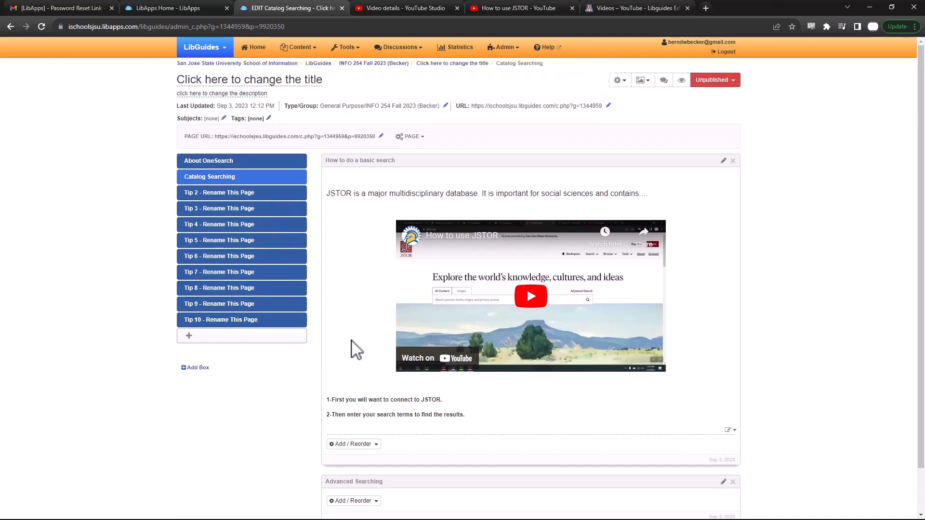
- Review the basic search box with its JSTOR intro, centred video and two numbered steps
{"action": "scroll", "scroll_direction": "down", "scroll_amount": 3}
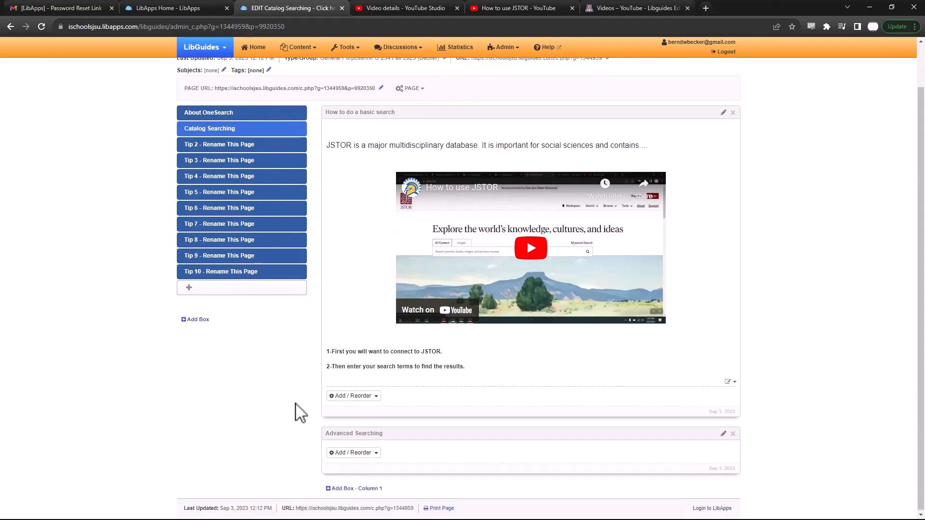
{"action": "scroll", "scroll_direction": "up", "scroll_amount": 3}
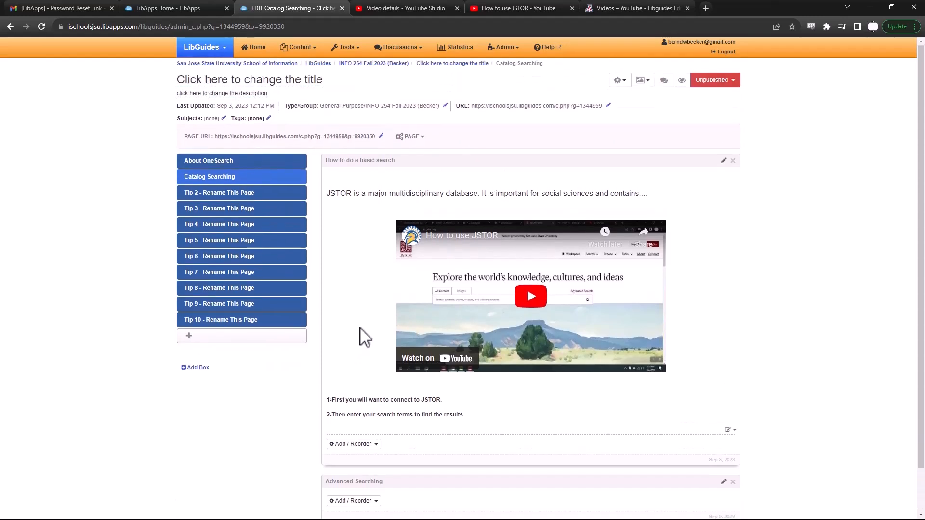
{"action": "mouse_move", "coordinate": [442, 127]}
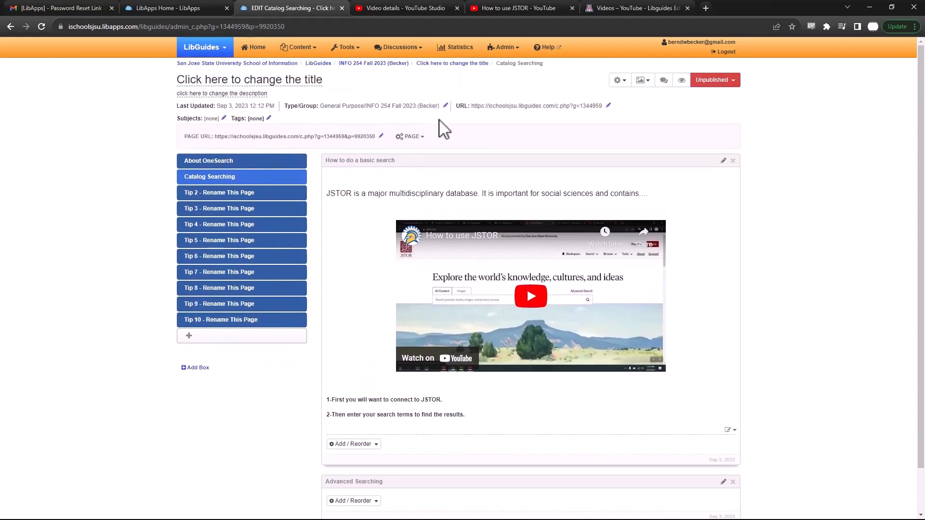
{"action": "mouse_move", "coordinate": [681, 80]}
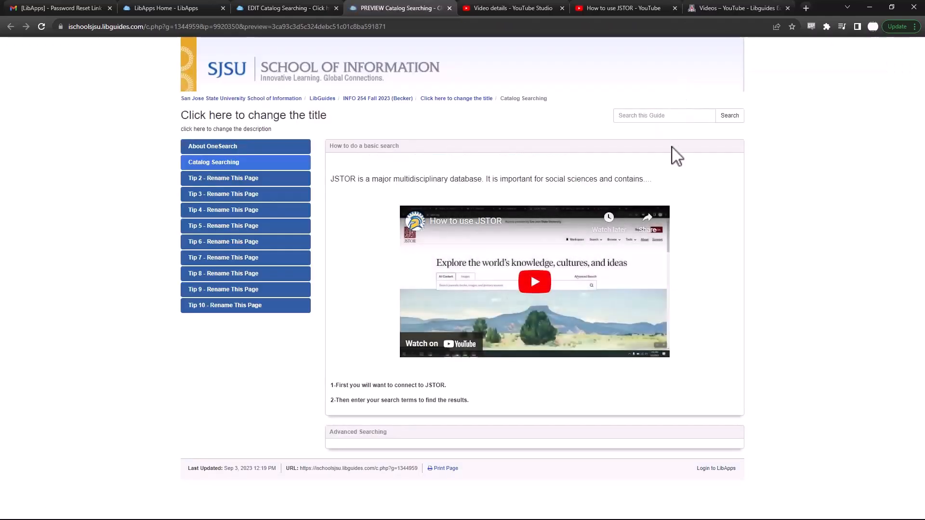
- Browse the preview's Tip 3, About OneSearch and Catalog Searching pages
{"action": "left_click", "coordinate": [223, 177]}
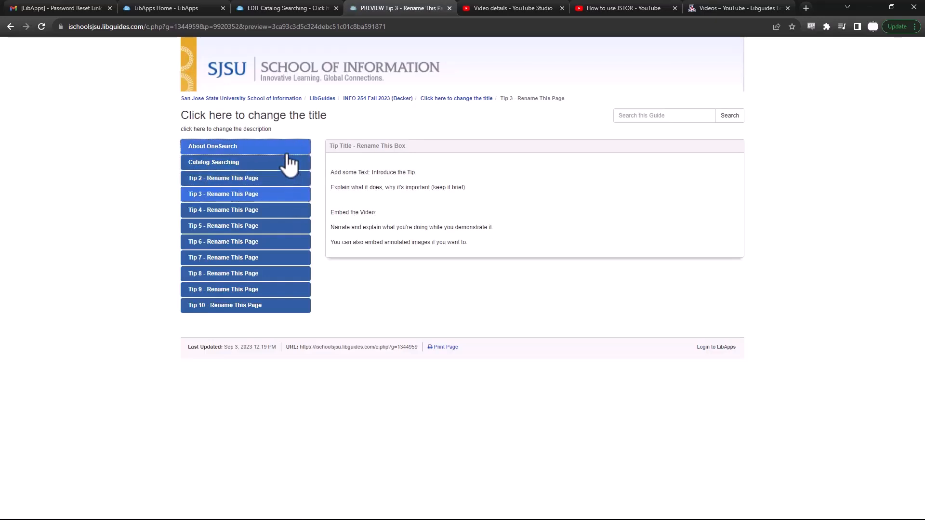
{"action": "left_click", "coordinate": [212, 145]}
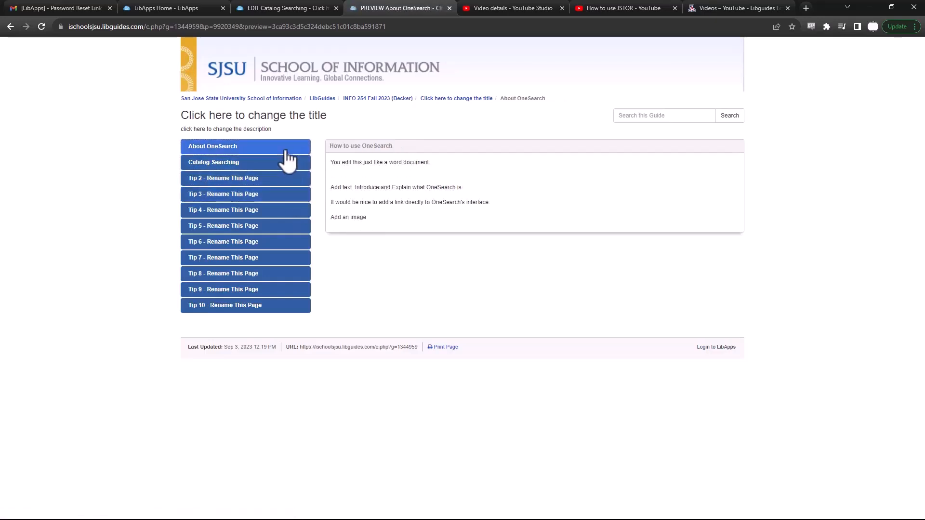
{"action": "mouse_move", "coordinate": [406, 63]}
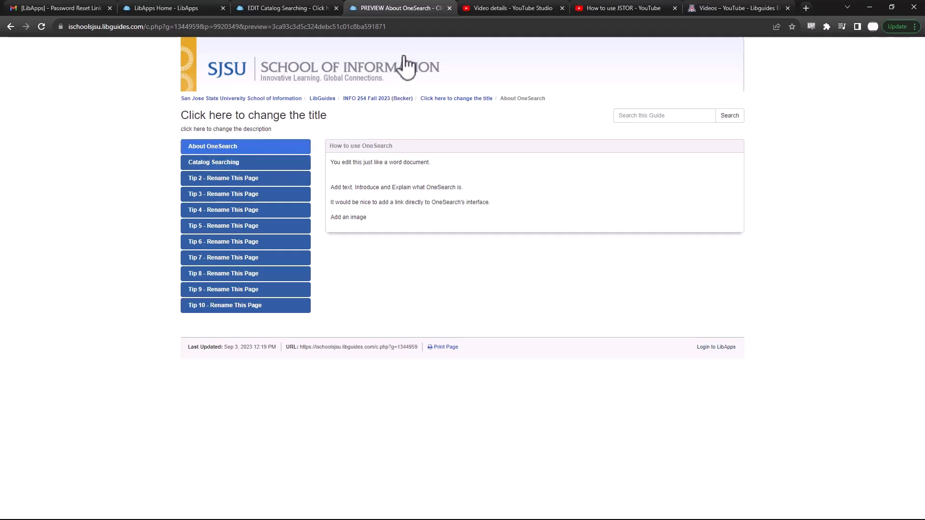
{"action": "mouse_move", "coordinate": [245, 162]}
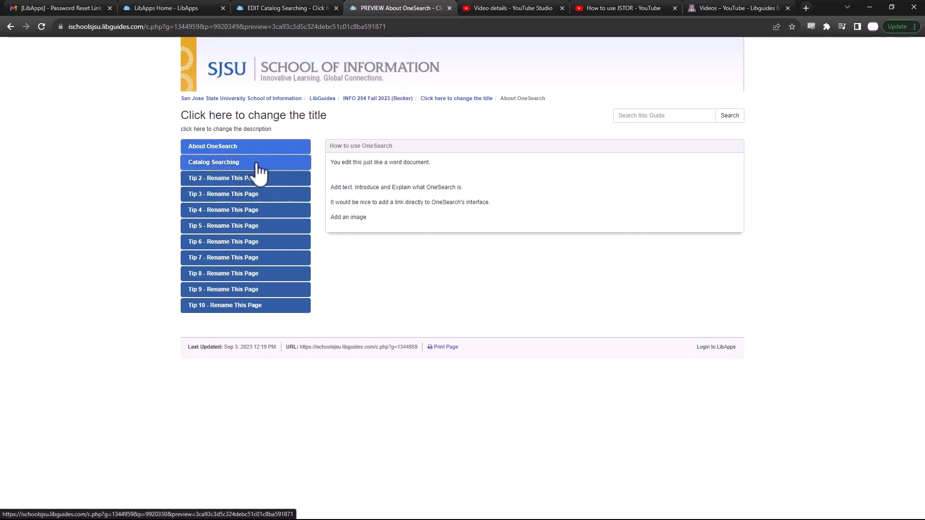
{"action": "left_click", "coordinate": [213, 162]}
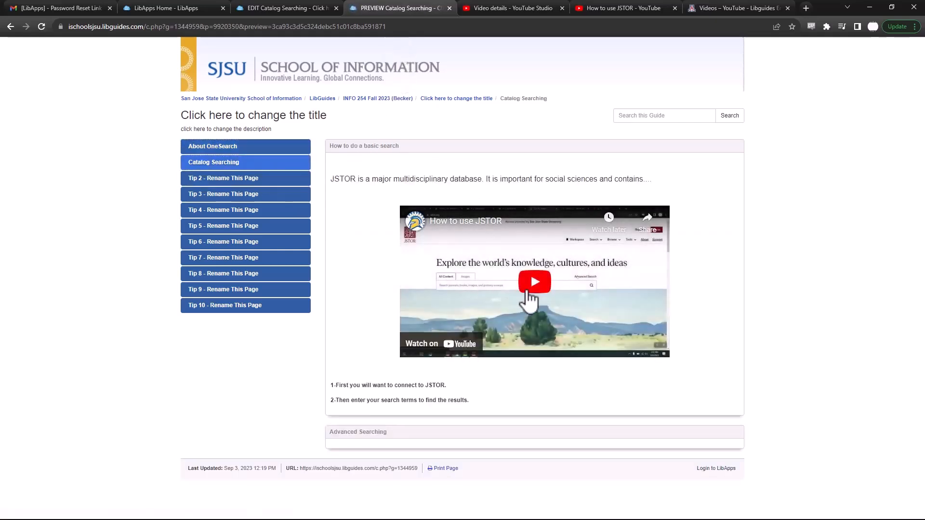
- Play and pause the How to use JSTOR video, then return to the editing tab
{"action": "left_click", "coordinate": [534, 281]}
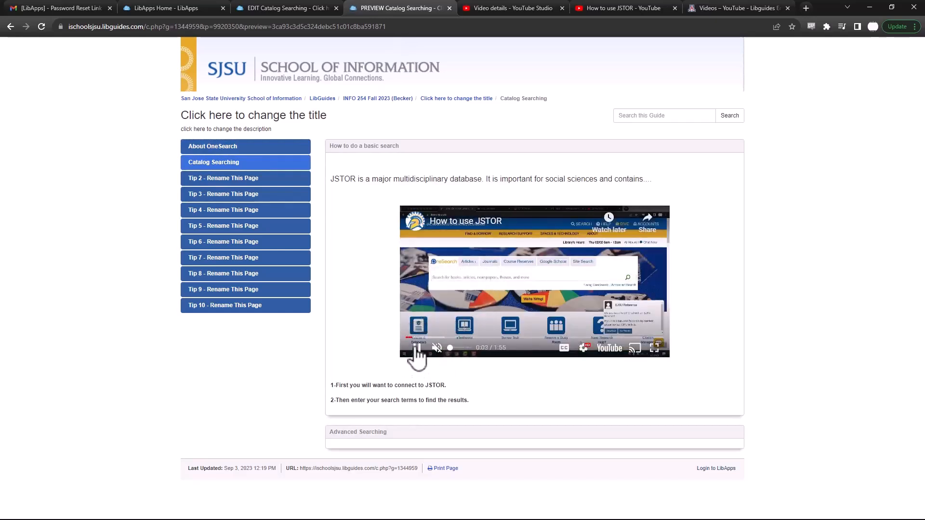
{"action": "left_click", "coordinate": [420, 353]}
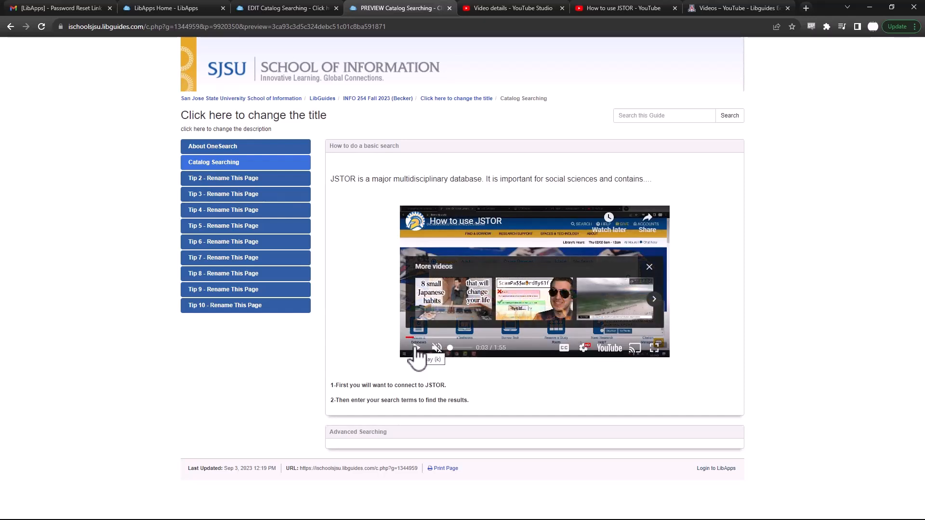
{"action": "left_click", "coordinate": [283, 8]}
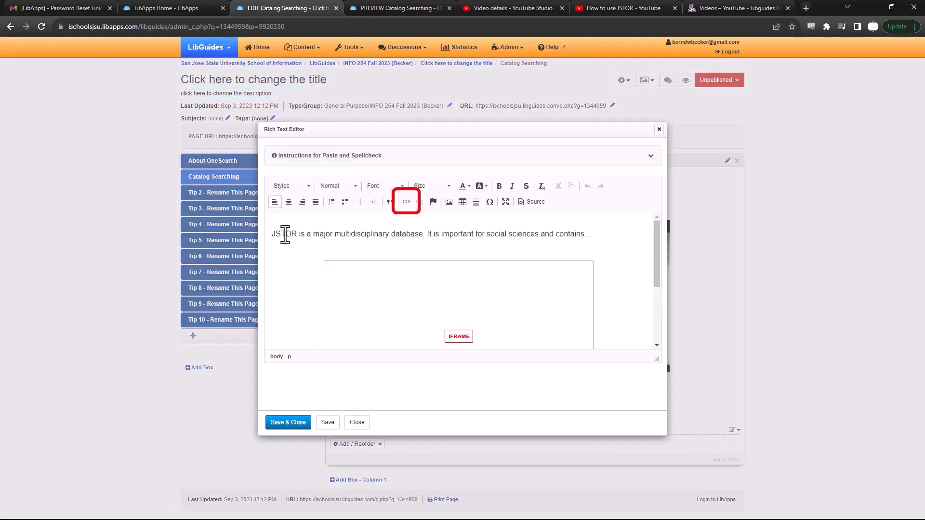
{"action": "double_click", "coordinate": [284, 233]}
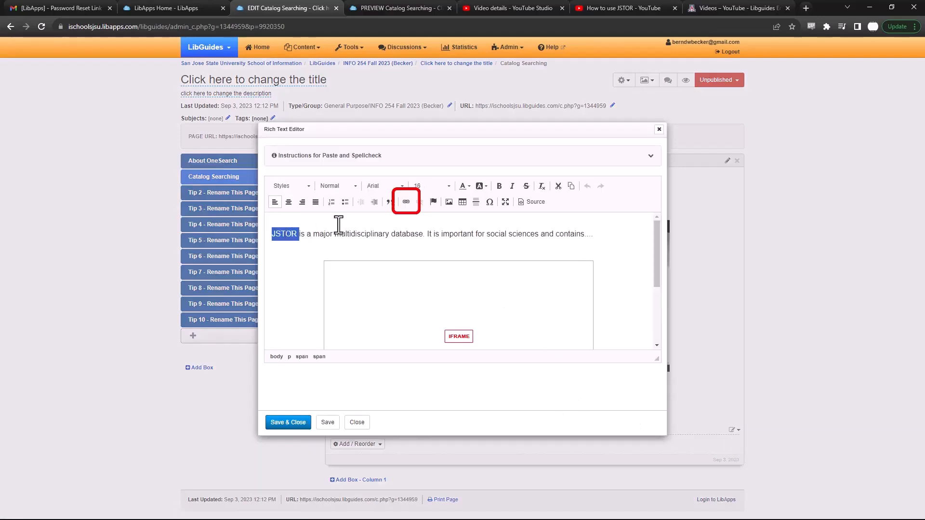
{"action": "left_click", "coordinate": [406, 202]}
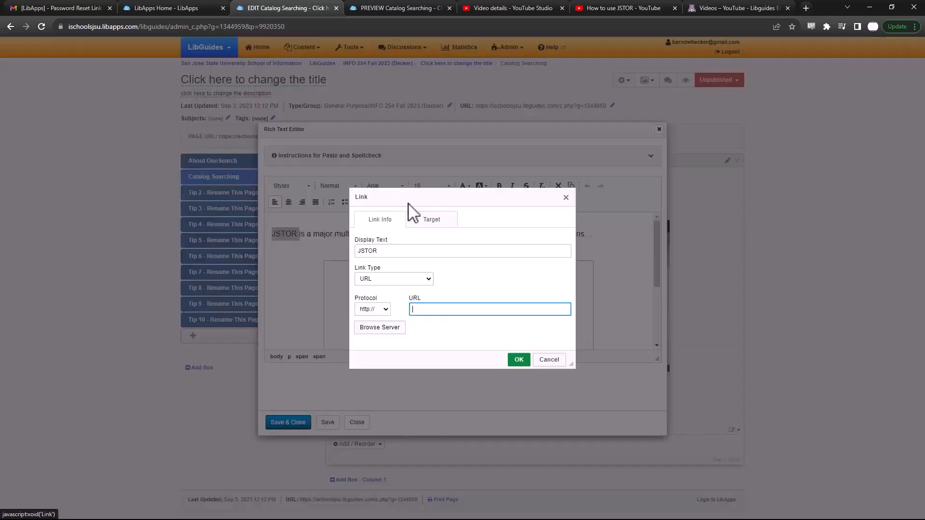
{"action": "type", "text": "http://www.jstor.org/stable/25144411"}
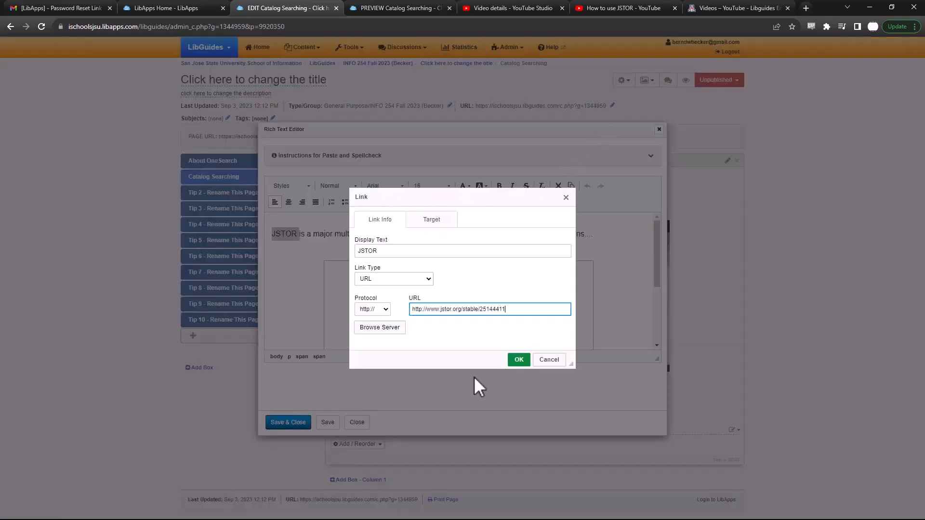
{"action": "left_click", "coordinate": [518, 360]}
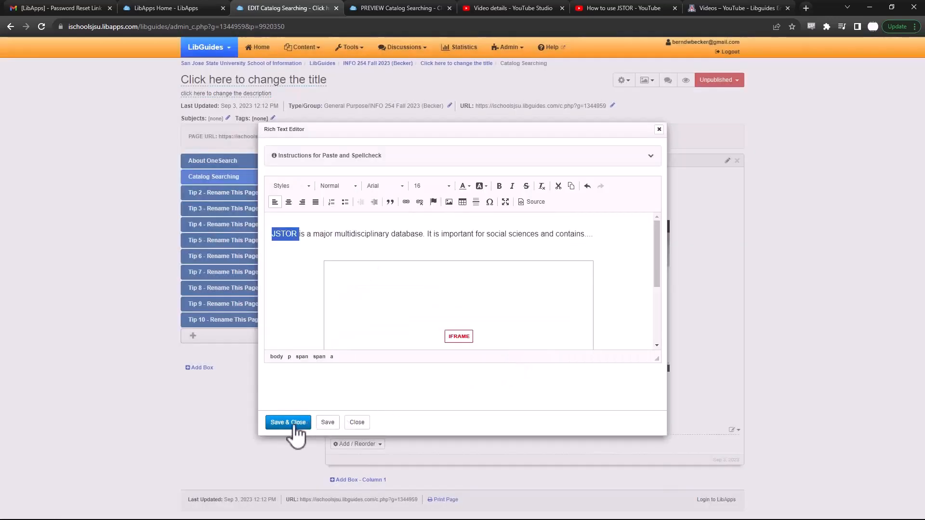
- Save and close the box editor, then follow the new JSTOR link to test it
{"action": "left_click", "coordinate": [288, 422]}
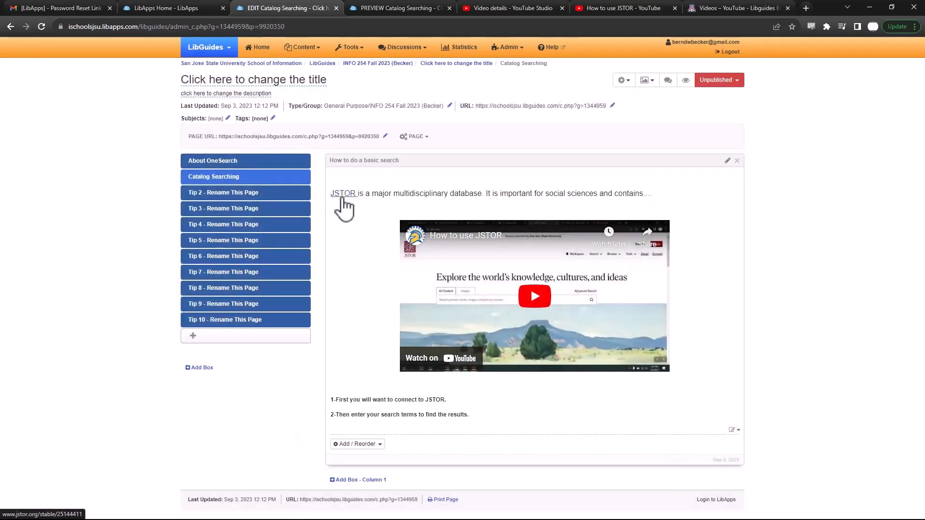
{"action": "left_click", "coordinate": [343, 193]}
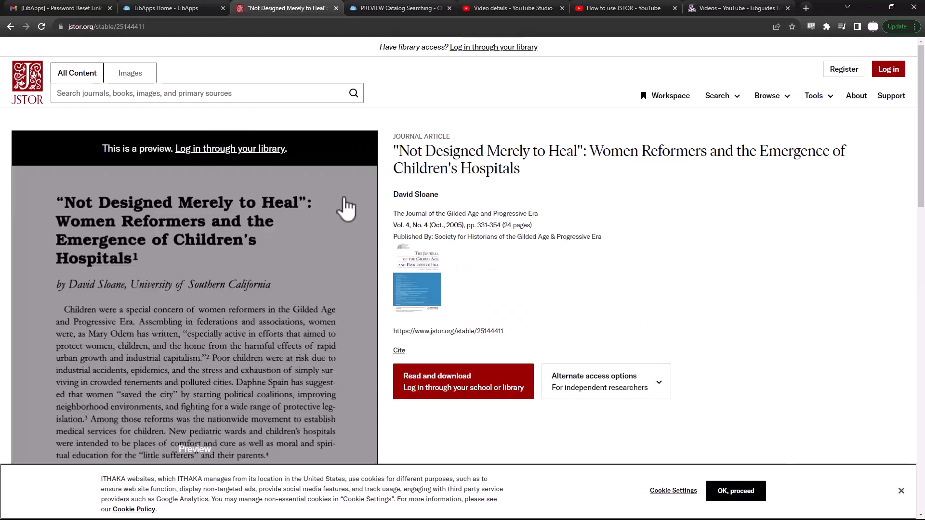
- Return from the JSTOR article to the LibApps guide editing tab
{"action": "left_click", "coordinate": [168, 8]}
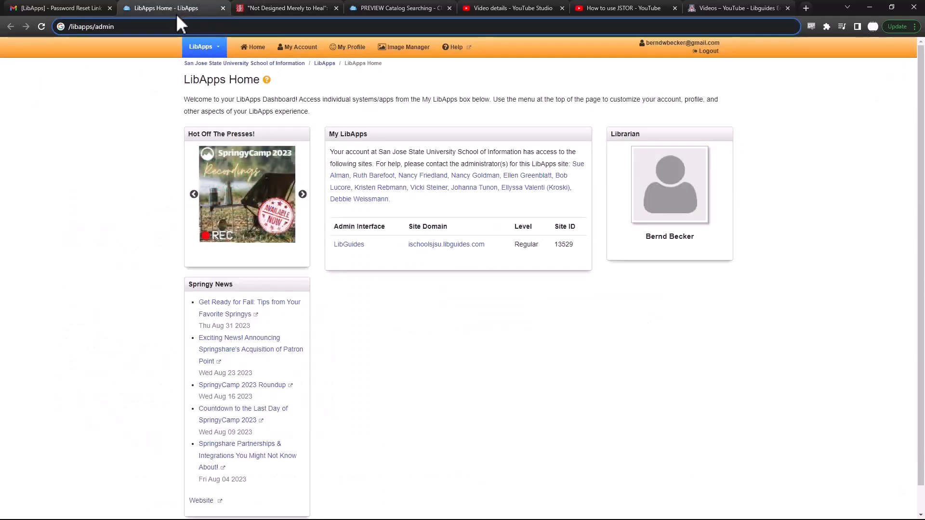
{"action": "left_click", "coordinate": [287, 8]}
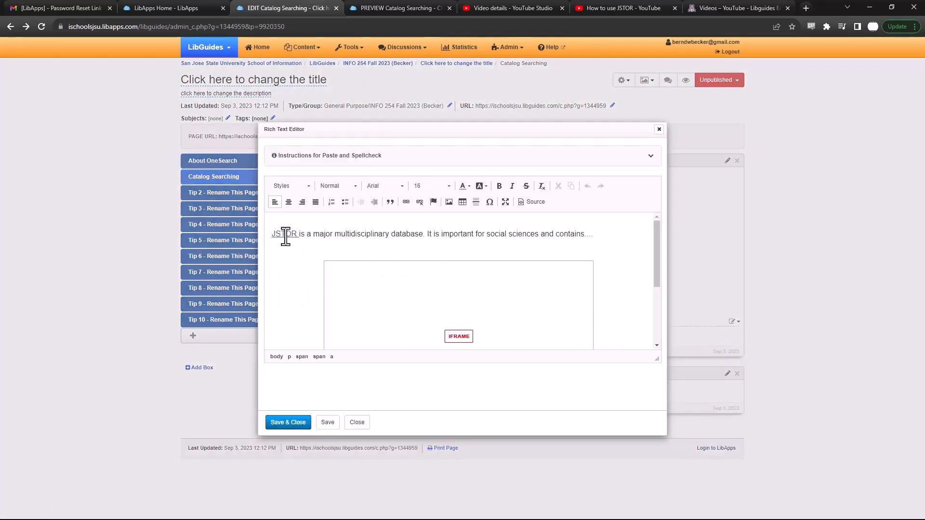
{"action": "mouse_move", "coordinate": [406, 201]}
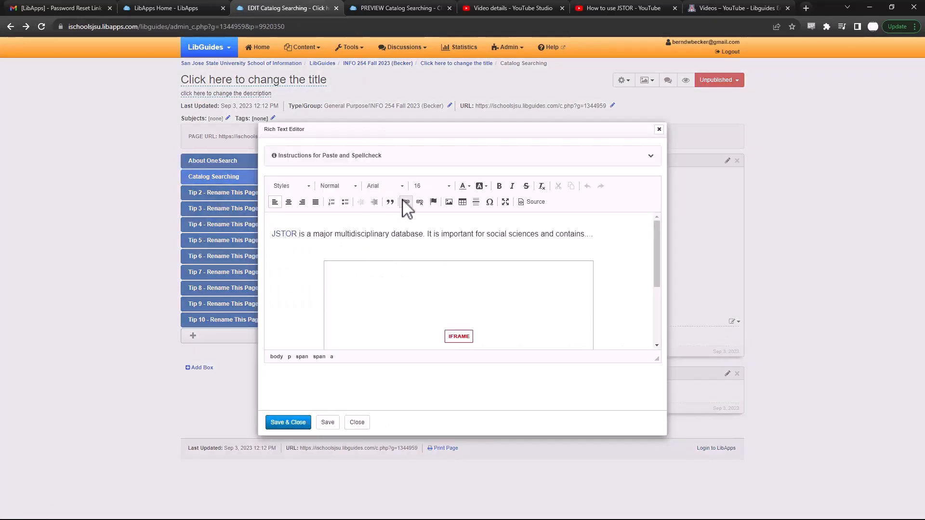
- Set the JSTOR link's target to New Window (_blank) and save the box
{"action": "left_click", "coordinate": [406, 201]}
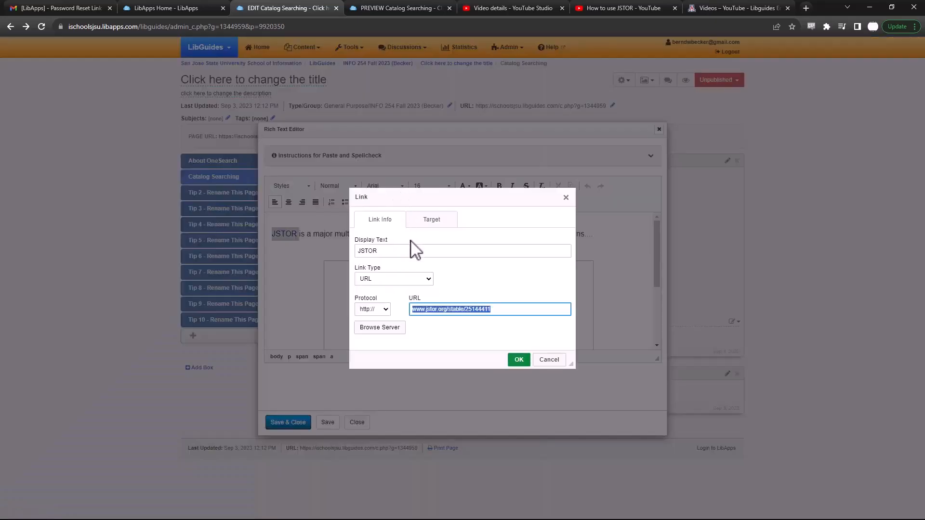
{"action": "left_click", "coordinate": [431, 220]}
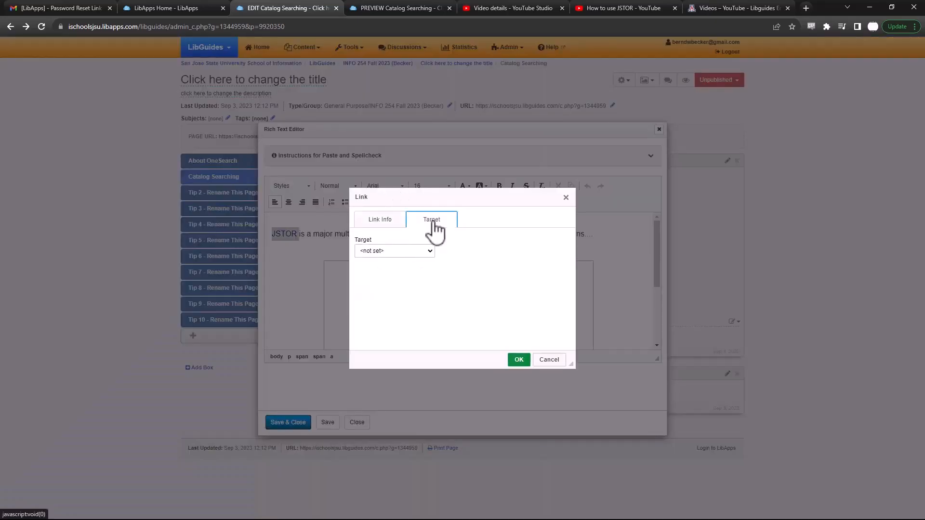
{"action": "left_click", "coordinate": [395, 251]}
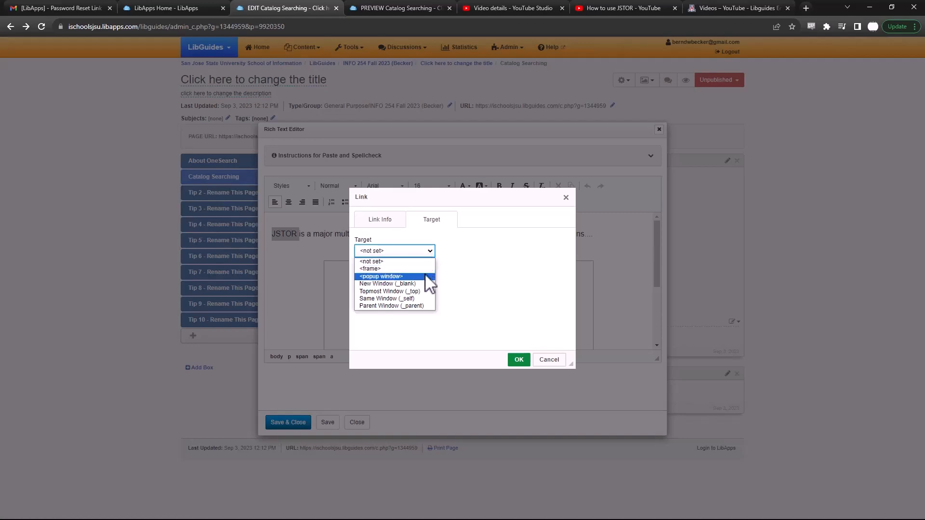
{"action": "left_click", "coordinate": [389, 283]}
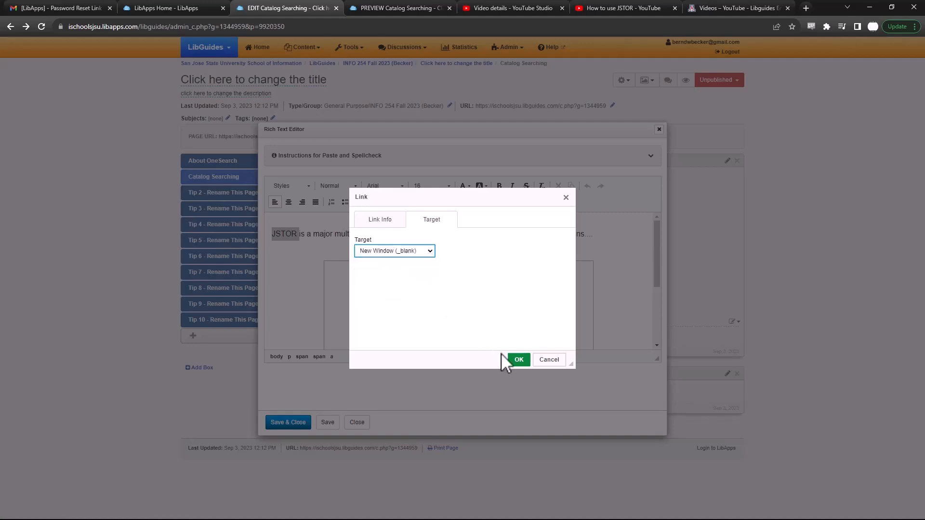
{"action": "left_click", "coordinate": [518, 360]}
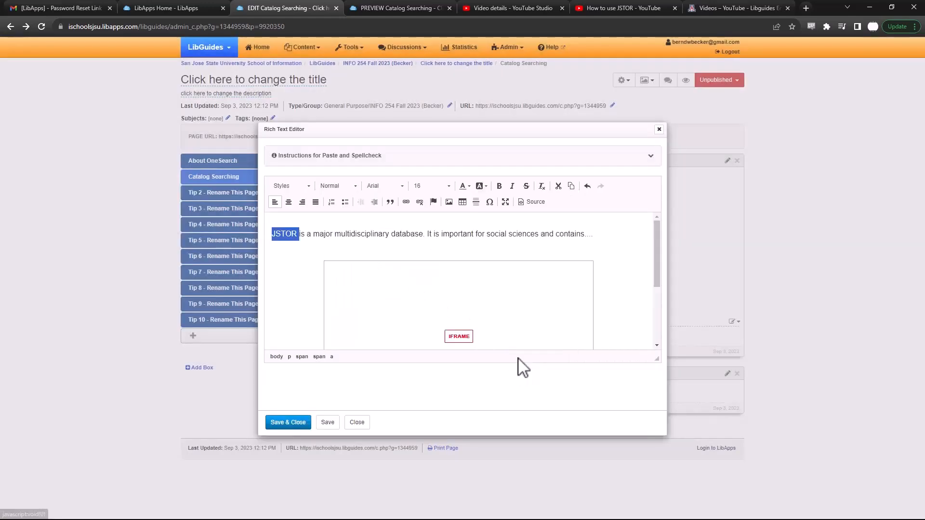
{"action": "left_click", "coordinate": [288, 422]}
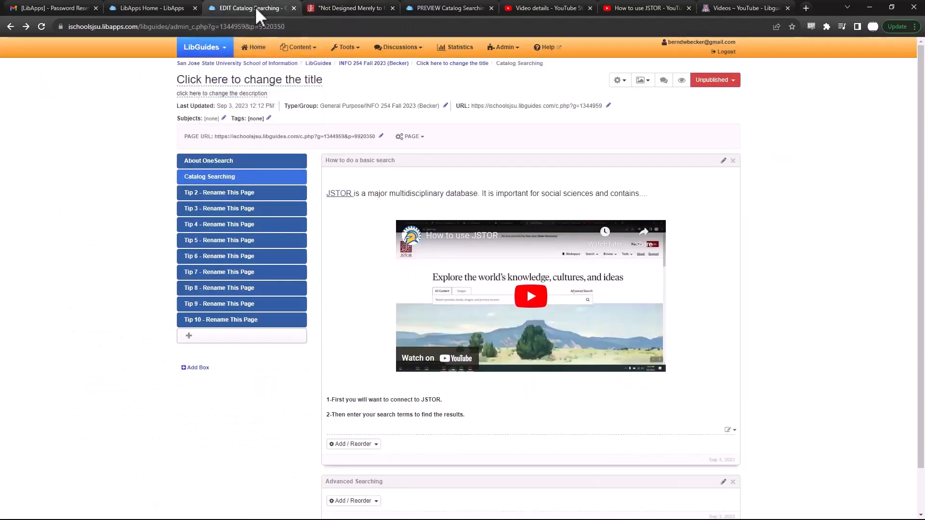
{"action": "mouse_move", "coordinate": [645, 220]}
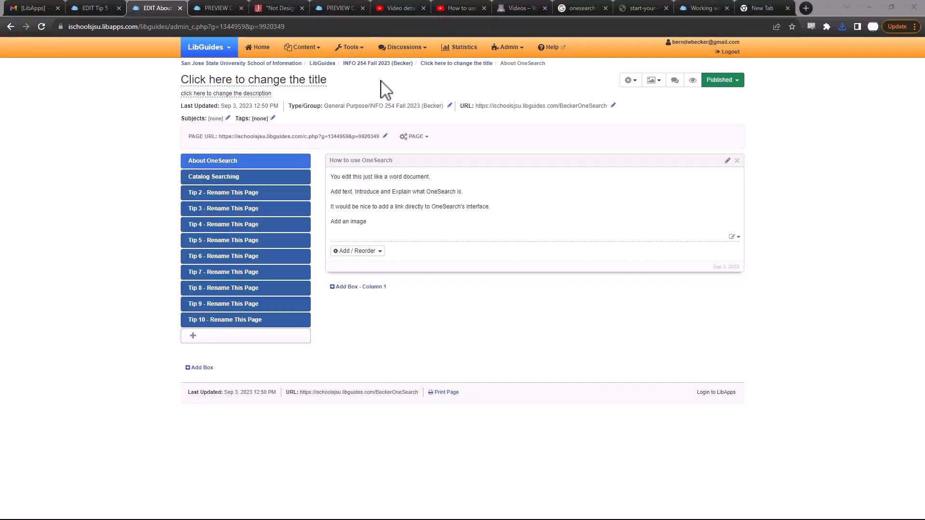
{"action": "mouse_move", "coordinate": [652, 190]}
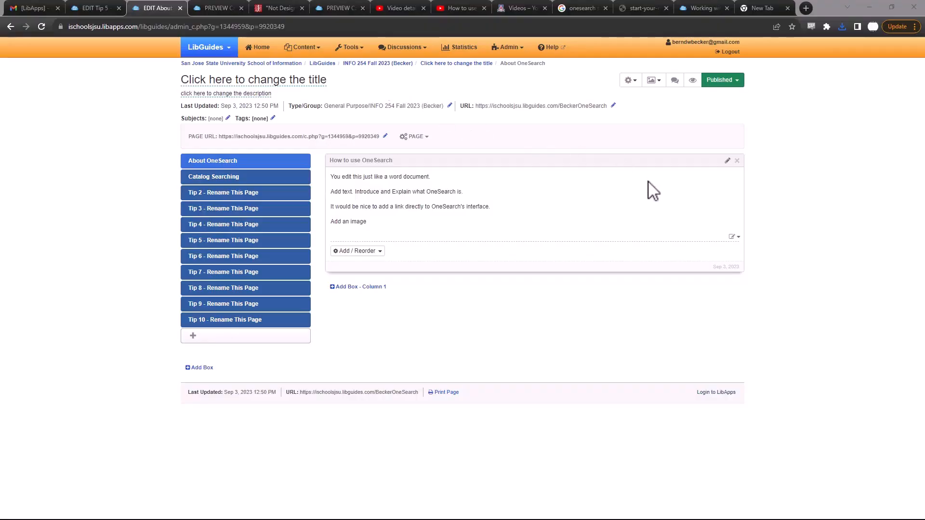
- Open the How to use OneSearch box's content in the rich text editor
{"action": "left_click", "coordinate": [736, 237]}
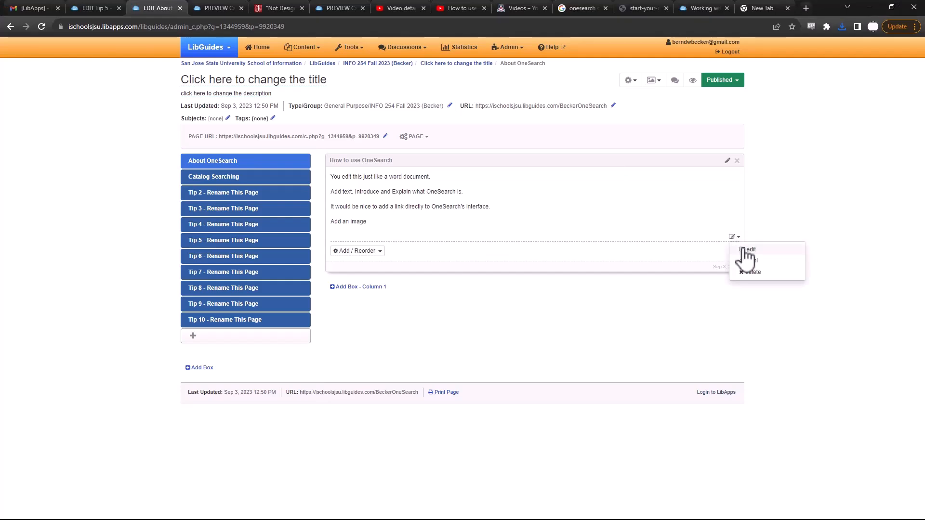
{"action": "left_click", "coordinate": [750, 250]}
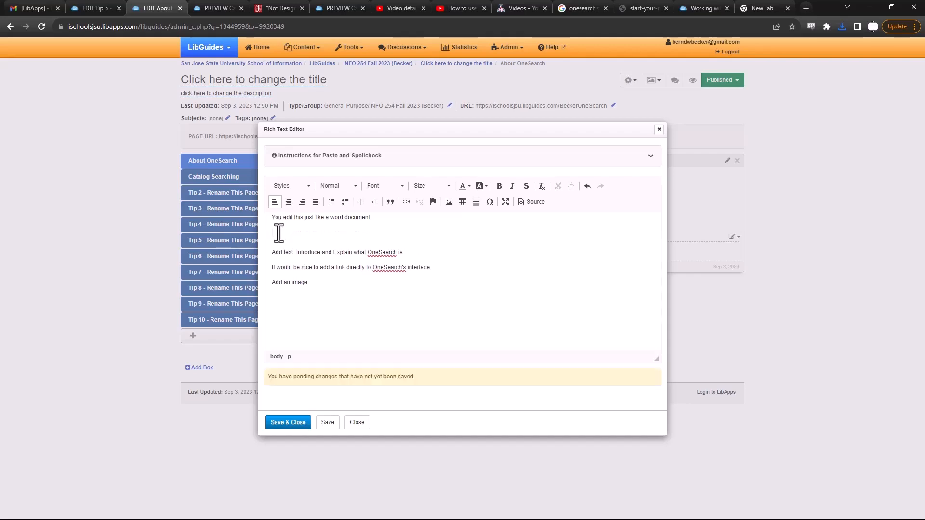
{"action": "mouse_move", "coordinate": [448, 202]}
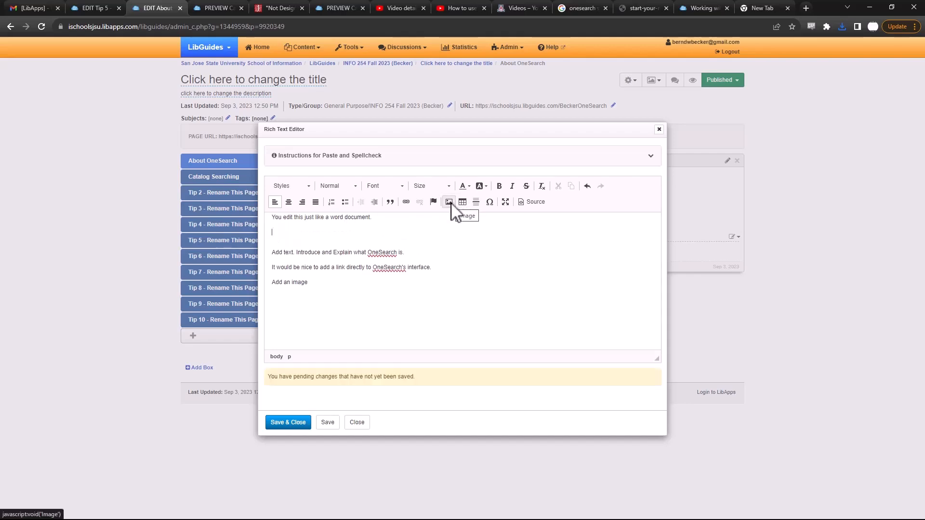
- Upload tutorial_onesearch_0.jpg from the computer into the image library
{"action": "left_click", "coordinate": [448, 201]}
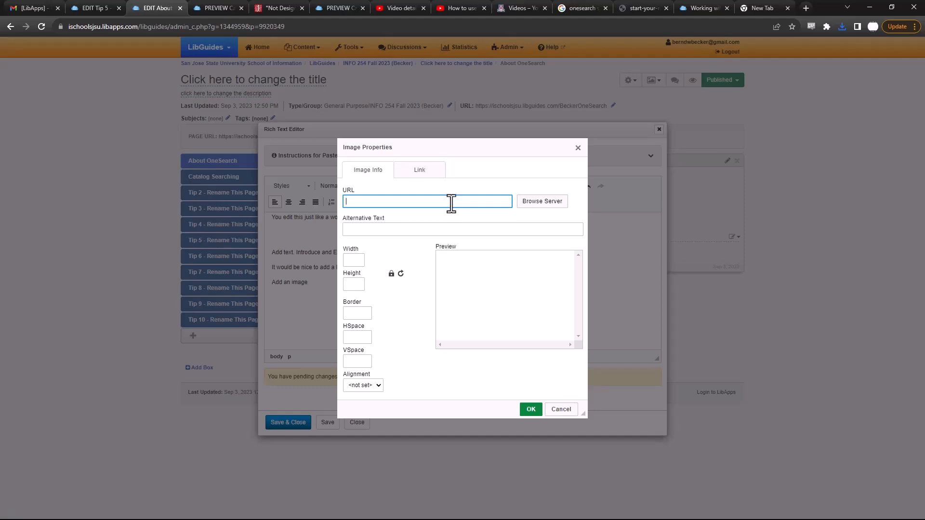
{"action": "mouse_move", "coordinate": [540, 209]}
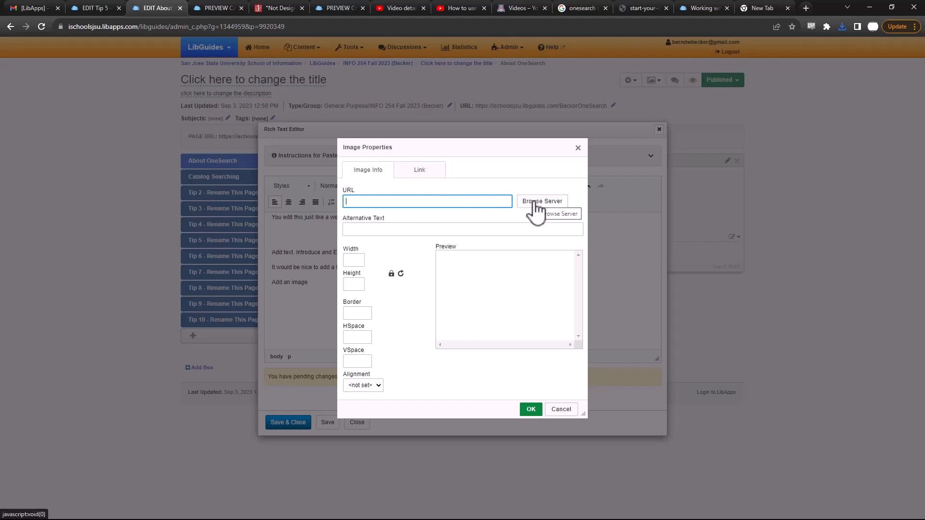
{"action": "left_click", "coordinate": [541, 202]}
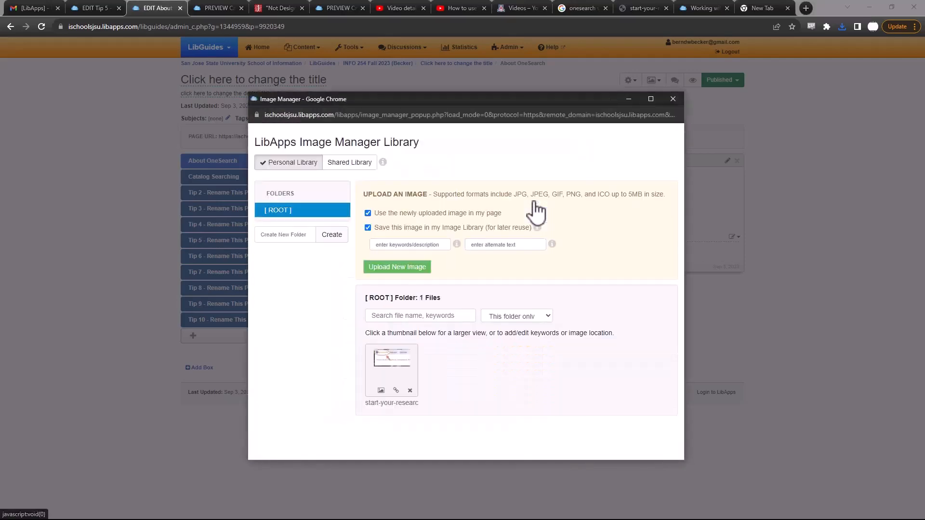
{"action": "mouse_move", "coordinate": [461, 230]}
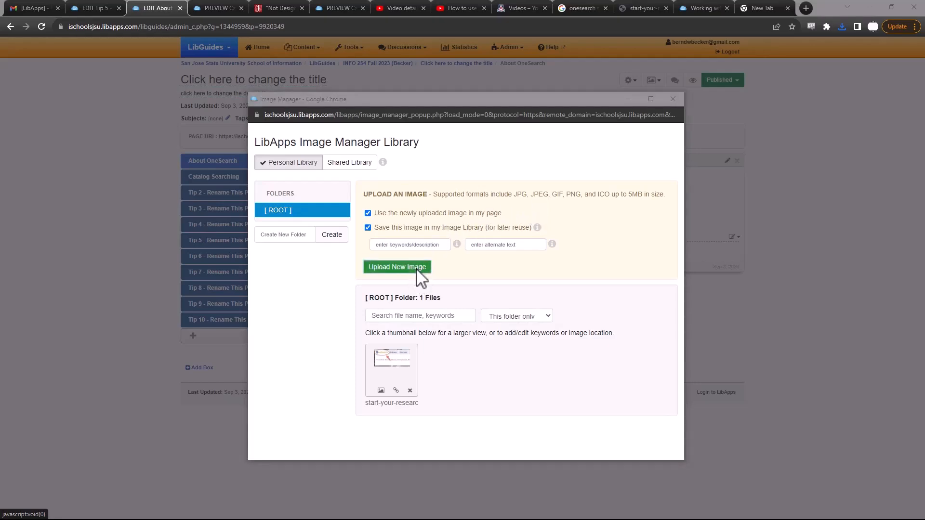
{"action": "left_click", "coordinate": [396, 267]}
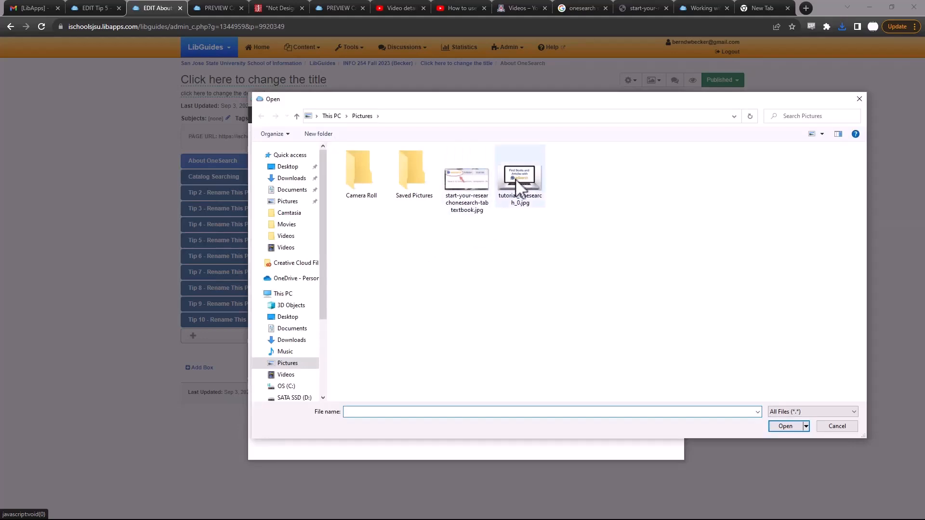
{"action": "left_click", "coordinate": [519, 176]}
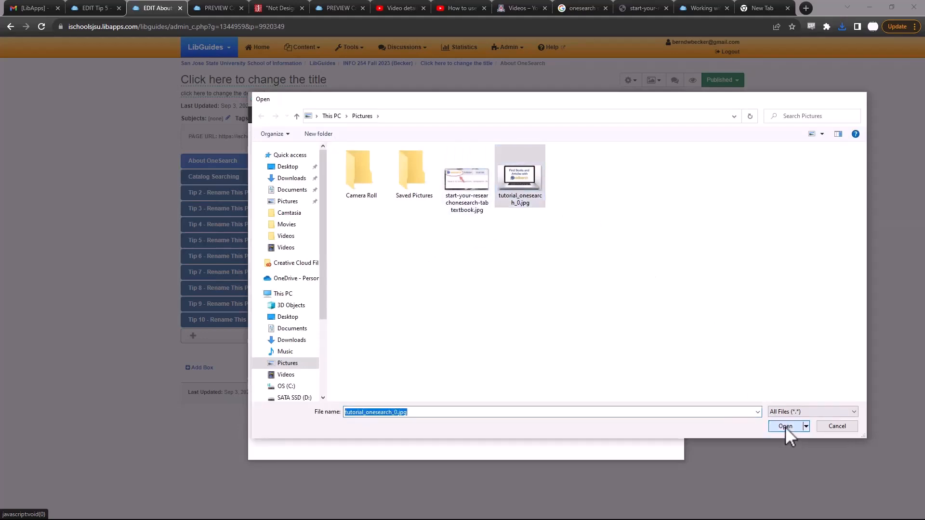
{"action": "left_click", "coordinate": [785, 426]}
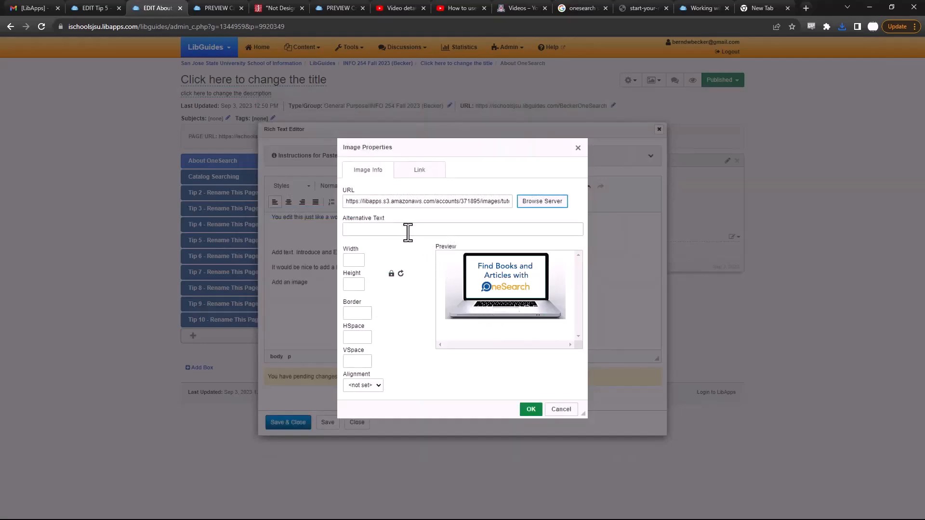
- Insert the image with alternative text 'Laptop Image', save the box and preview the page
{"action": "left_click", "coordinate": [462, 230]}
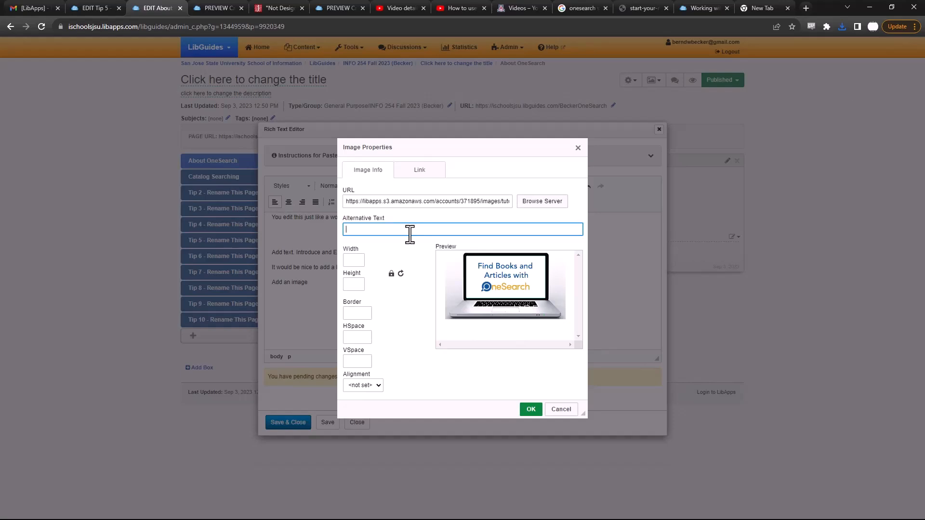
{"action": "type", "text": "Laptop"}
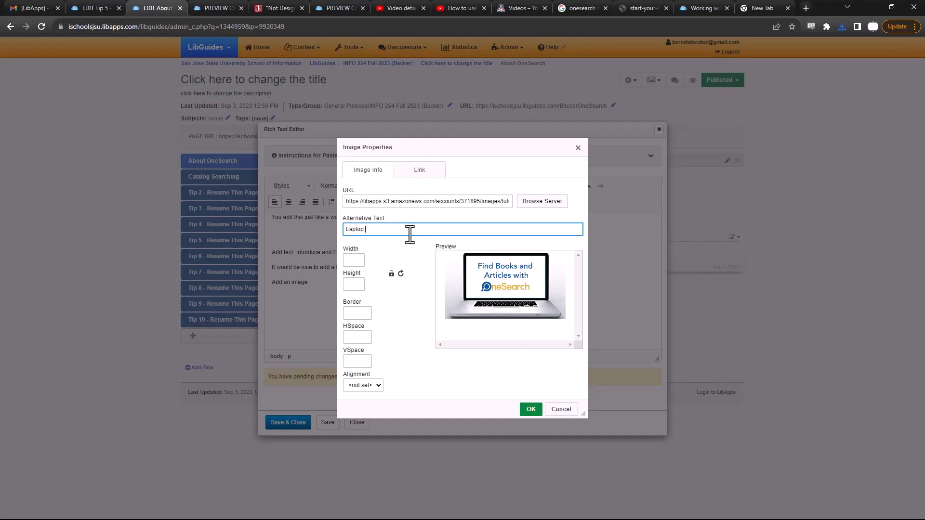
{"action": "type", "text": "Image"}
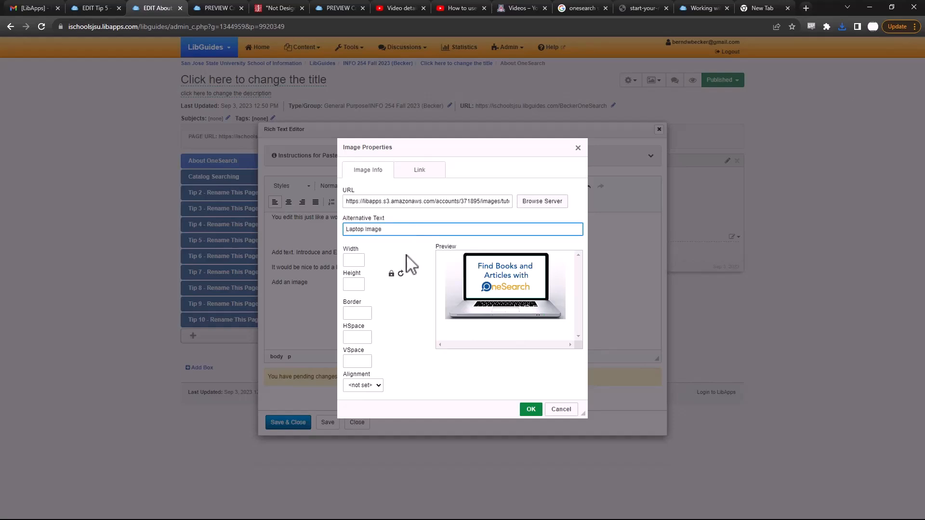
{"action": "left_click", "coordinate": [529, 408]}
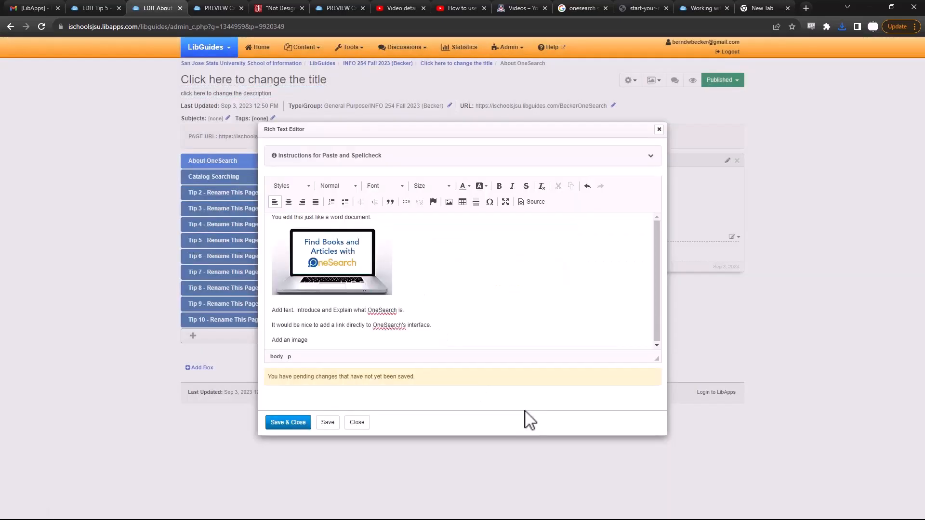
{"action": "mouse_move", "coordinate": [296, 431]}
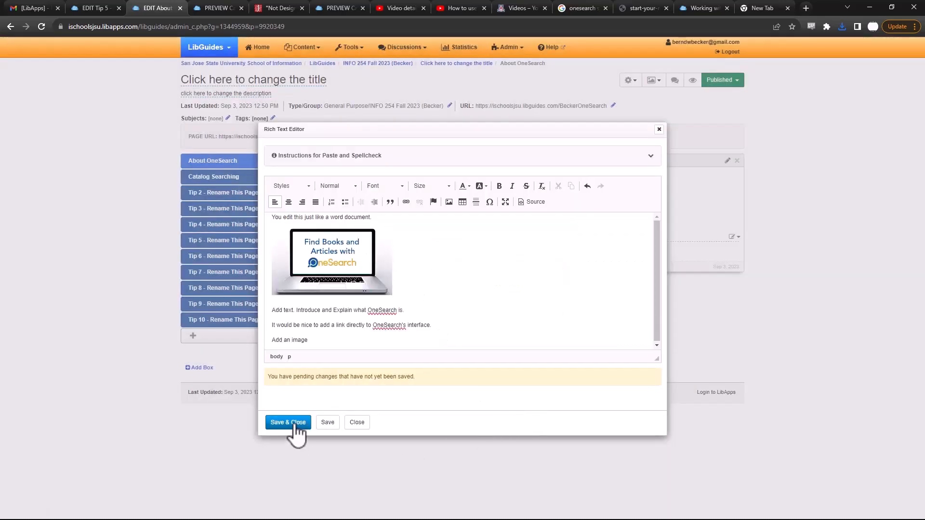
{"action": "left_click", "coordinate": [289, 422]}
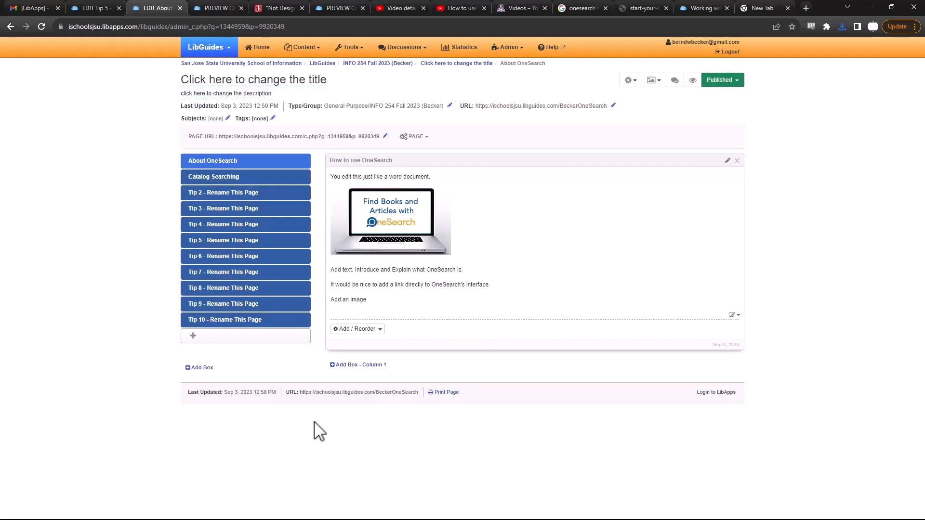
{"action": "mouse_move", "coordinate": [726, 141]}
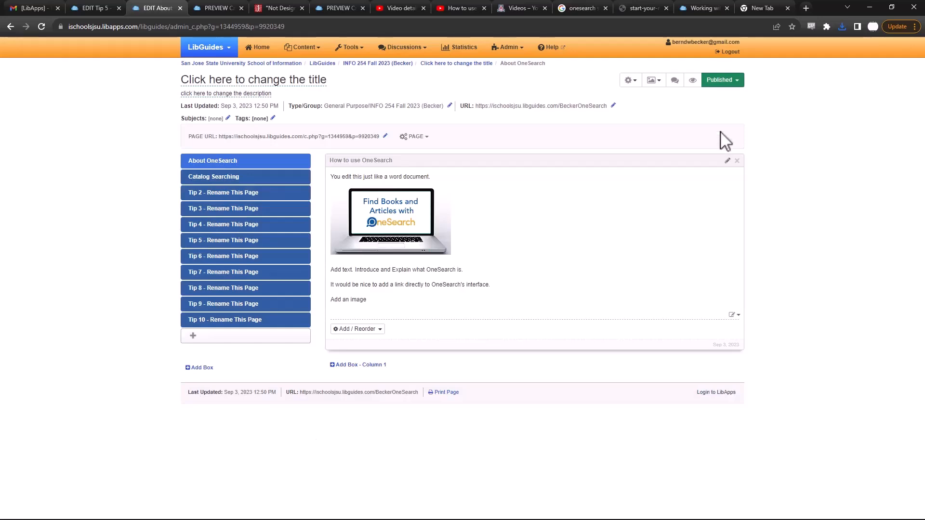
{"action": "left_click", "coordinate": [692, 80]}
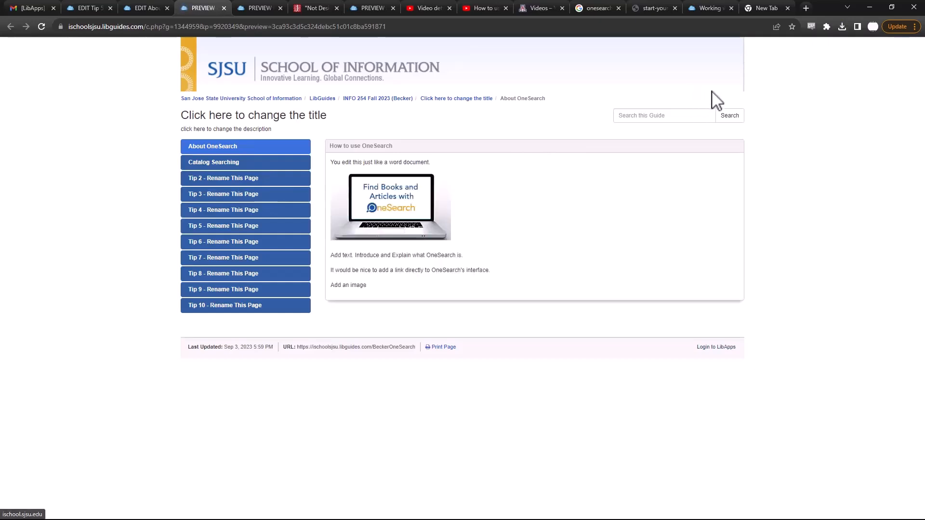
- Return to editing and reopen the laptop image's properties in the box editor
{"action": "left_click", "coordinate": [144, 8]}
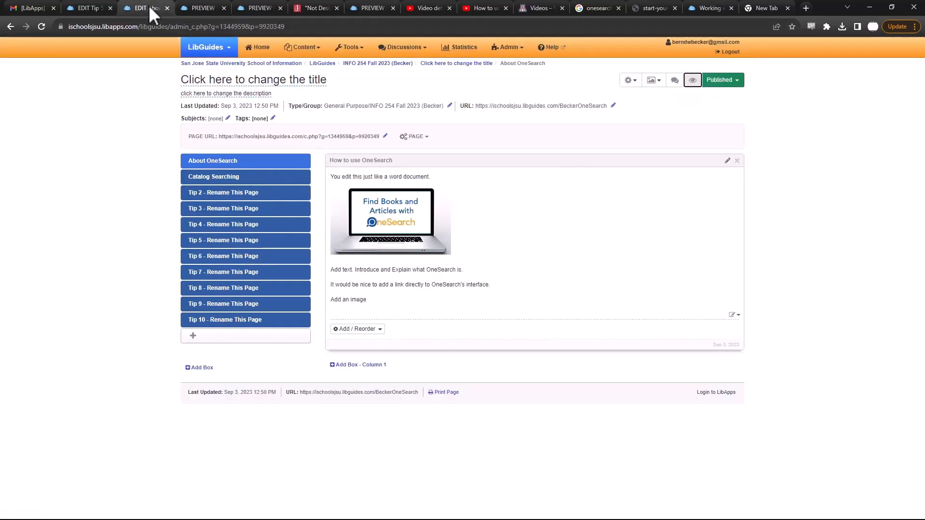
{"action": "mouse_move", "coordinate": [433, 244]}
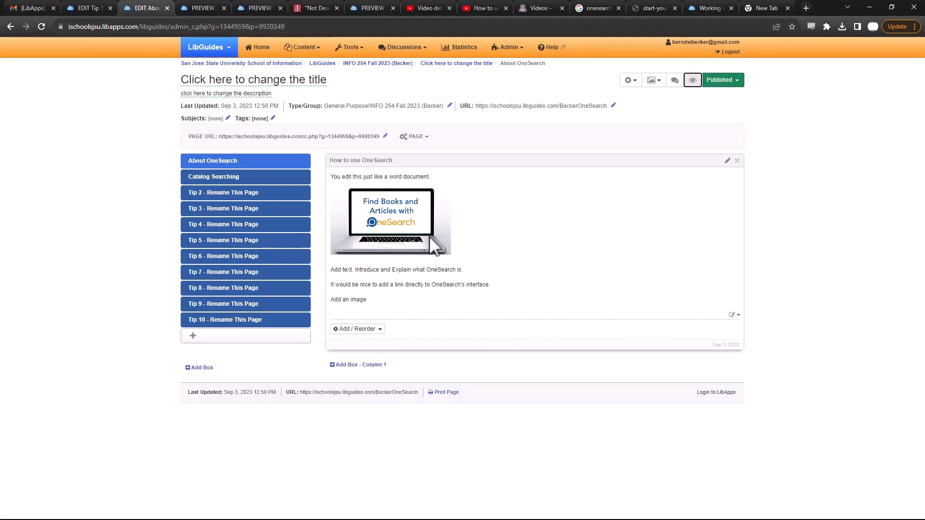
{"action": "left_click", "coordinate": [734, 314]}
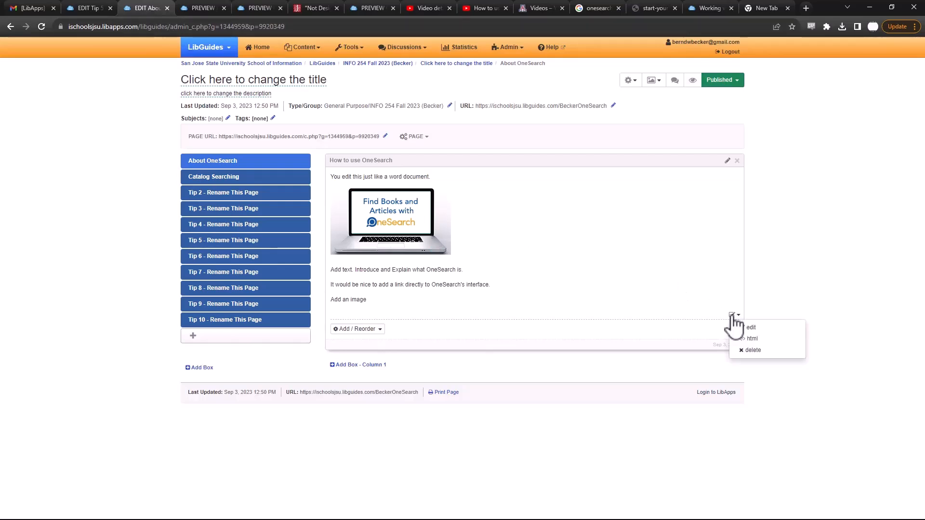
{"action": "left_click", "coordinate": [750, 328]}
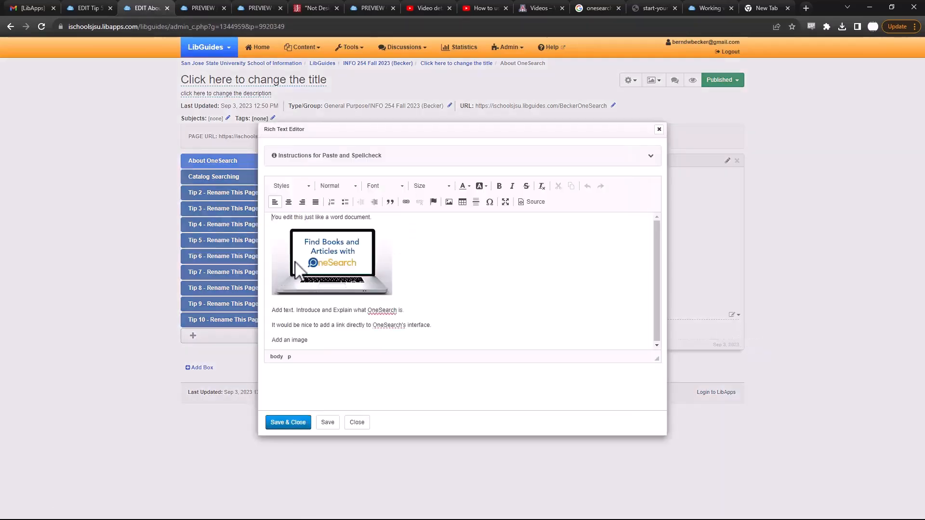
{"action": "double_click", "coordinate": [331, 261]}
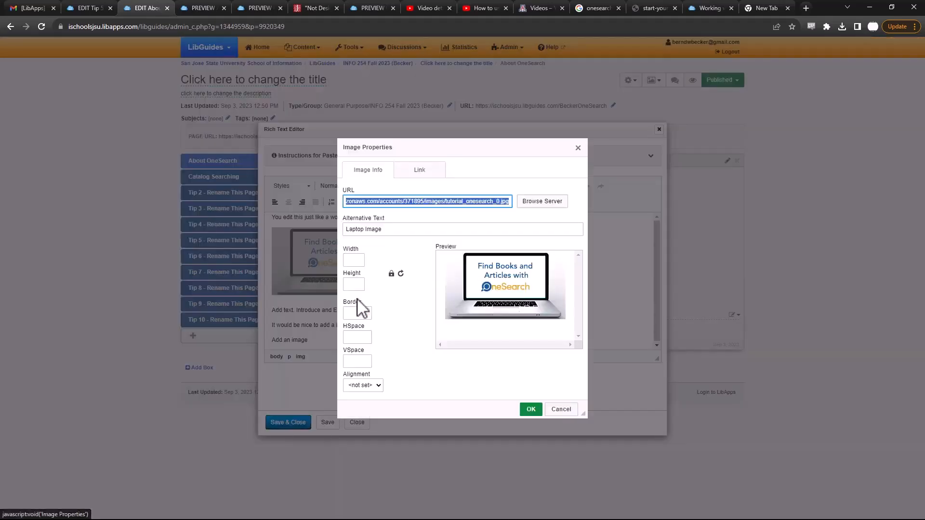
{"action": "mouse_move", "coordinate": [393, 314]}
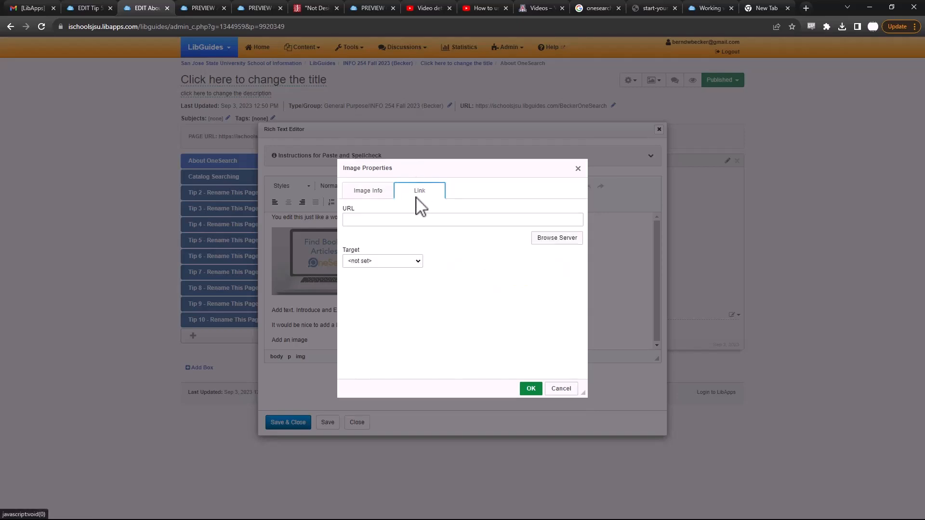
{"action": "mouse_move", "coordinate": [374, 198]}
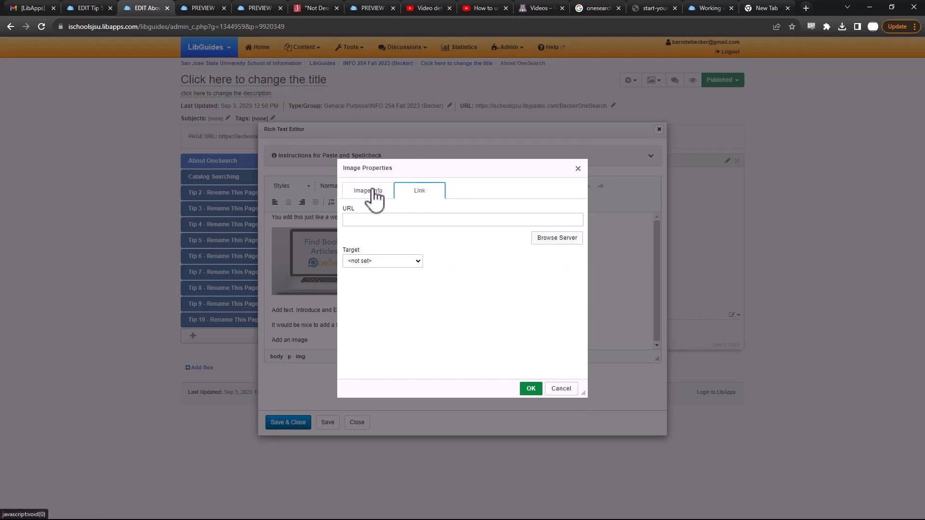
- Confirm the image properties unchanged, save the box and open the layout options
{"action": "left_click", "coordinate": [368, 190]}
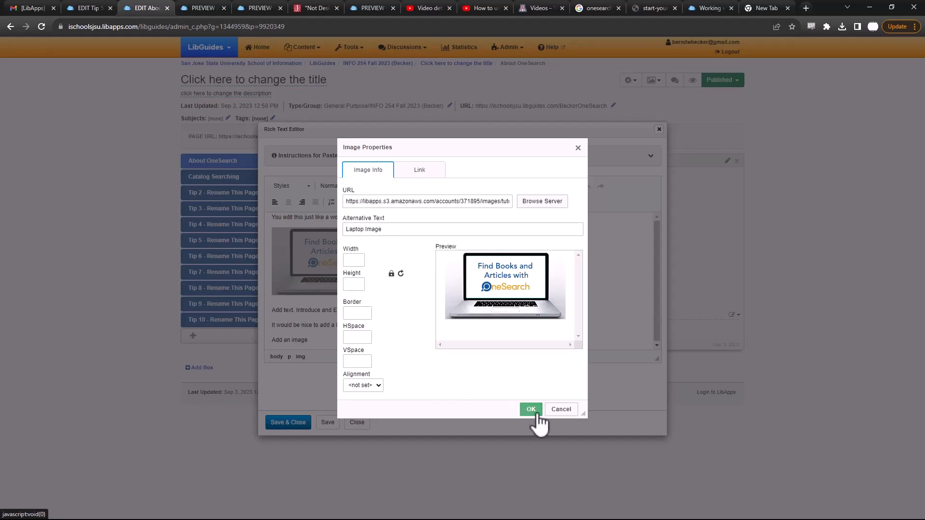
{"action": "left_click", "coordinate": [530, 409]}
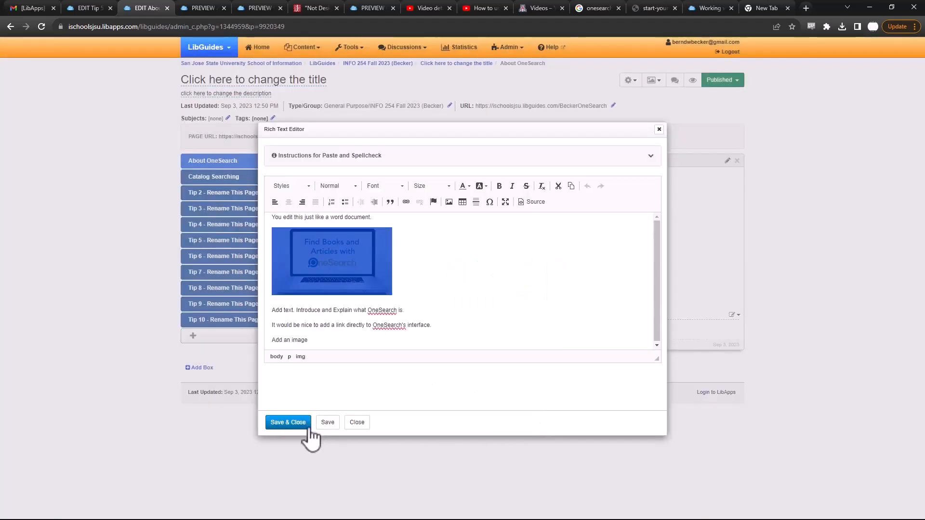
{"action": "left_click", "coordinate": [288, 423]}
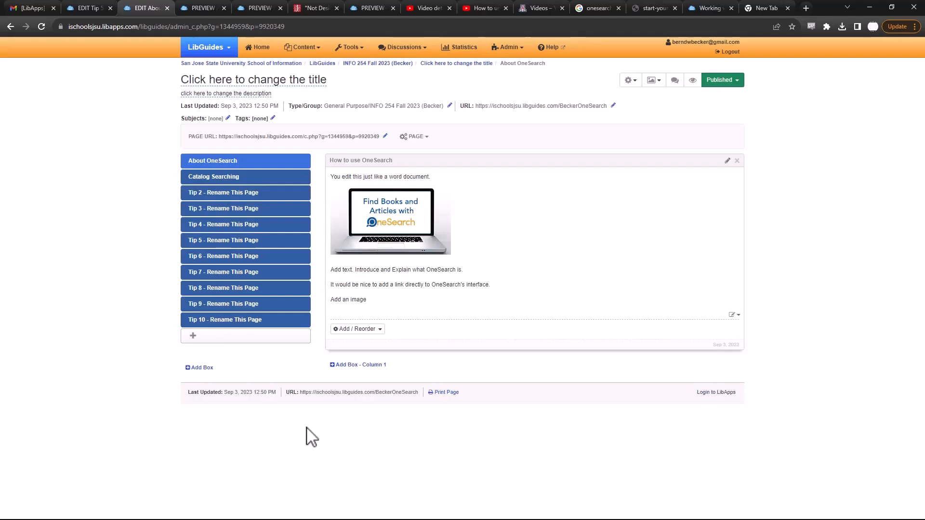
{"action": "left_click", "coordinate": [650, 80]}
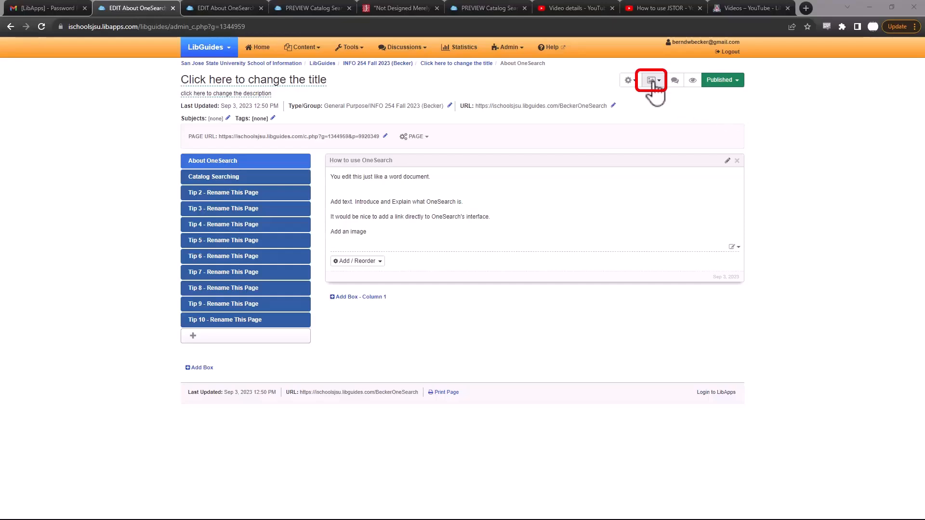
{"action": "left_click", "coordinate": [651, 80]}
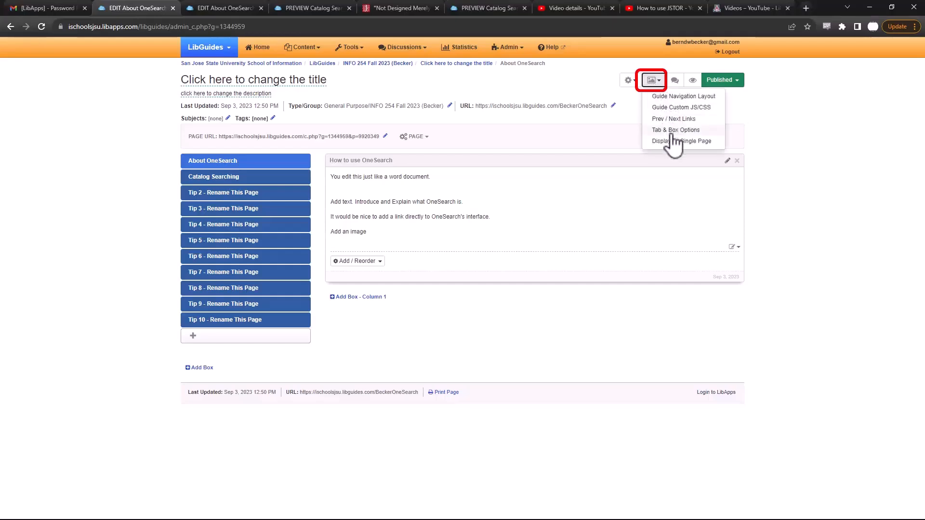
{"action": "left_click", "coordinate": [676, 130]}
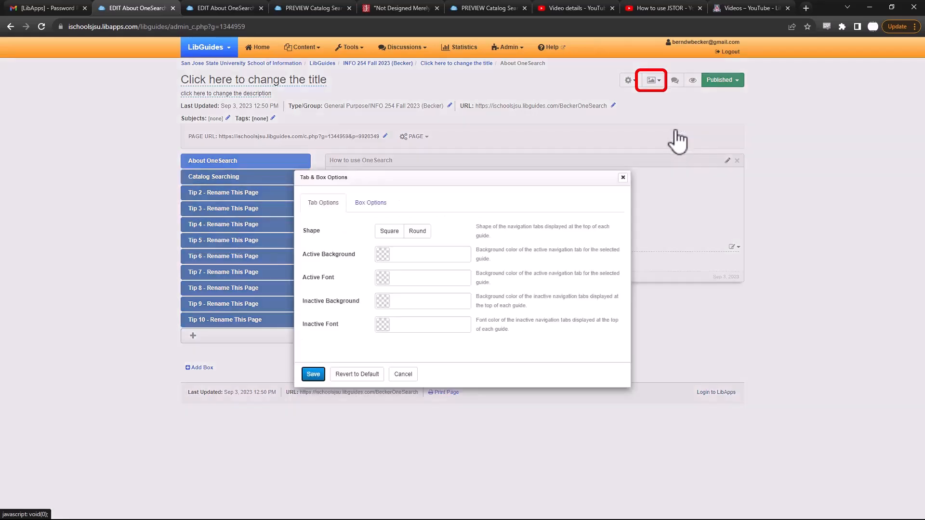
{"action": "mouse_move", "coordinate": [442, 232]}
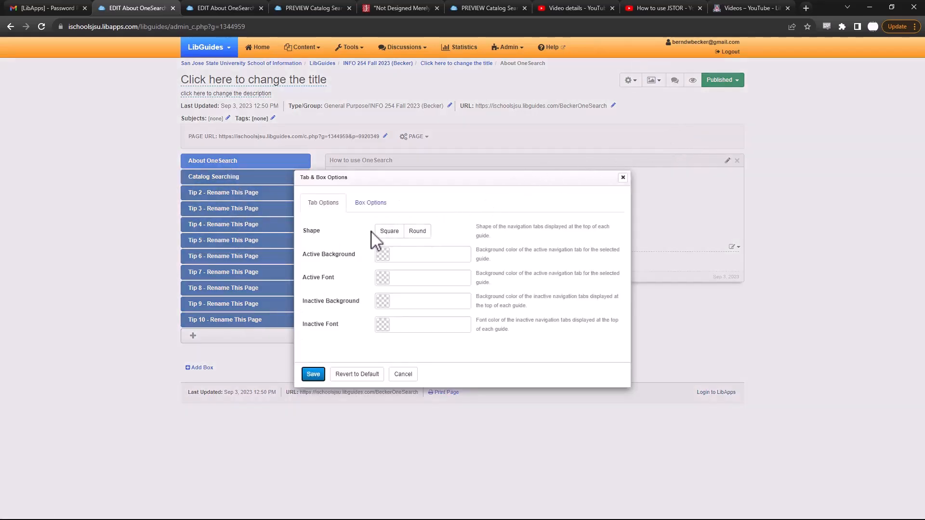
{"action": "left_click", "coordinate": [370, 203]}
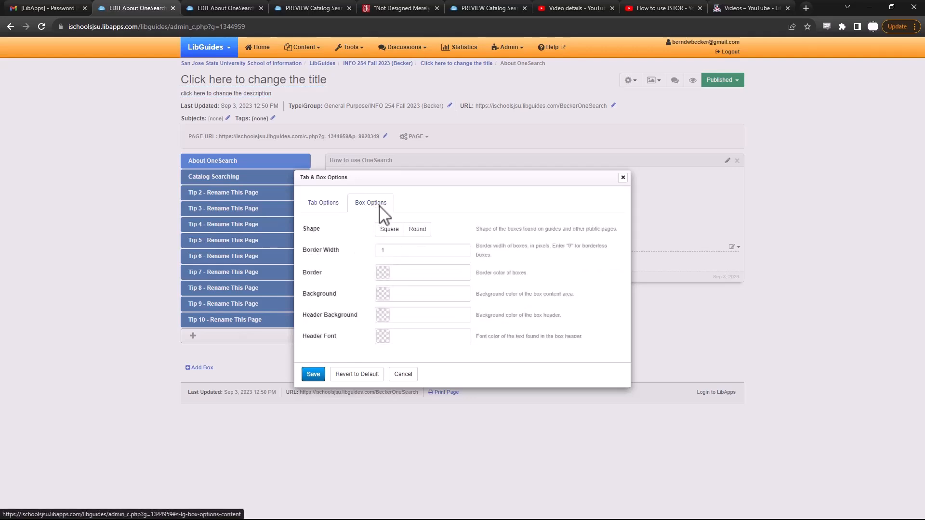
{"action": "left_click", "coordinate": [418, 229]}
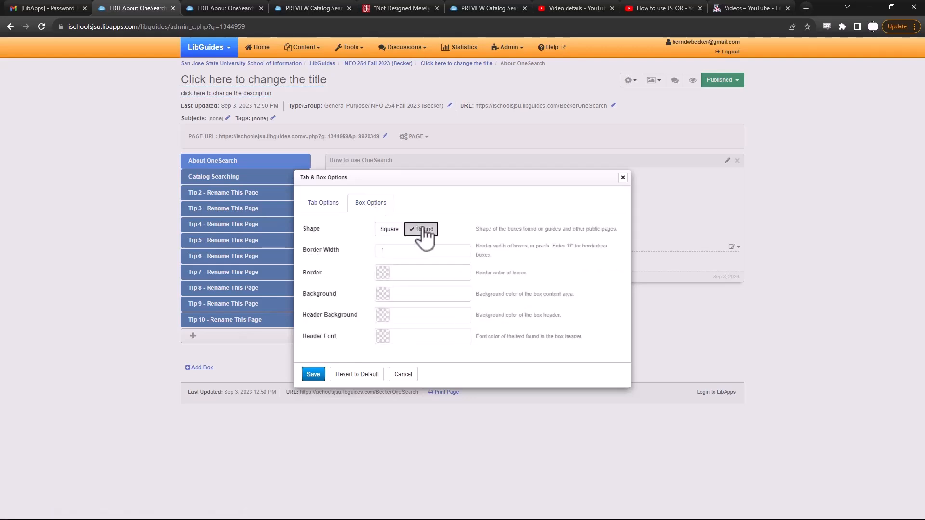
{"action": "left_click", "coordinate": [422, 251]}
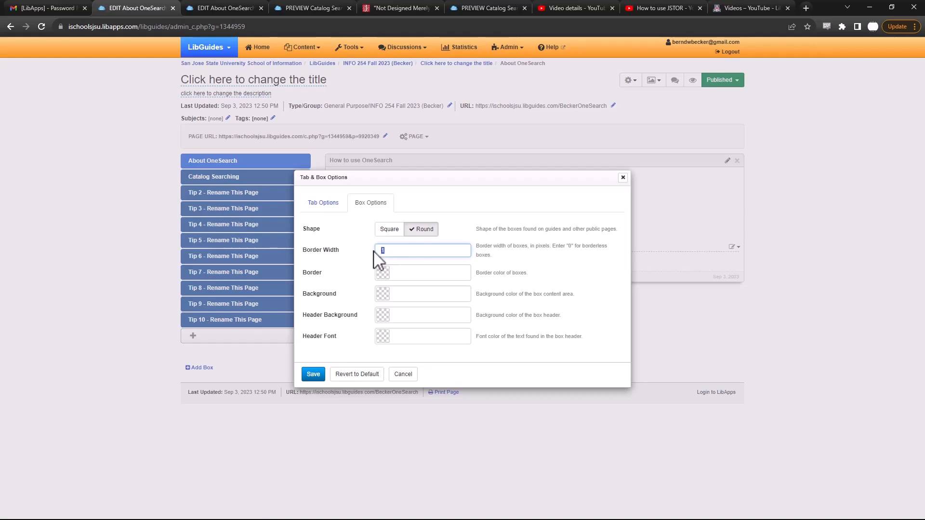
{"action": "type", "text": "2"}
{"action": "left_click", "coordinate": [422, 294]}
{"action": "type", "text": "#e0e0e0"}
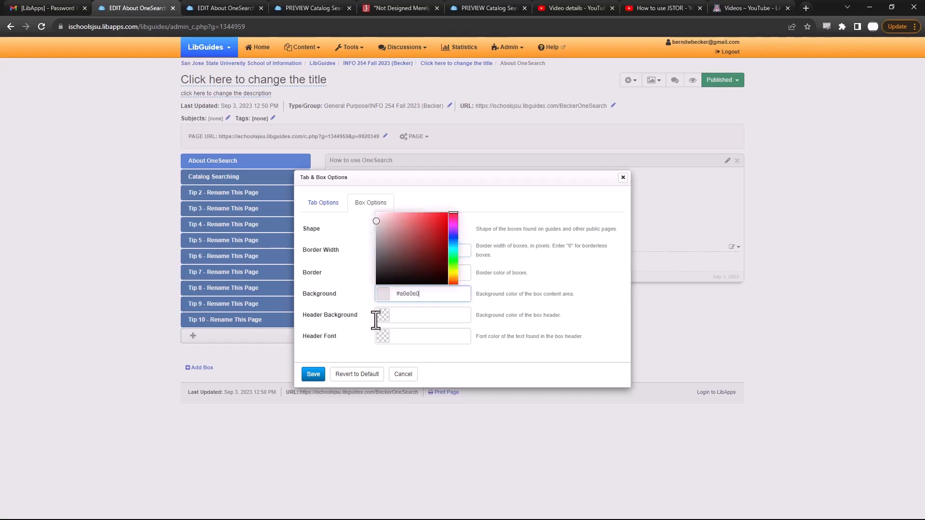
{"action": "left_click", "coordinate": [433, 201]}
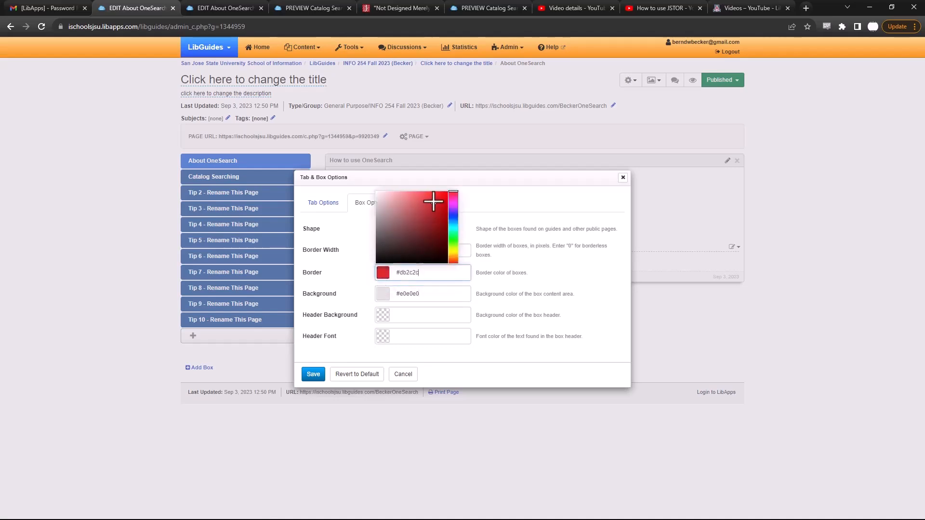
{"action": "left_click", "coordinate": [425, 196]}
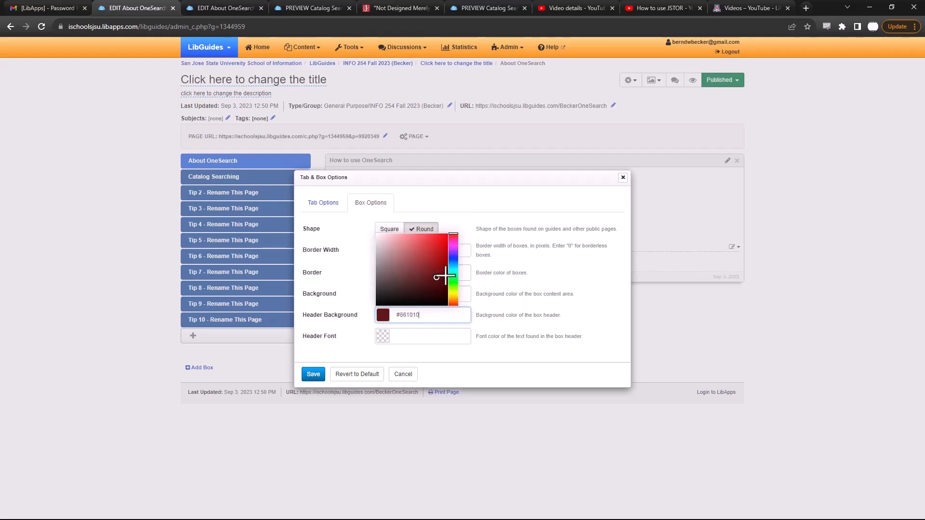
{"action": "left_click", "coordinate": [422, 336]}
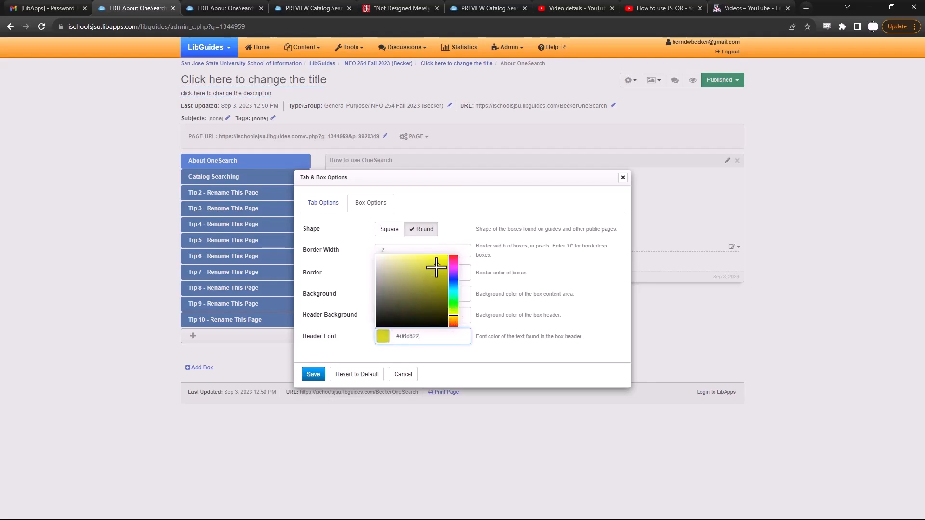
{"action": "left_click", "coordinate": [313, 374]}
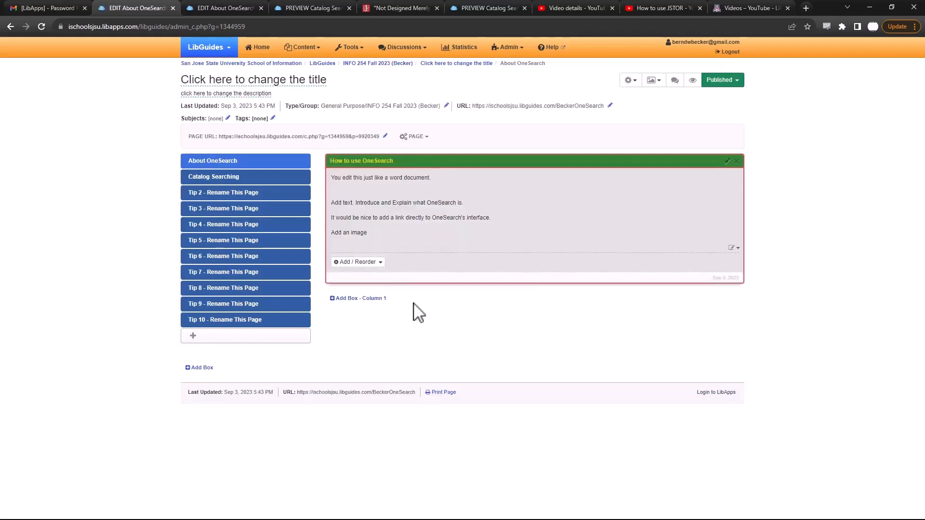
{"action": "mouse_move", "coordinate": [431, 334]}
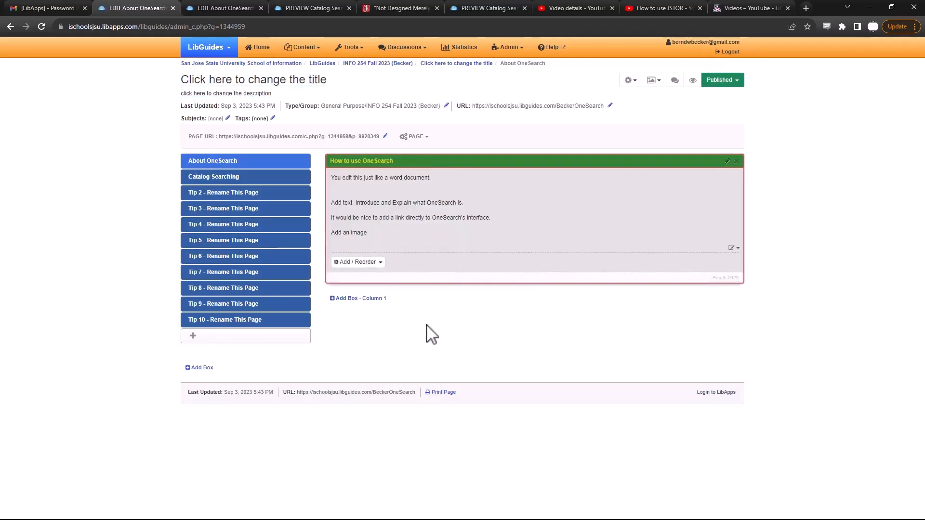
{"action": "mouse_move", "coordinate": [434, 333]}
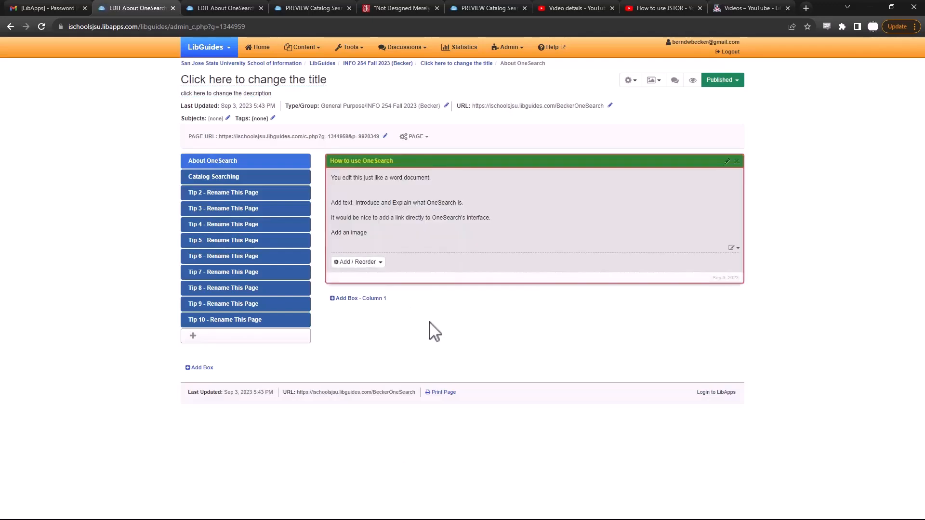
{"action": "mouse_move", "coordinate": [443, 324]}
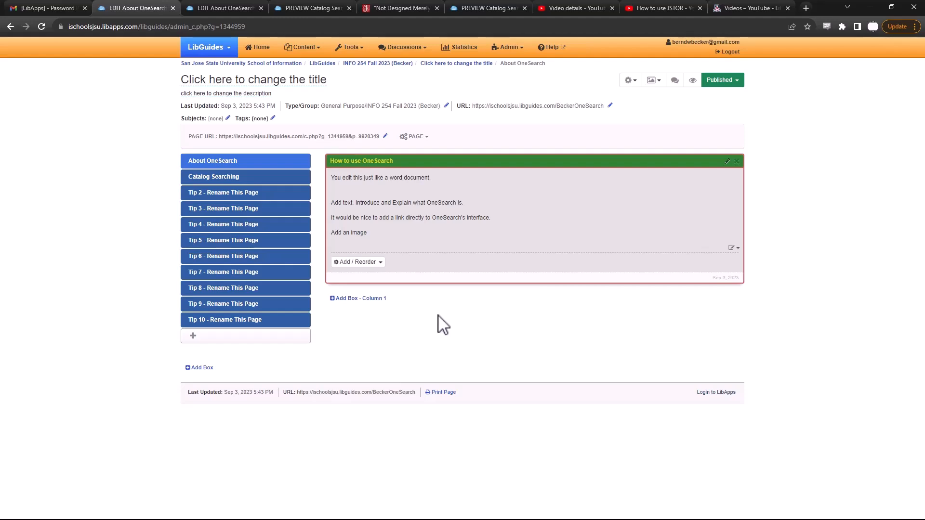
{"action": "mouse_move", "coordinate": [652, 80]}
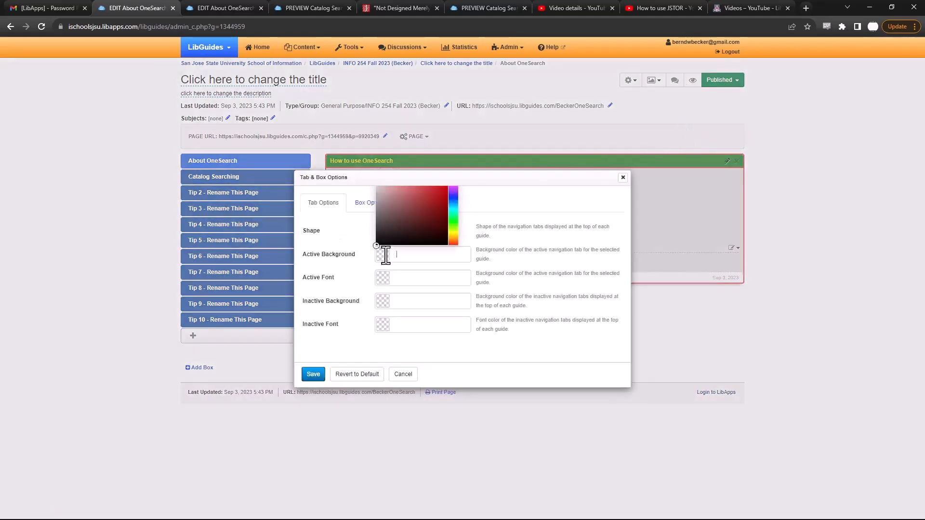
- Save a dark red #ad3838 active tab colour and check it on the Tip 3 and Tip 5 pages
{"action": "left_click", "coordinate": [425, 196]}
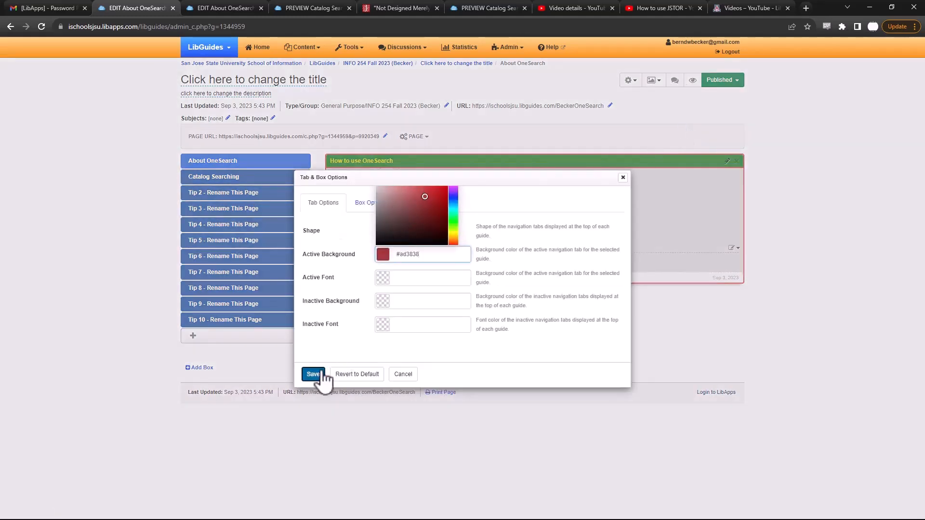
{"action": "left_click", "coordinate": [312, 374]}
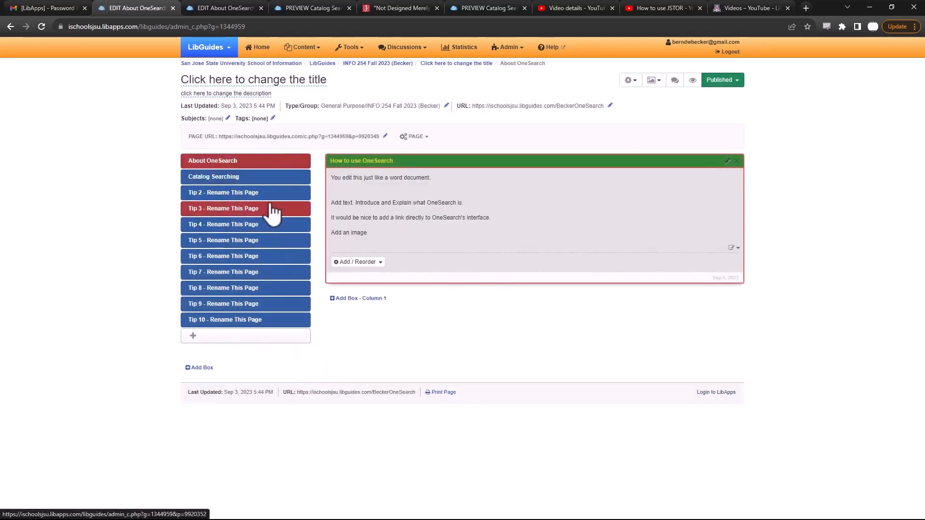
{"action": "left_click", "coordinate": [222, 208]}
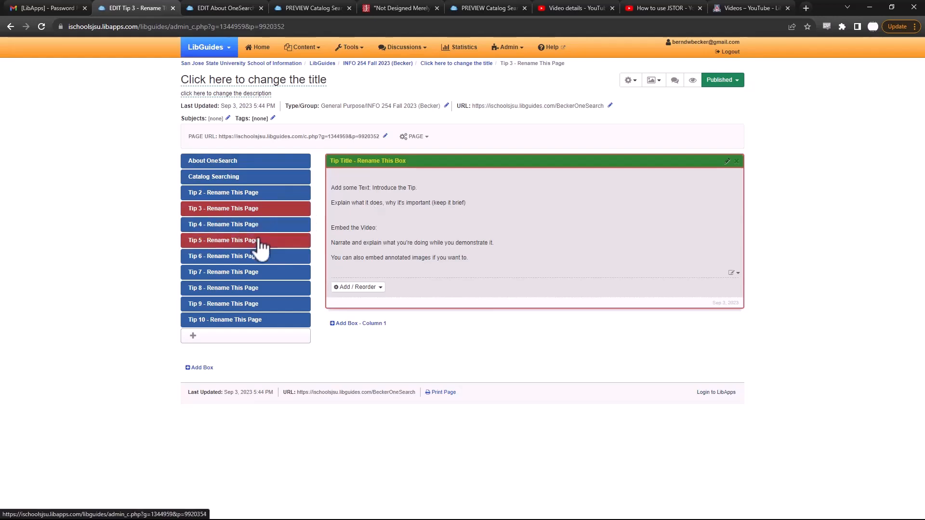
{"action": "left_click", "coordinate": [223, 240]}
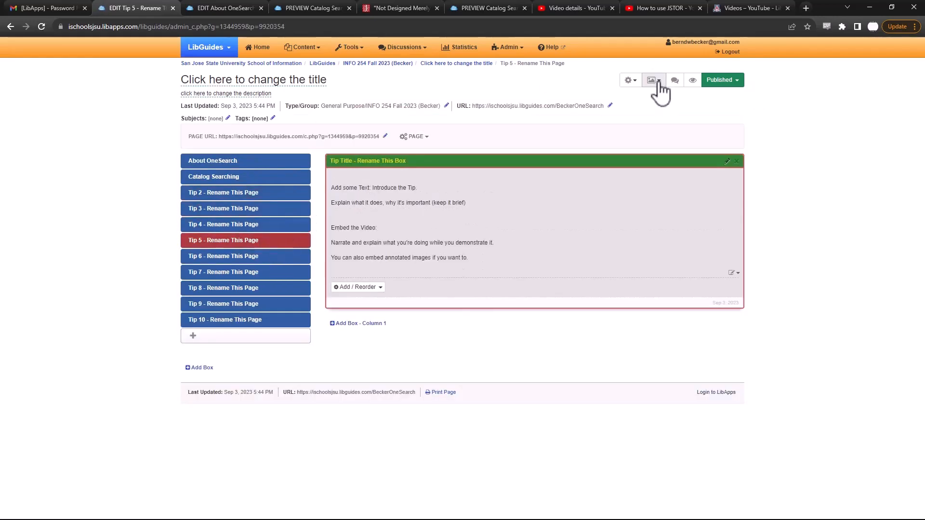
- Revert the Tab & Box colour settings to default and confirm
{"action": "left_click", "coordinate": [653, 80]}
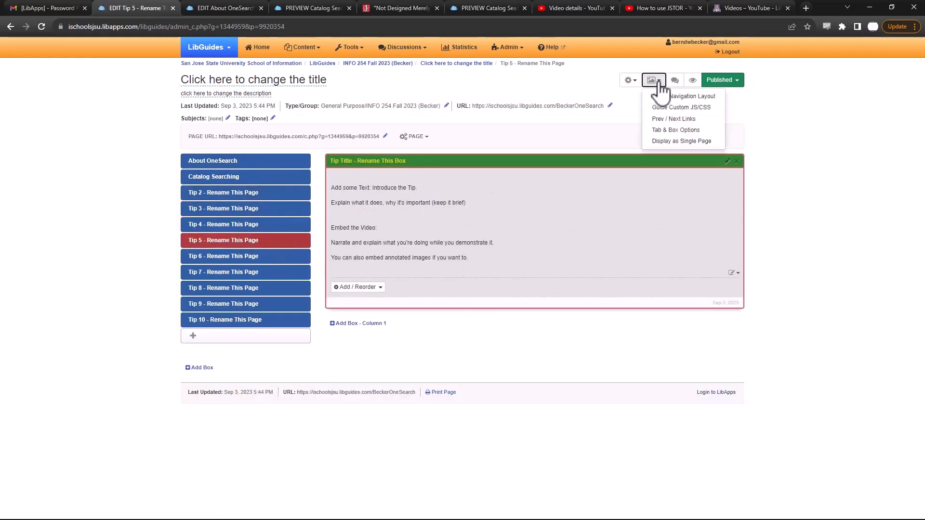
{"action": "left_click", "coordinate": [676, 130]}
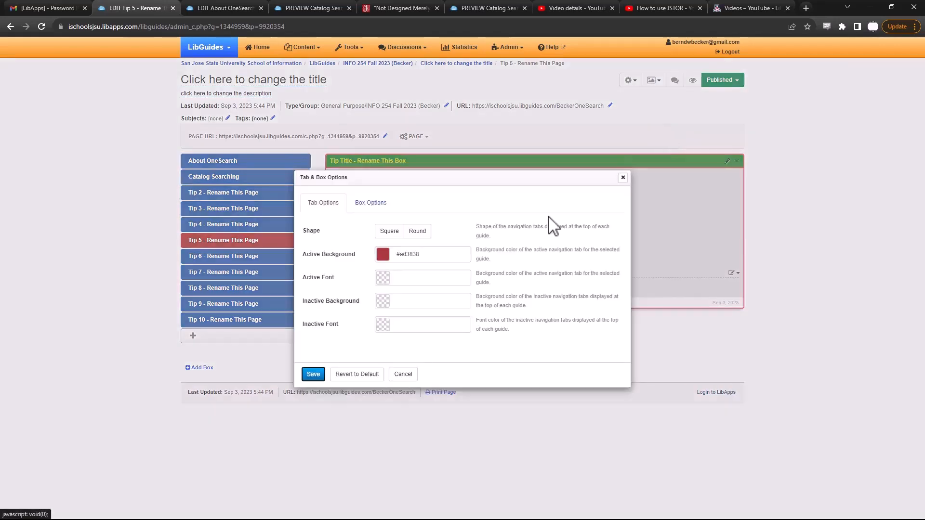
{"action": "left_click", "coordinate": [357, 374]}
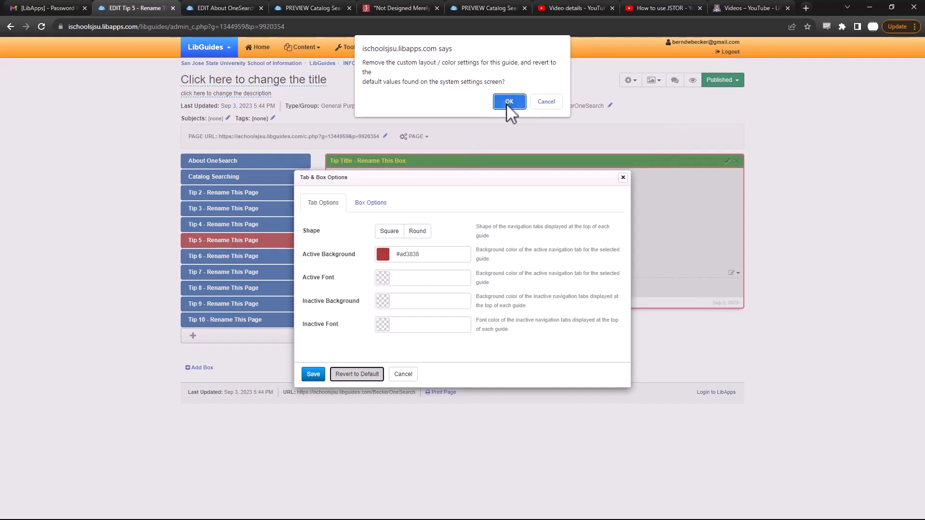
{"action": "left_click", "coordinate": [509, 101]}
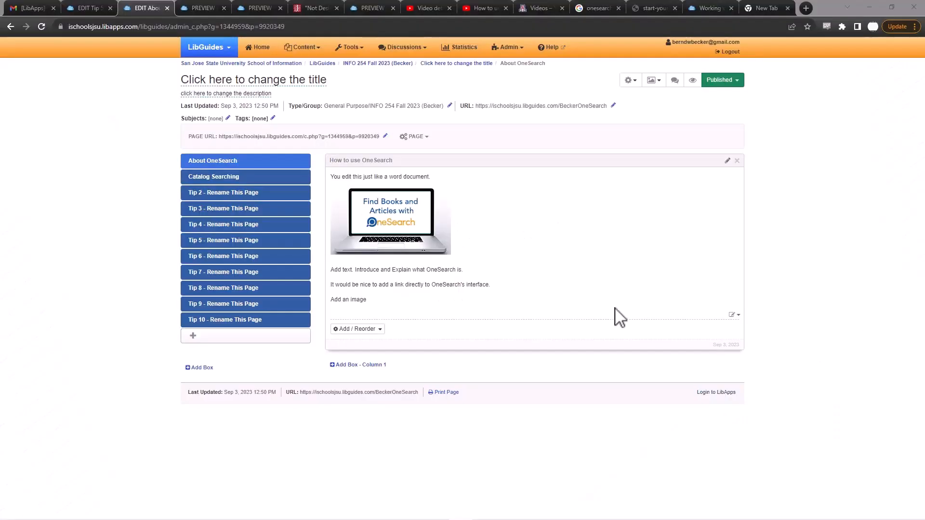
{"action": "mouse_move", "coordinate": [598, 325]}
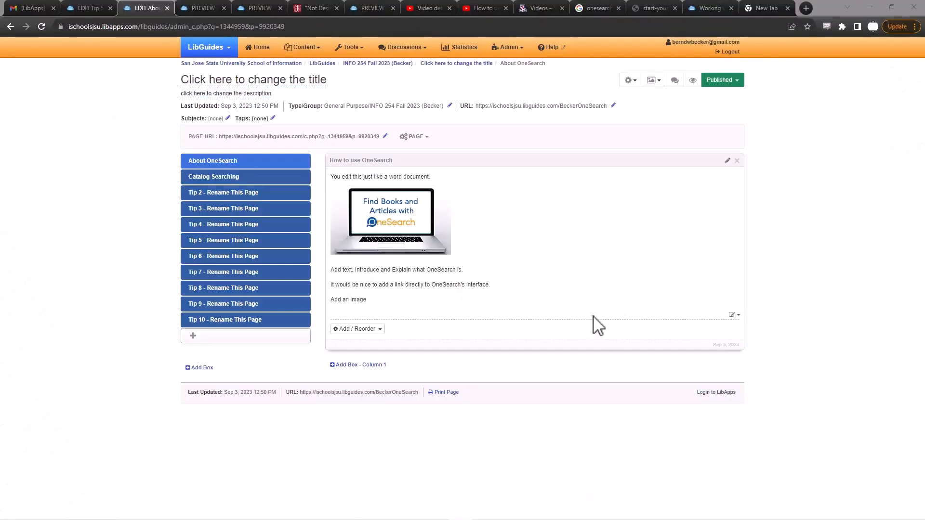
{"action": "mouse_move", "coordinate": [575, 325]}
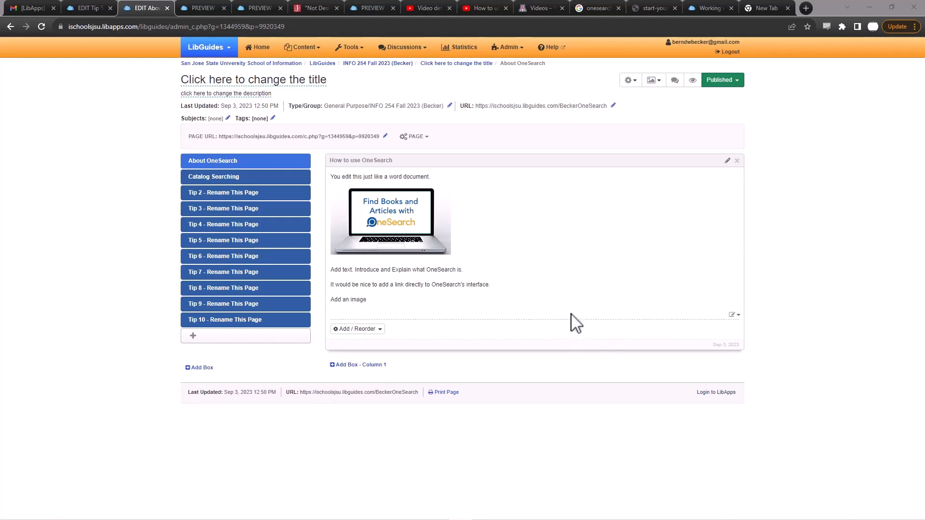
{"action": "mouse_move", "coordinate": [460, 314]}
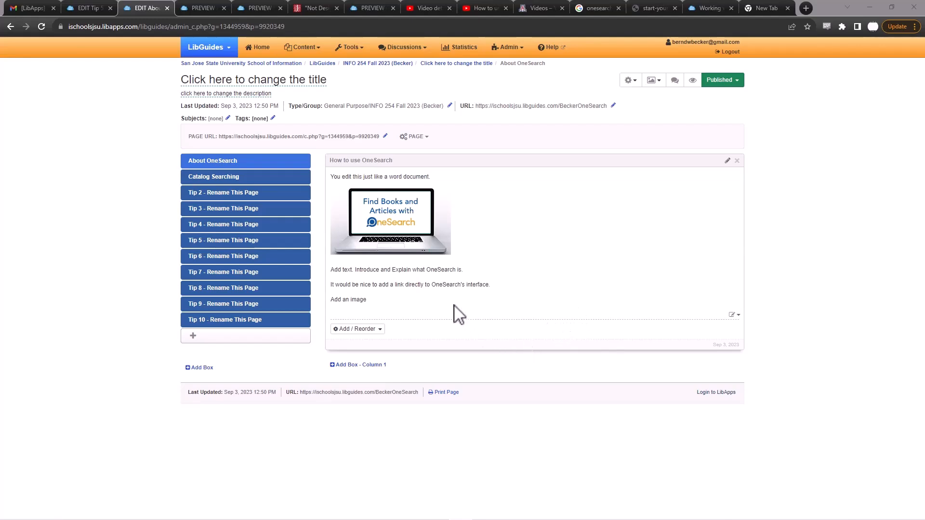
{"action": "mouse_move", "coordinate": [233, 193]}
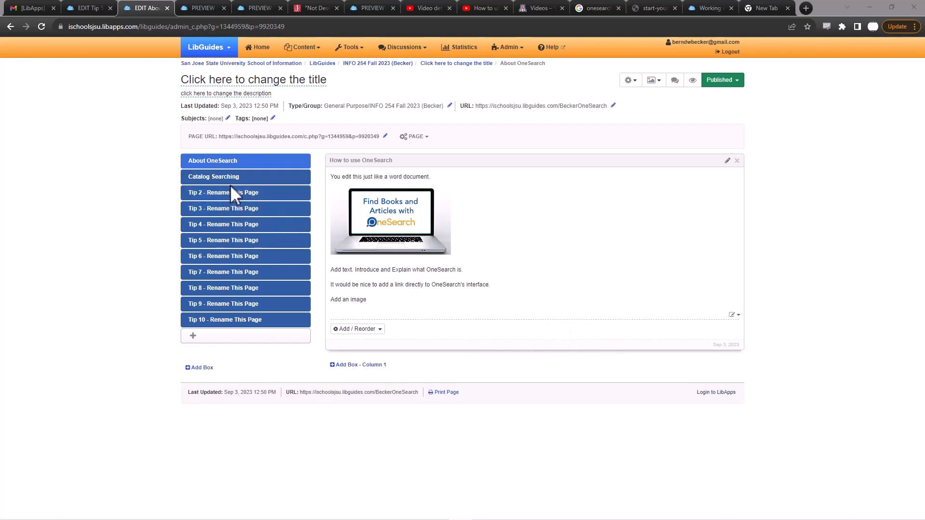
{"action": "mouse_move", "coordinate": [223, 240]}
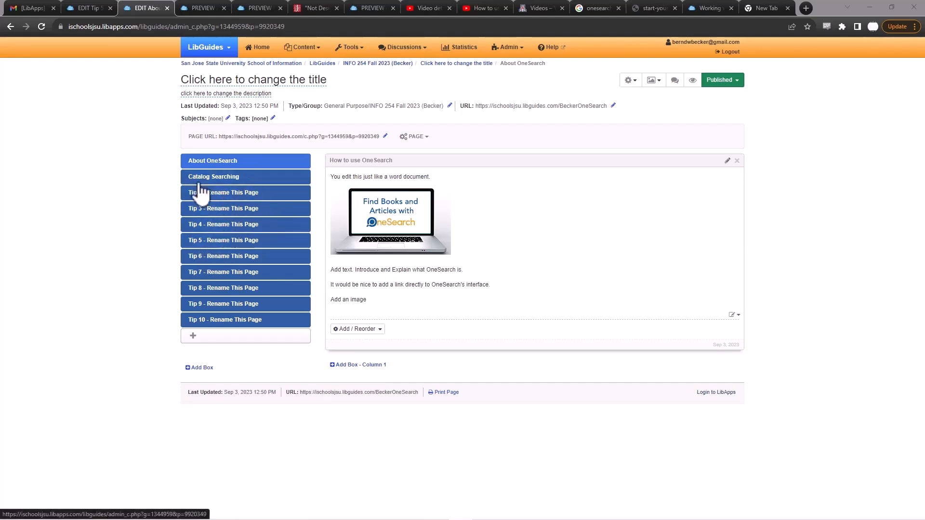
{"action": "mouse_move", "coordinate": [251, 325]}
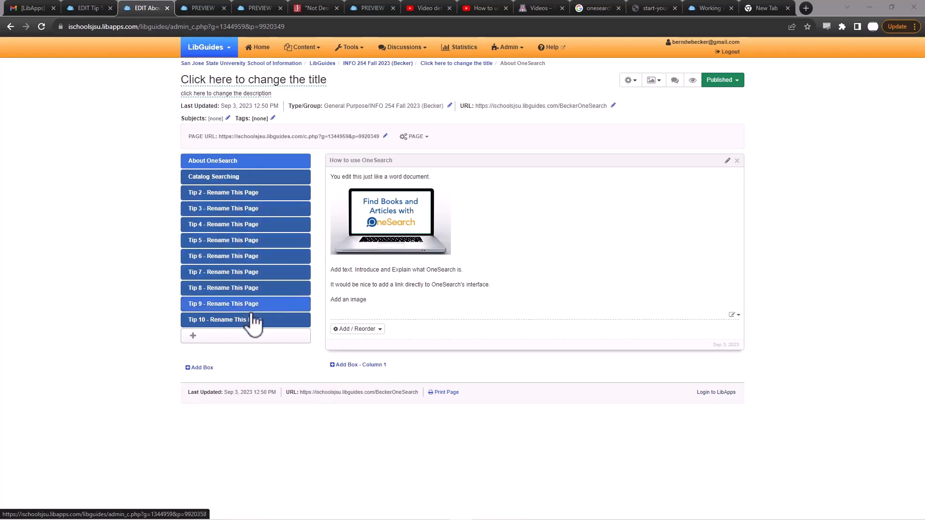
{"action": "mouse_move", "coordinate": [215, 325]}
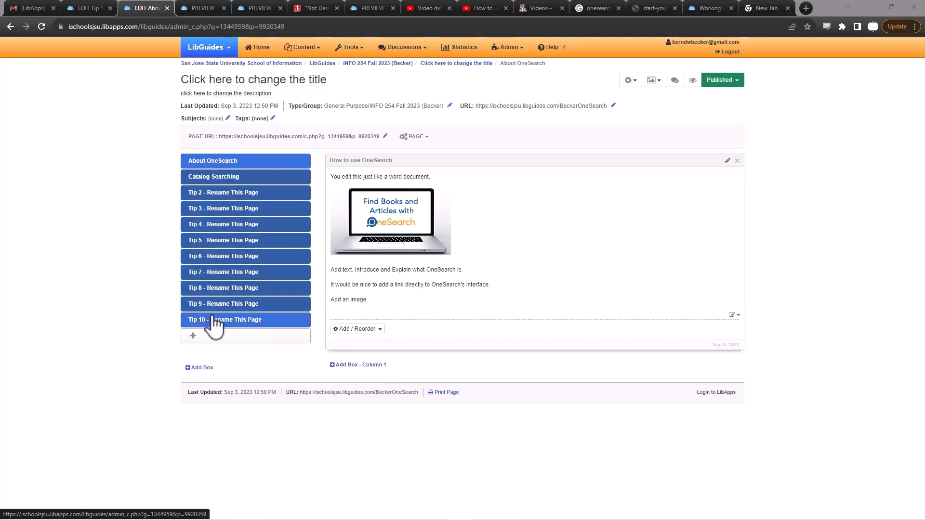
- Open the Tip 10 - Rename This Page page from the left navigation
{"action": "left_click", "coordinate": [224, 319]}
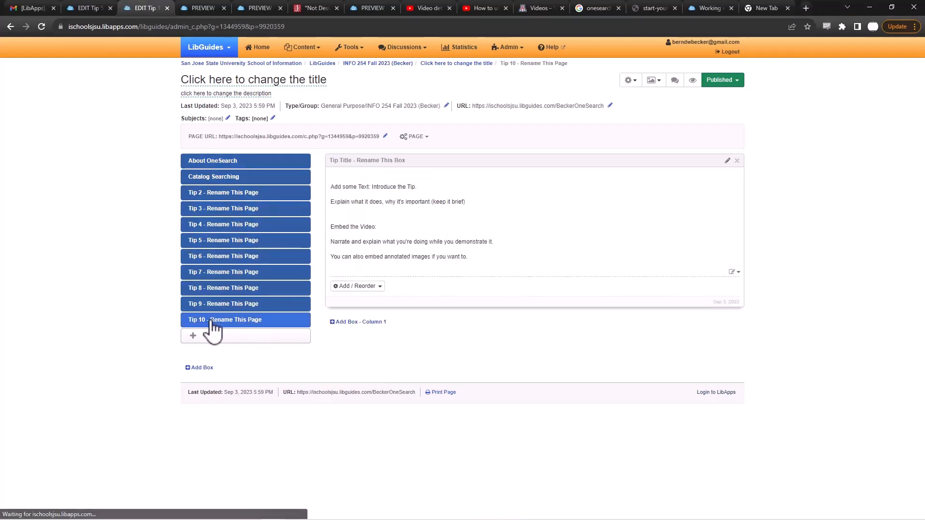
{"action": "mouse_move", "coordinate": [400, 280]}
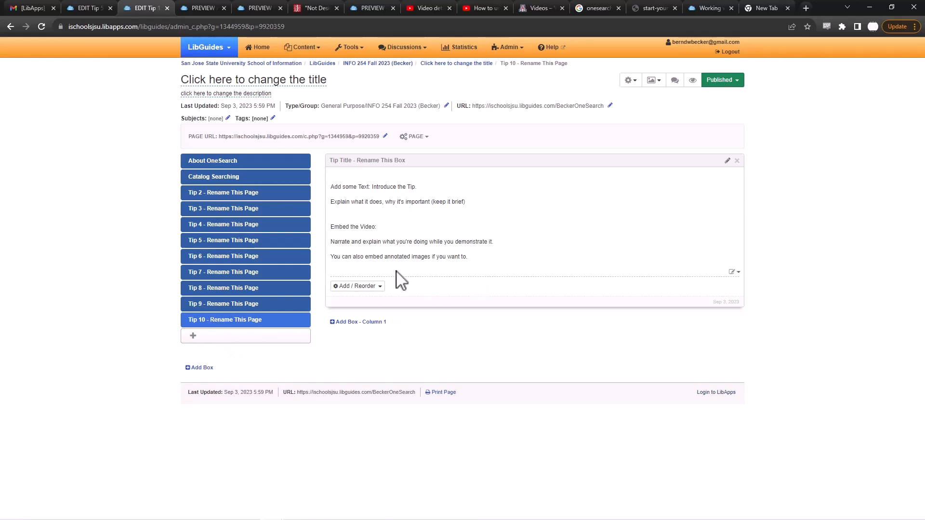
{"action": "mouse_move", "coordinate": [414, 136]}
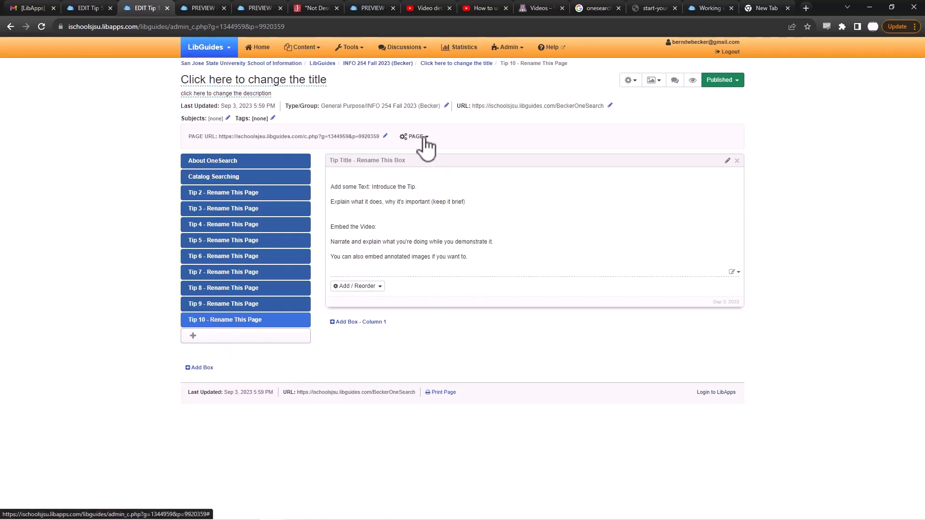
- Reorder pages so Tip 4 follows Catalog Searching ahead of Tip 2, and save
{"action": "left_click", "coordinate": [414, 136]}
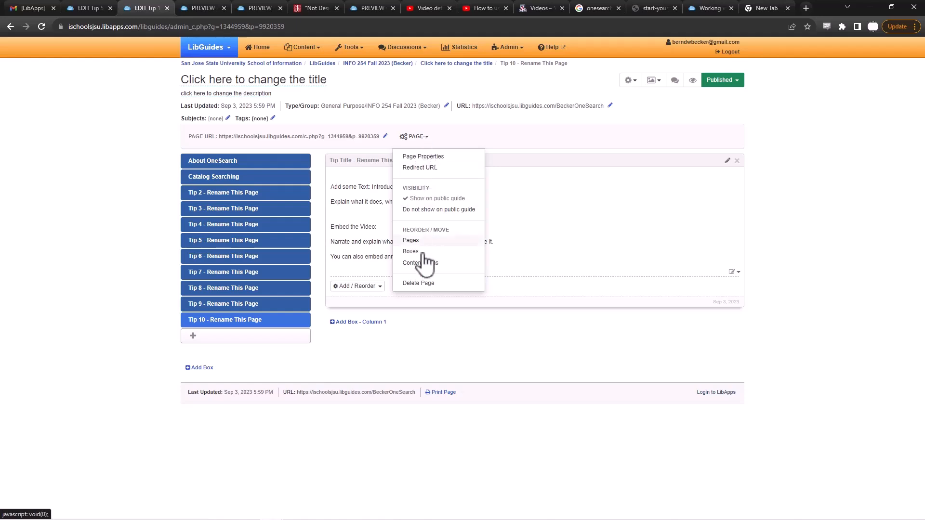
{"action": "mouse_move", "coordinate": [392, 360]}
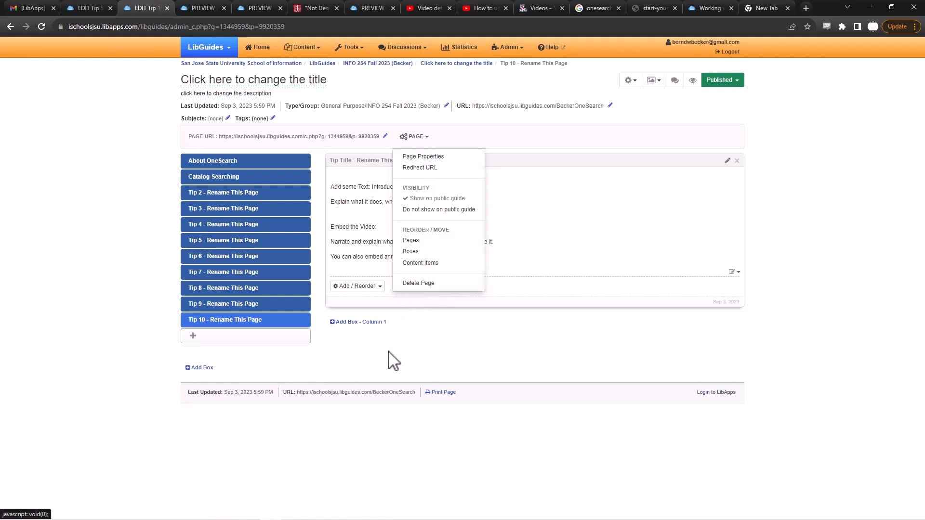
{"action": "mouse_move", "coordinate": [351, 346]}
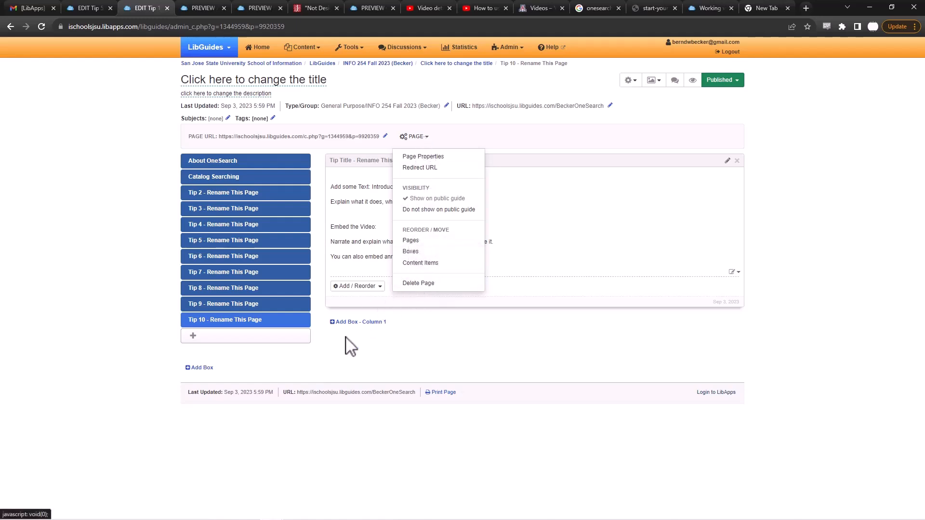
{"action": "mouse_move", "coordinate": [411, 257]}
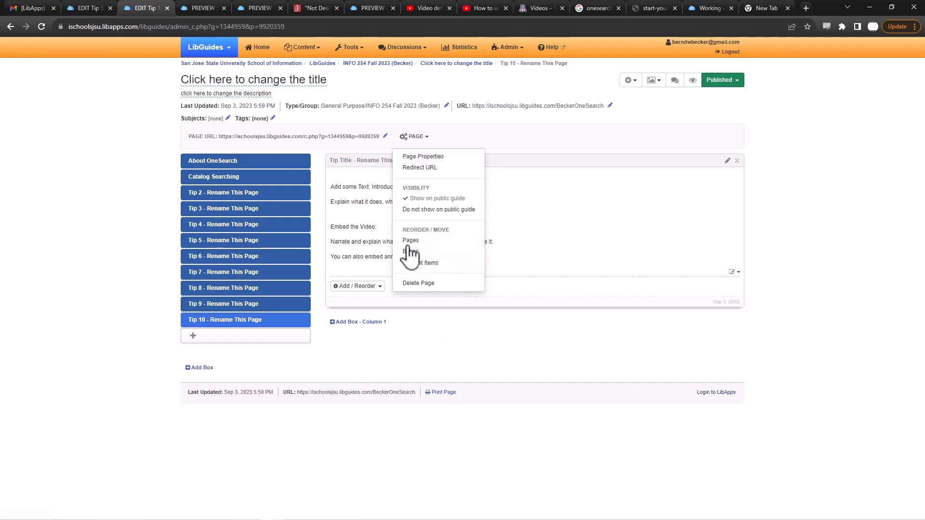
{"action": "mouse_move", "coordinate": [398, 254]}
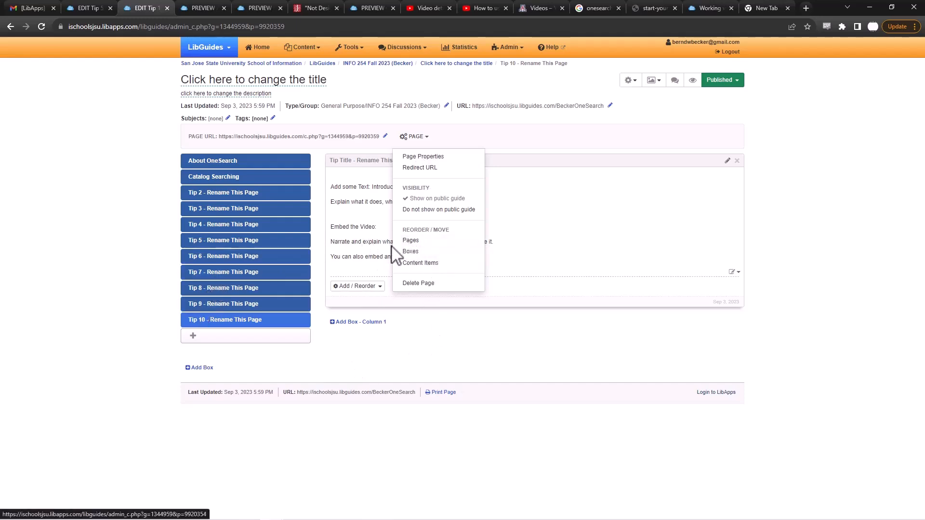
{"action": "left_click", "coordinate": [411, 240]}
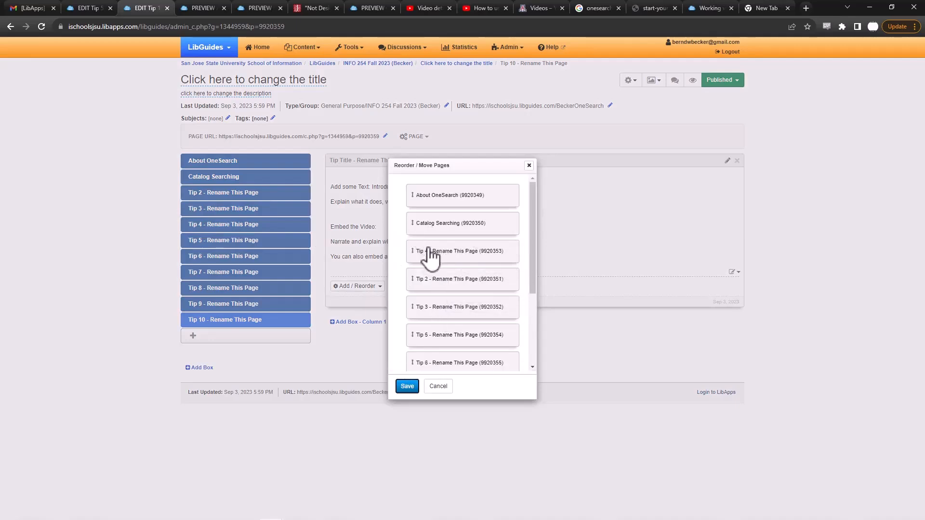
{"action": "left_click", "coordinate": [406, 386]}
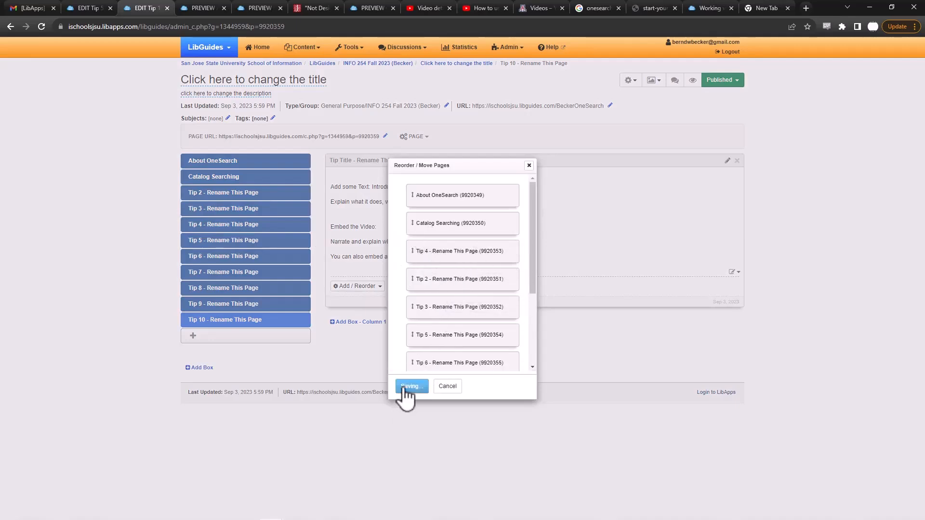
{"action": "left_click", "coordinate": [410, 386]}
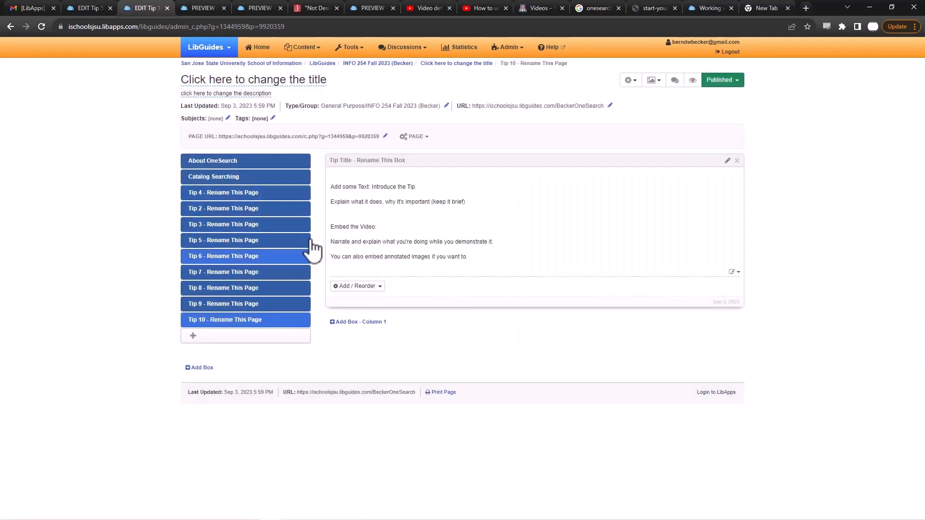
- Delete the Tip 10 page, acknowledging it cannot be undone, so the guide ends at Tip 9
{"action": "left_click", "coordinate": [414, 136]}
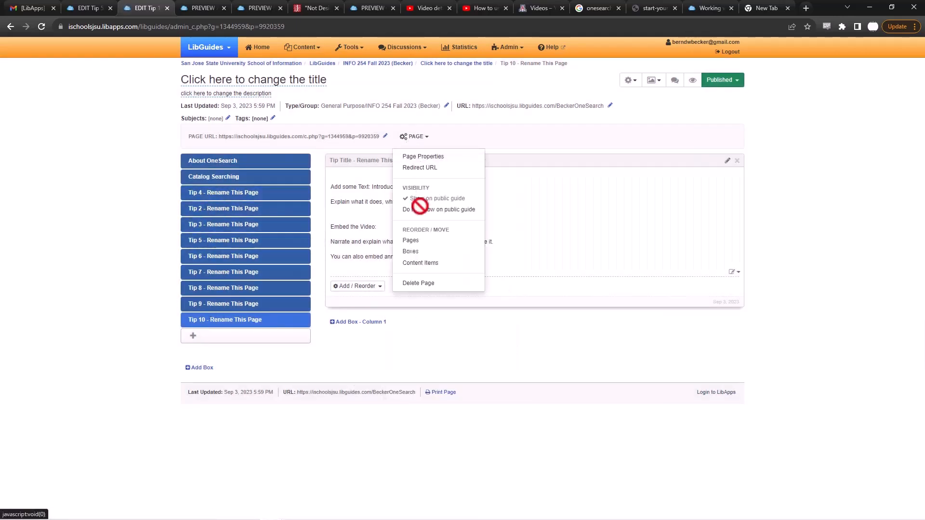
{"action": "mouse_move", "coordinate": [295, 298]}
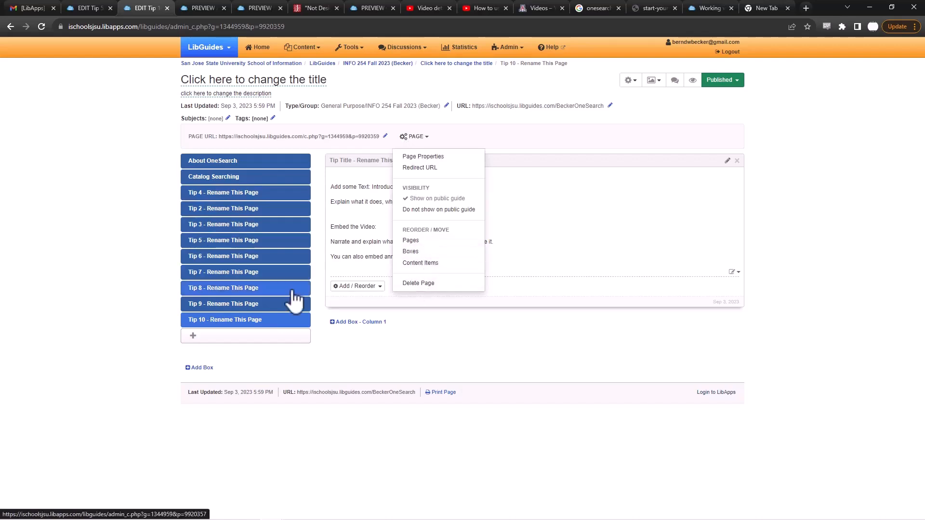
{"action": "left_click", "coordinate": [417, 283]}
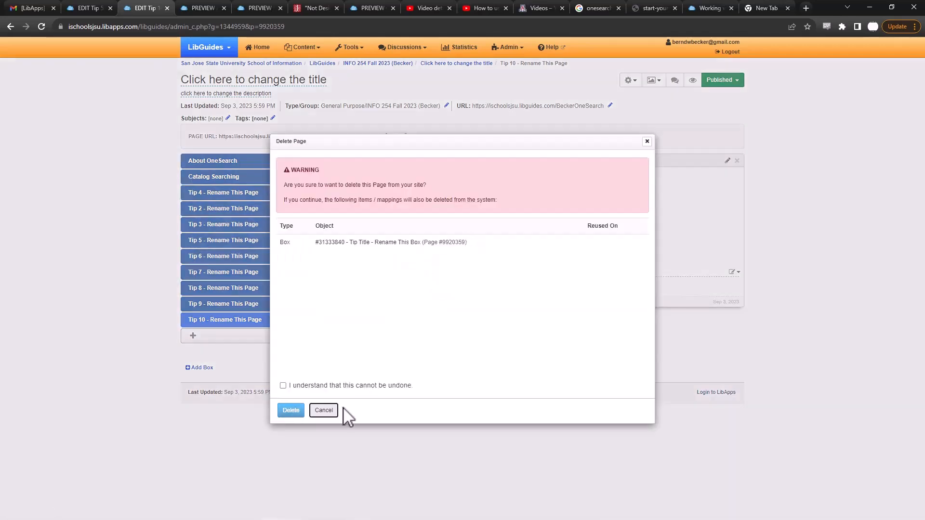
{"action": "left_click", "coordinate": [290, 410]}
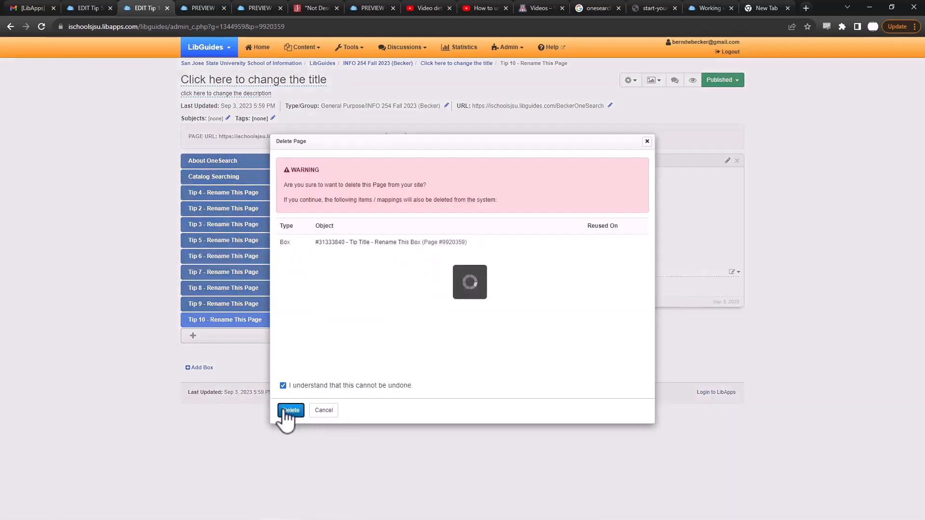
{"action": "left_click", "coordinate": [290, 410]}
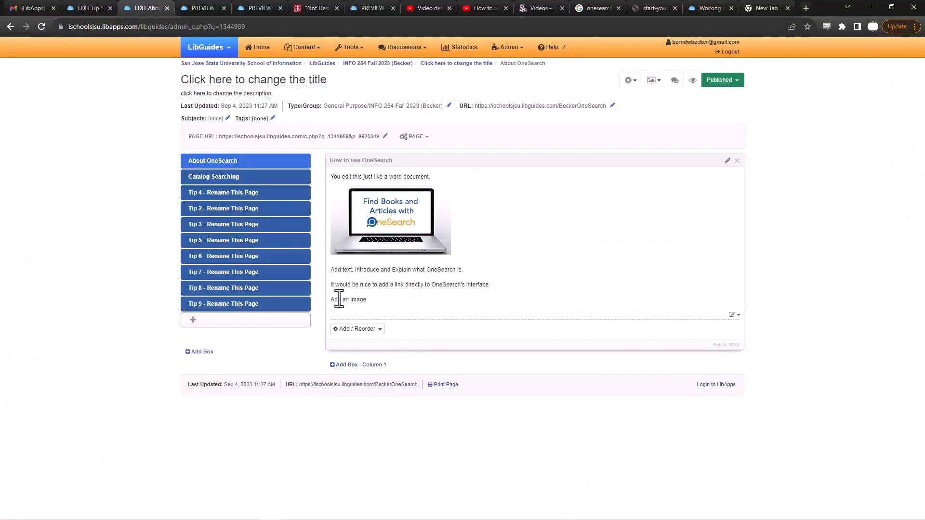
{"action": "mouse_move", "coordinate": [602, 105]}
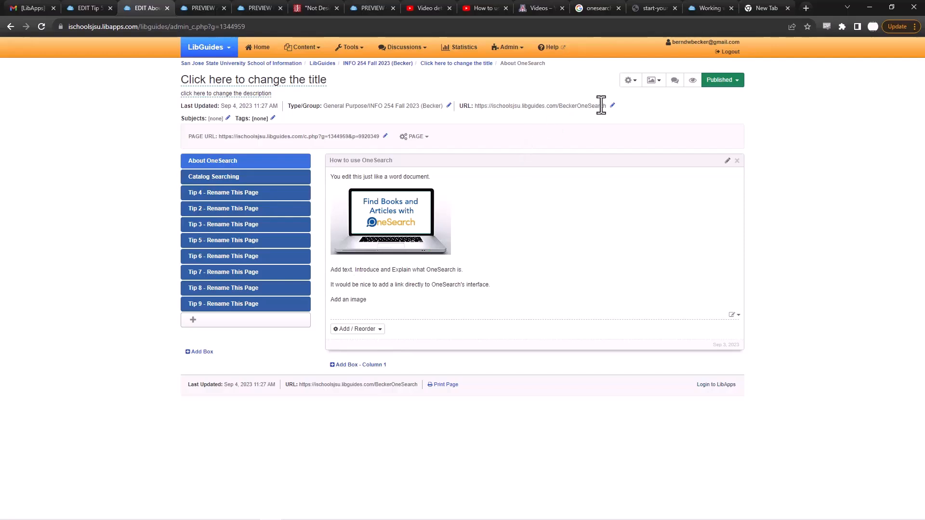
{"action": "mouse_move", "coordinate": [614, 112]}
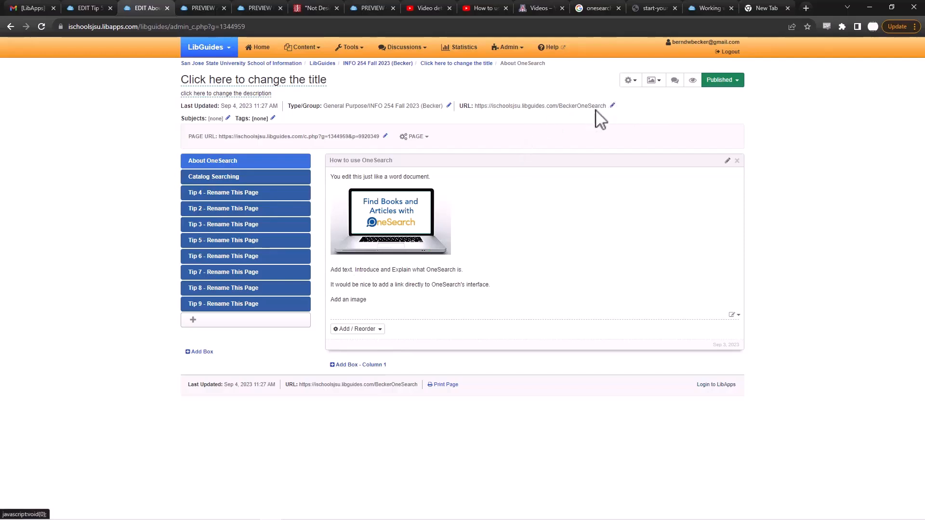
{"action": "left_click", "coordinate": [612, 106]}
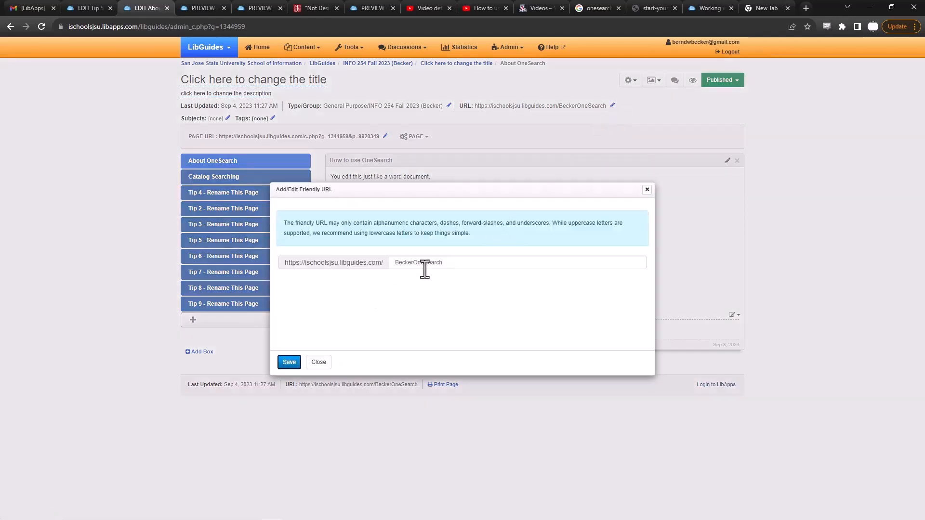
{"action": "triple_click", "coordinate": [418, 262]}
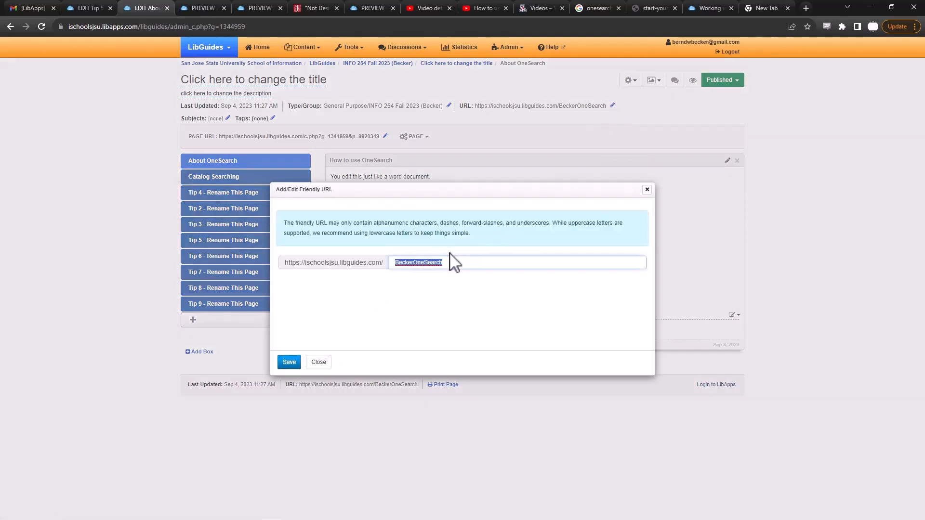
{"action": "mouse_move", "coordinate": [436, 262]}
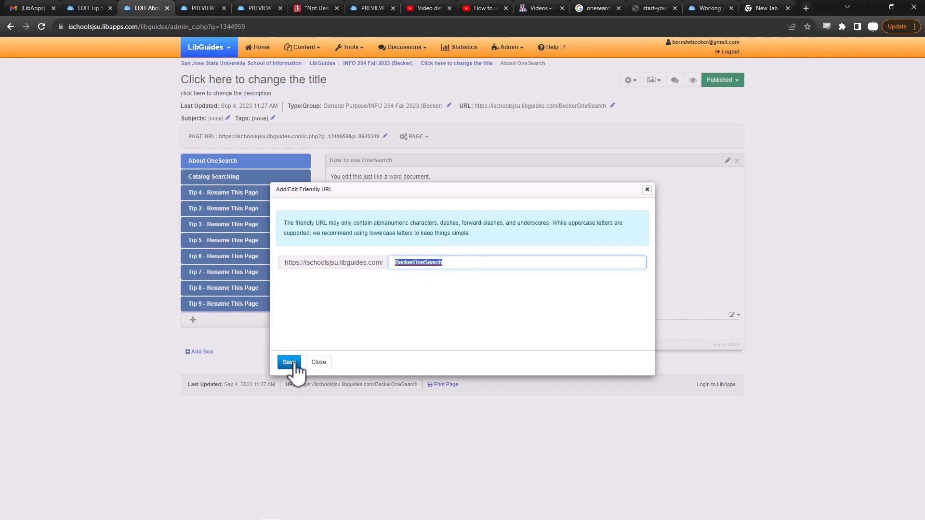
{"action": "left_click", "coordinate": [288, 361]}
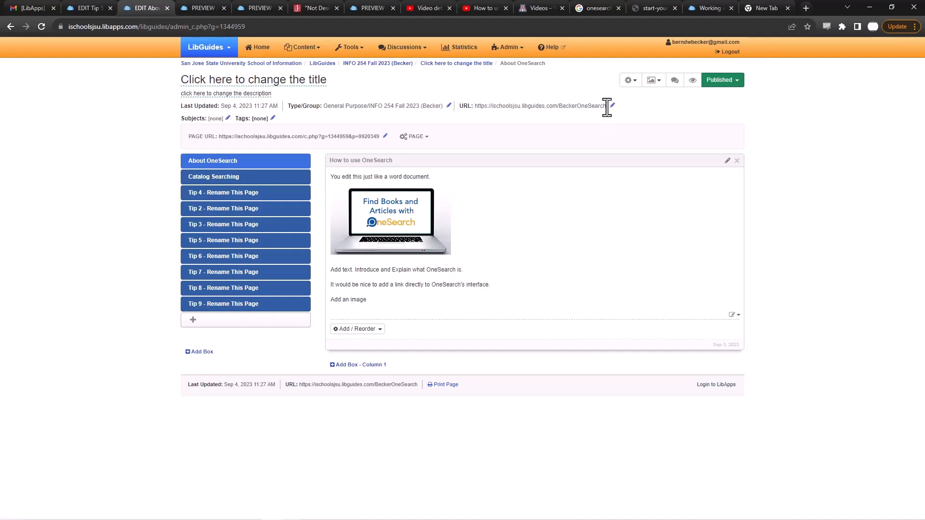
{"action": "mouse_move", "coordinate": [664, 120]}
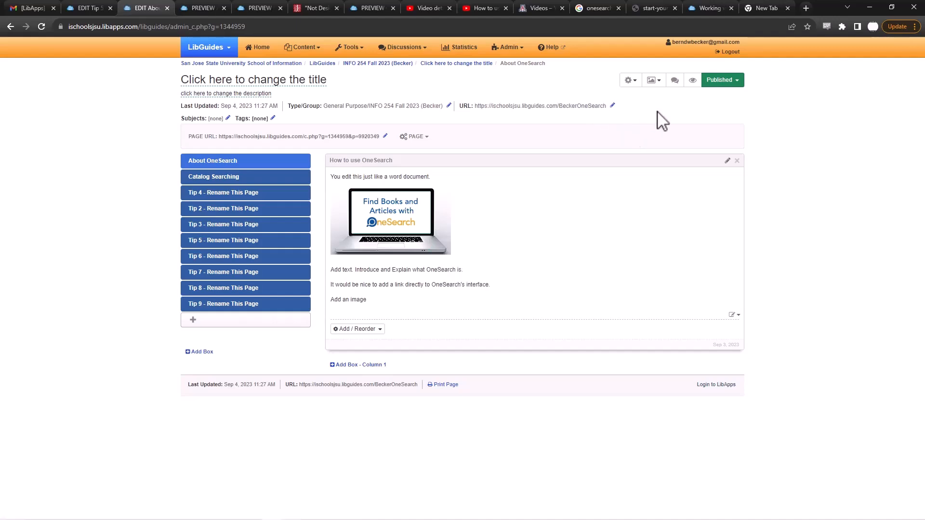
{"action": "mouse_move", "coordinate": [722, 80]}
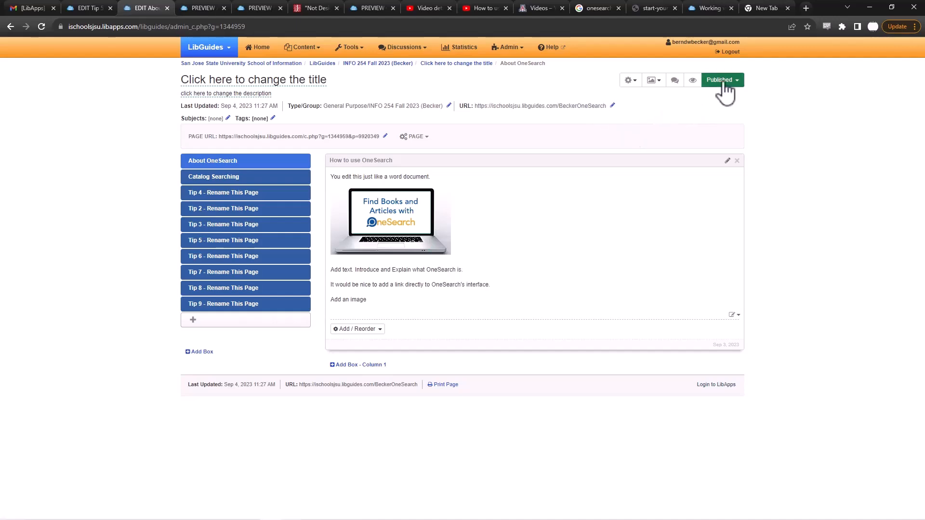
{"action": "left_click", "coordinate": [719, 80]}
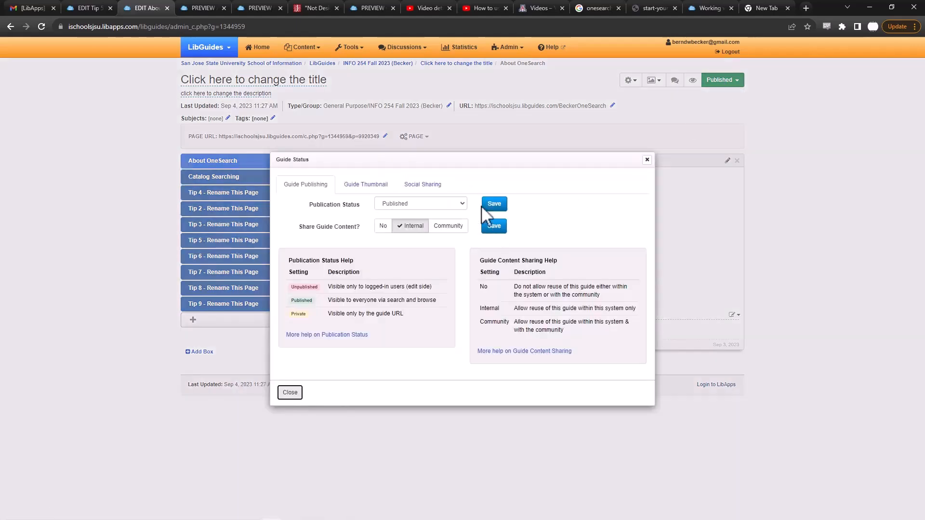
{"action": "left_click", "coordinate": [420, 203]}
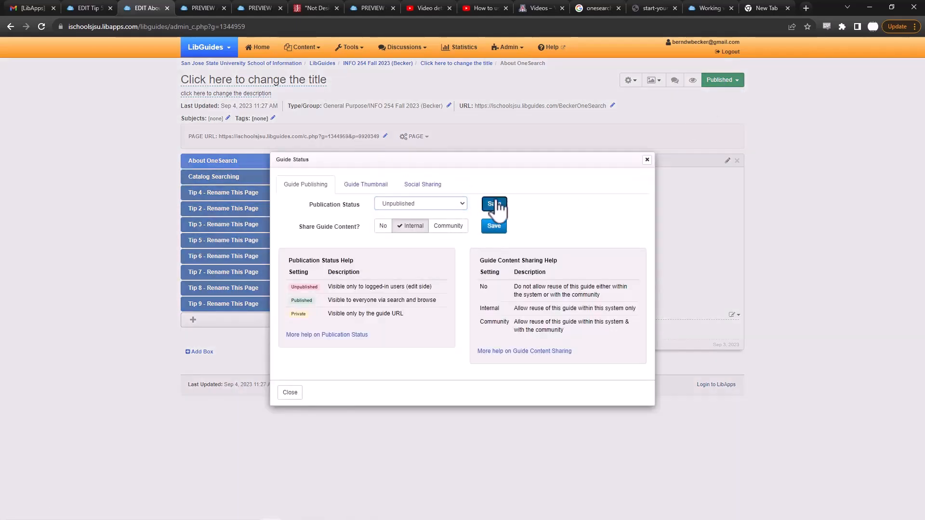
{"action": "left_click", "coordinate": [493, 204]}
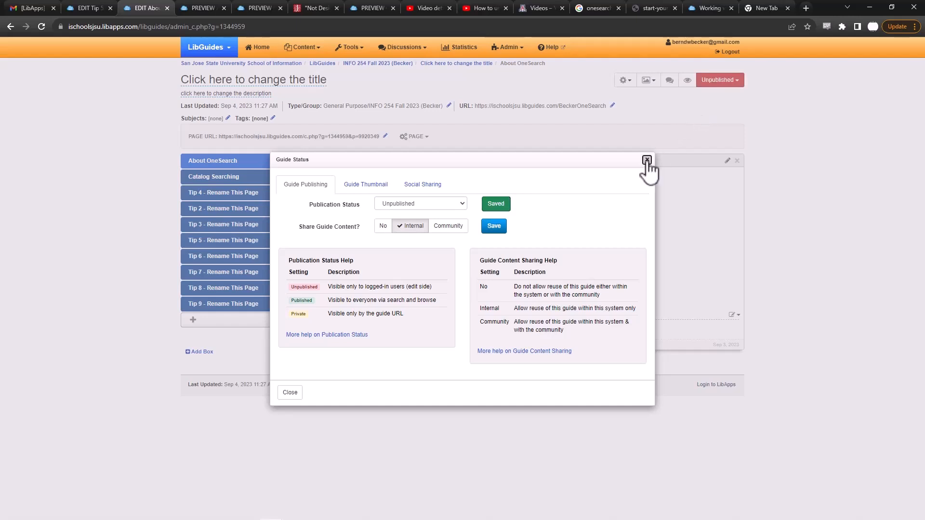
{"action": "left_click", "coordinate": [647, 160]}
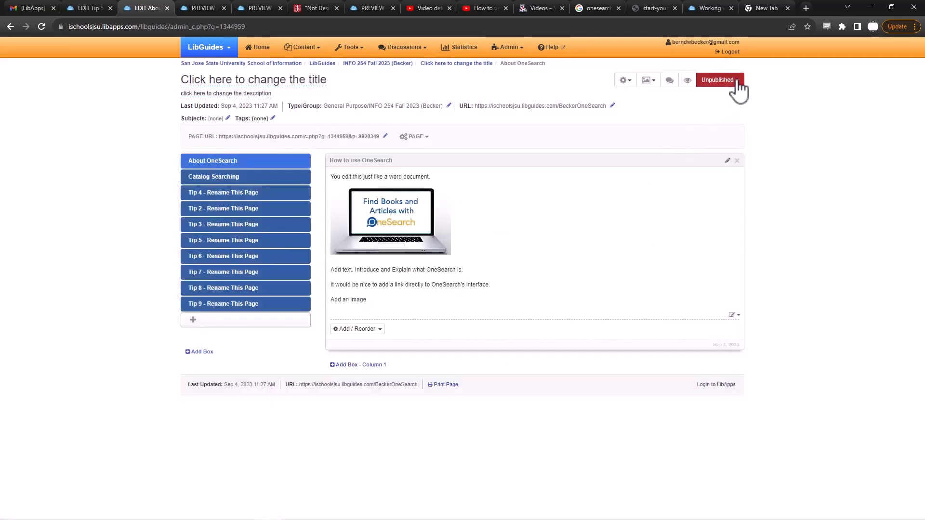
{"action": "left_click", "coordinate": [717, 80]}
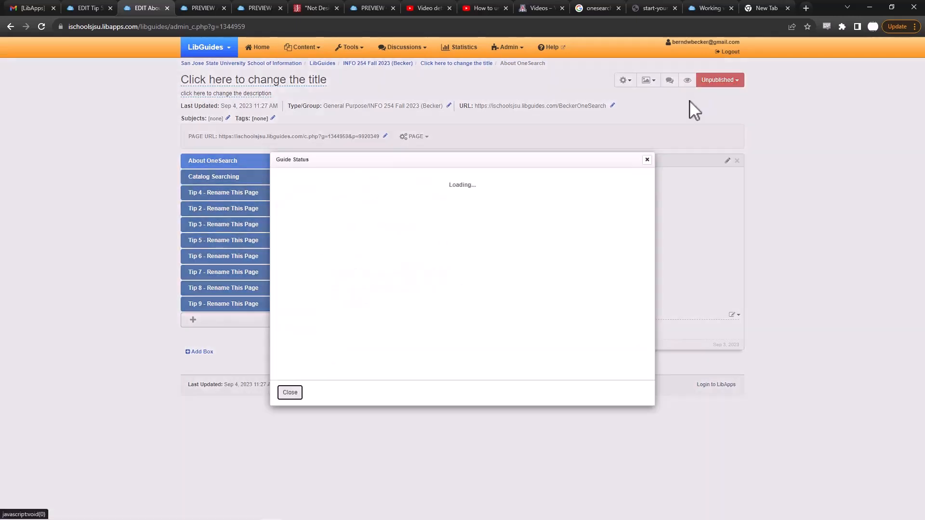
{"action": "left_click", "coordinate": [420, 204]}
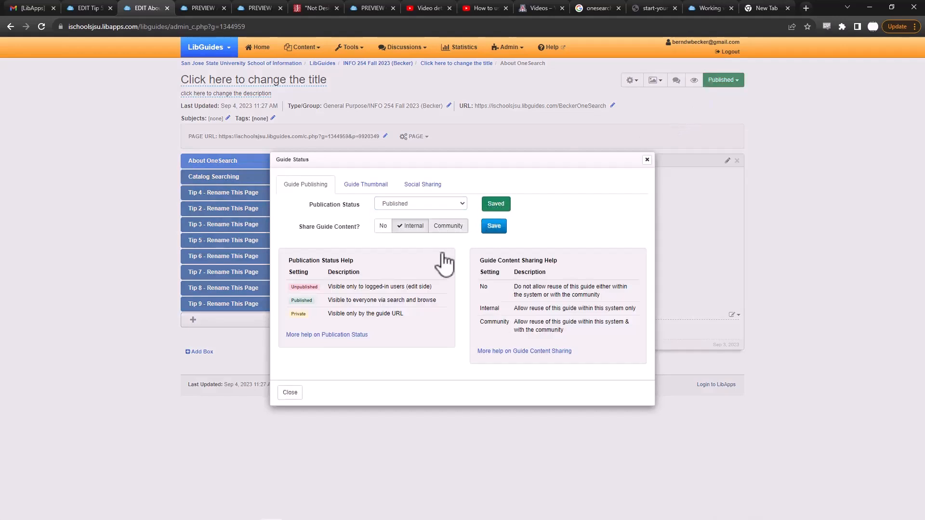
{"action": "mouse_move", "coordinate": [309, 388]}
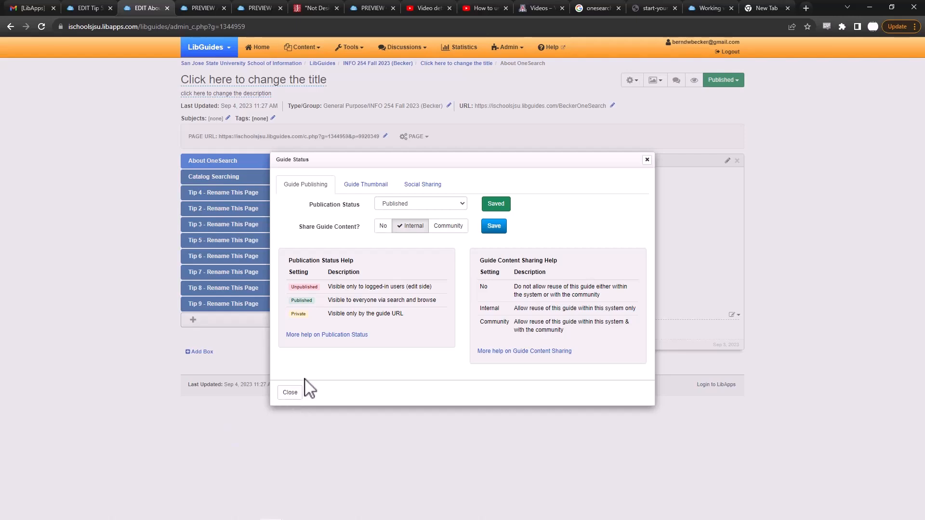
{"action": "left_click", "coordinate": [290, 392]}
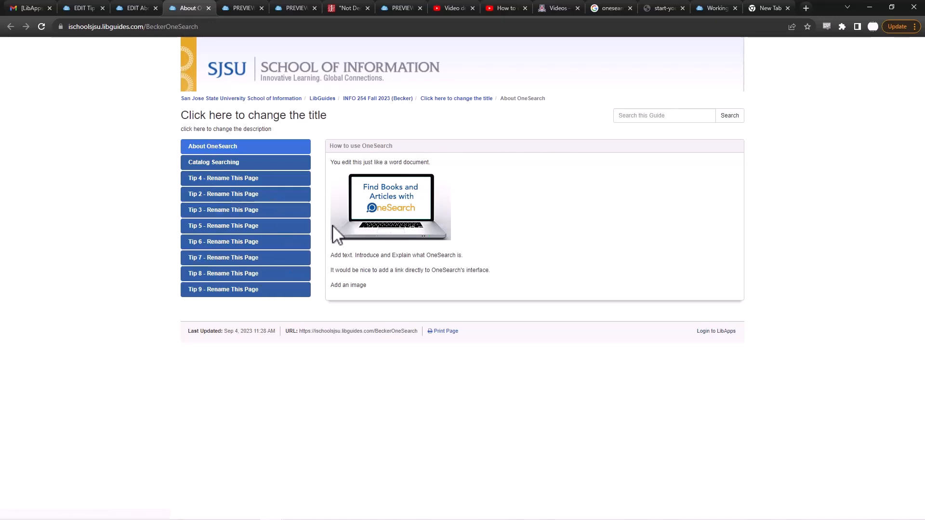
{"action": "mouse_move", "coordinate": [269, 178]}
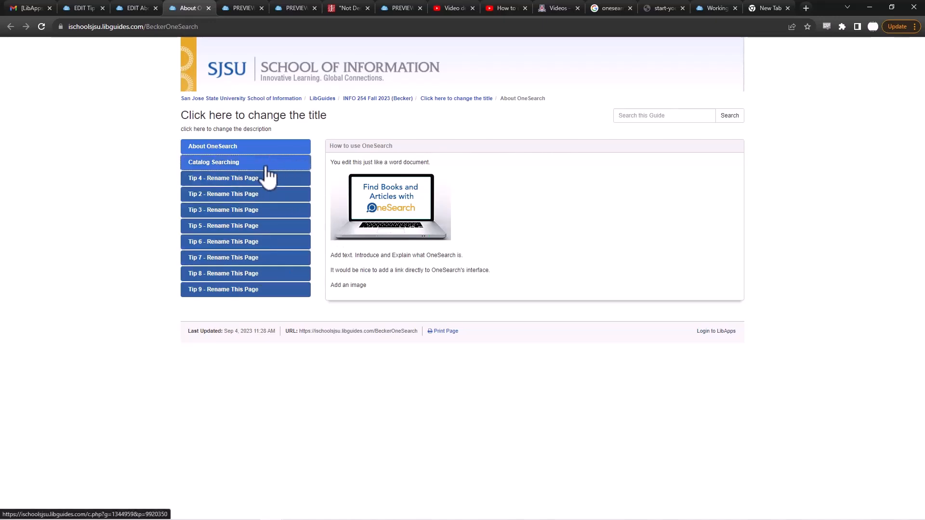
- Visit the public guide's Tip 3 and Tip 4 pages, both still showing placeholder text
{"action": "left_click", "coordinate": [223, 209]}
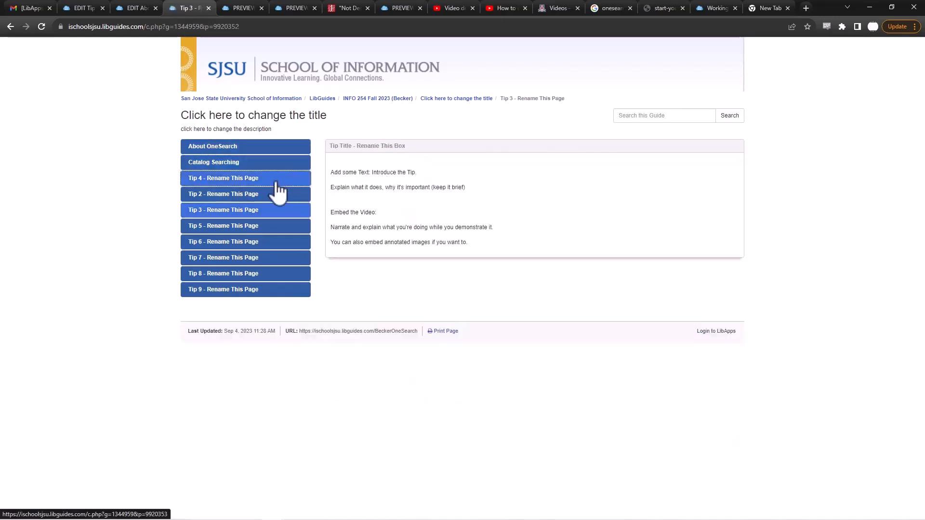
{"action": "left_click", "coordinate": [222, 177]}
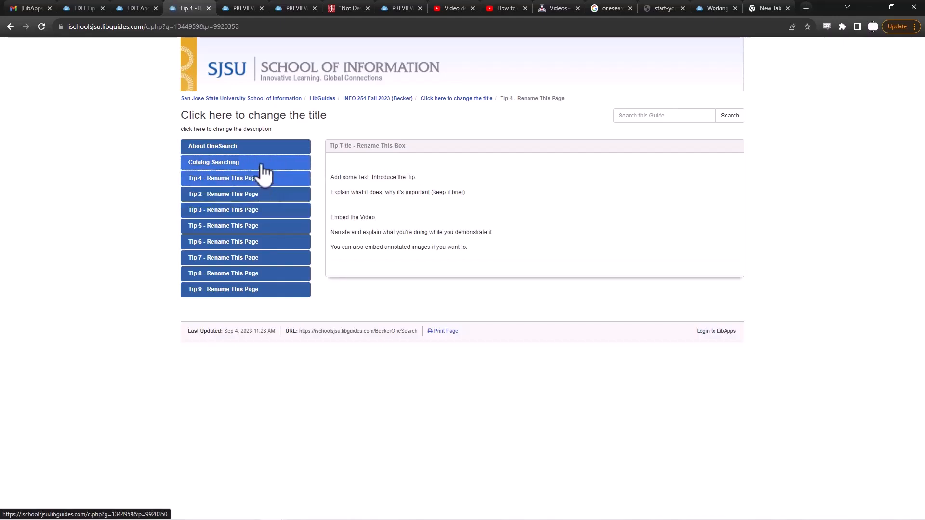